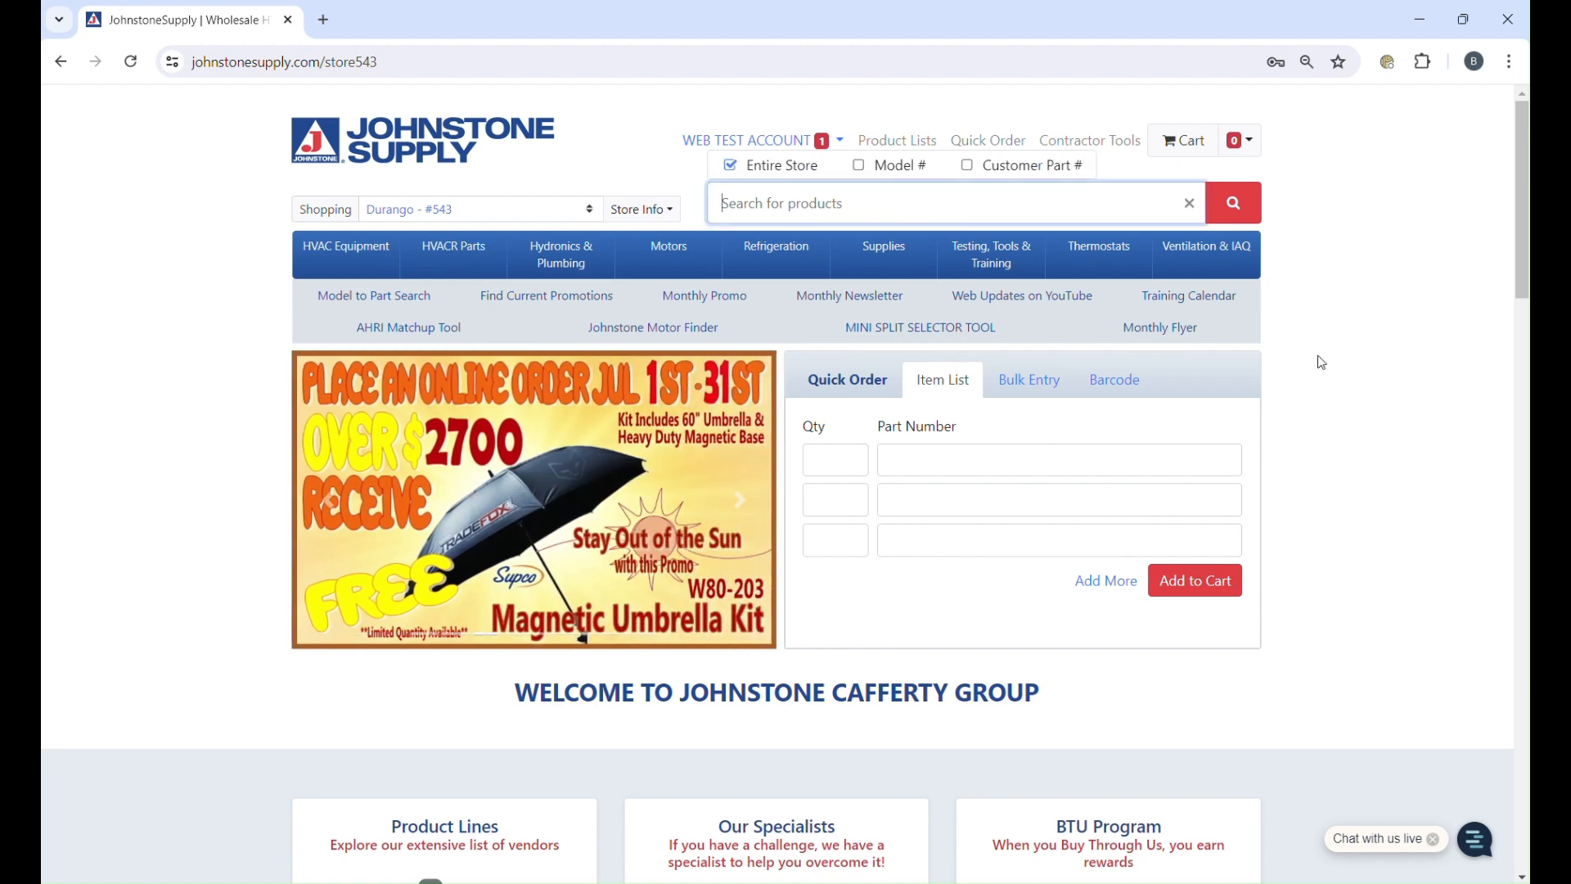
- Search 5460 and add one RESCUE direct drive blower motor to the cart
type("5460")
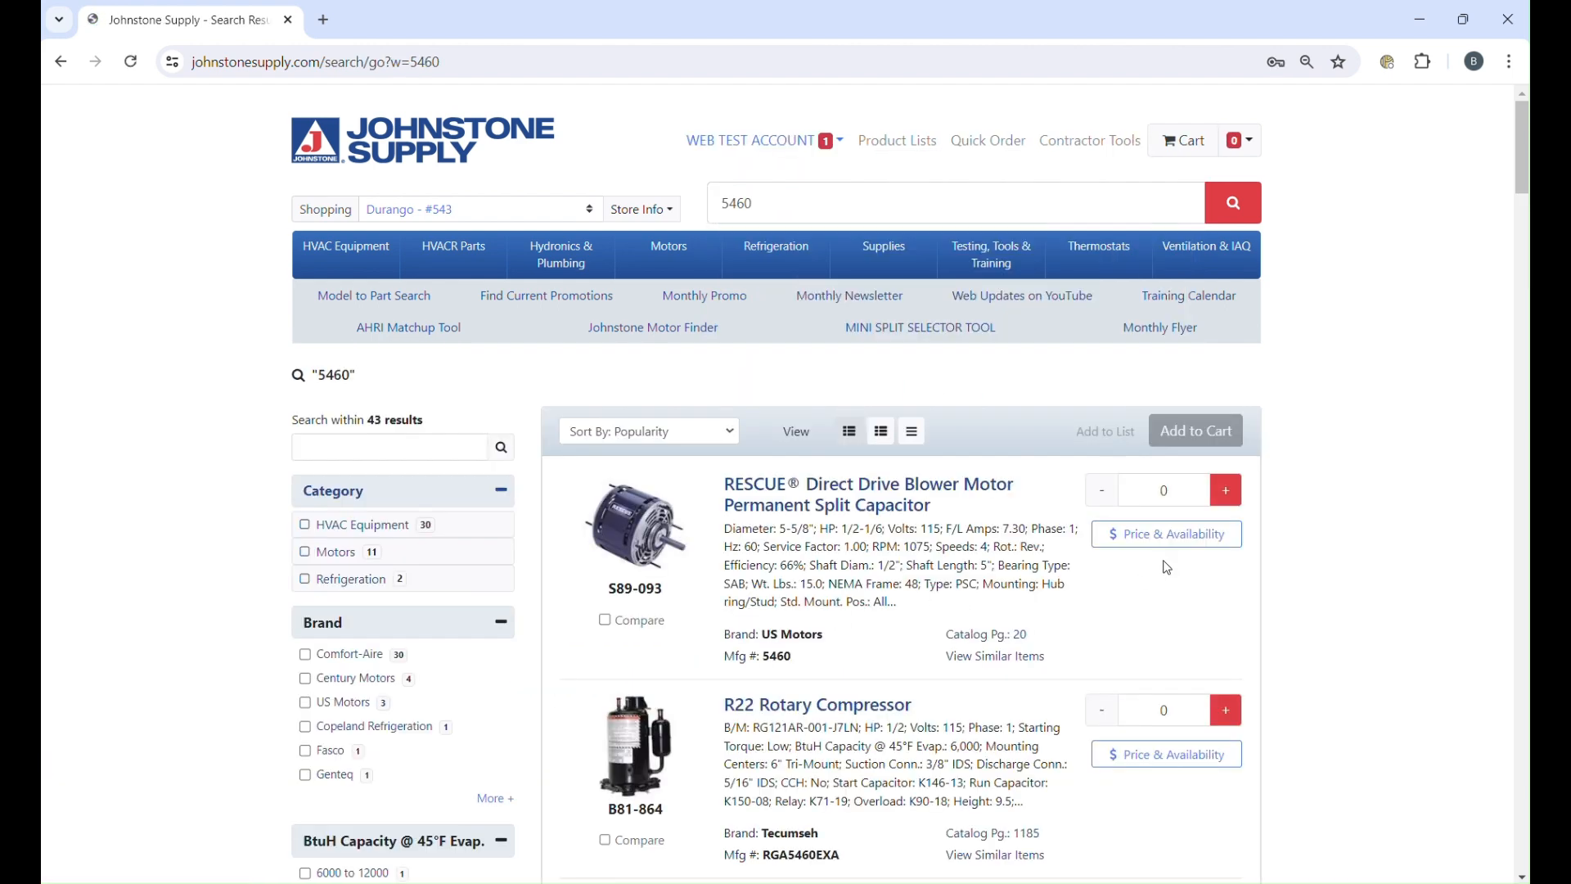
left_click(1225, 489)
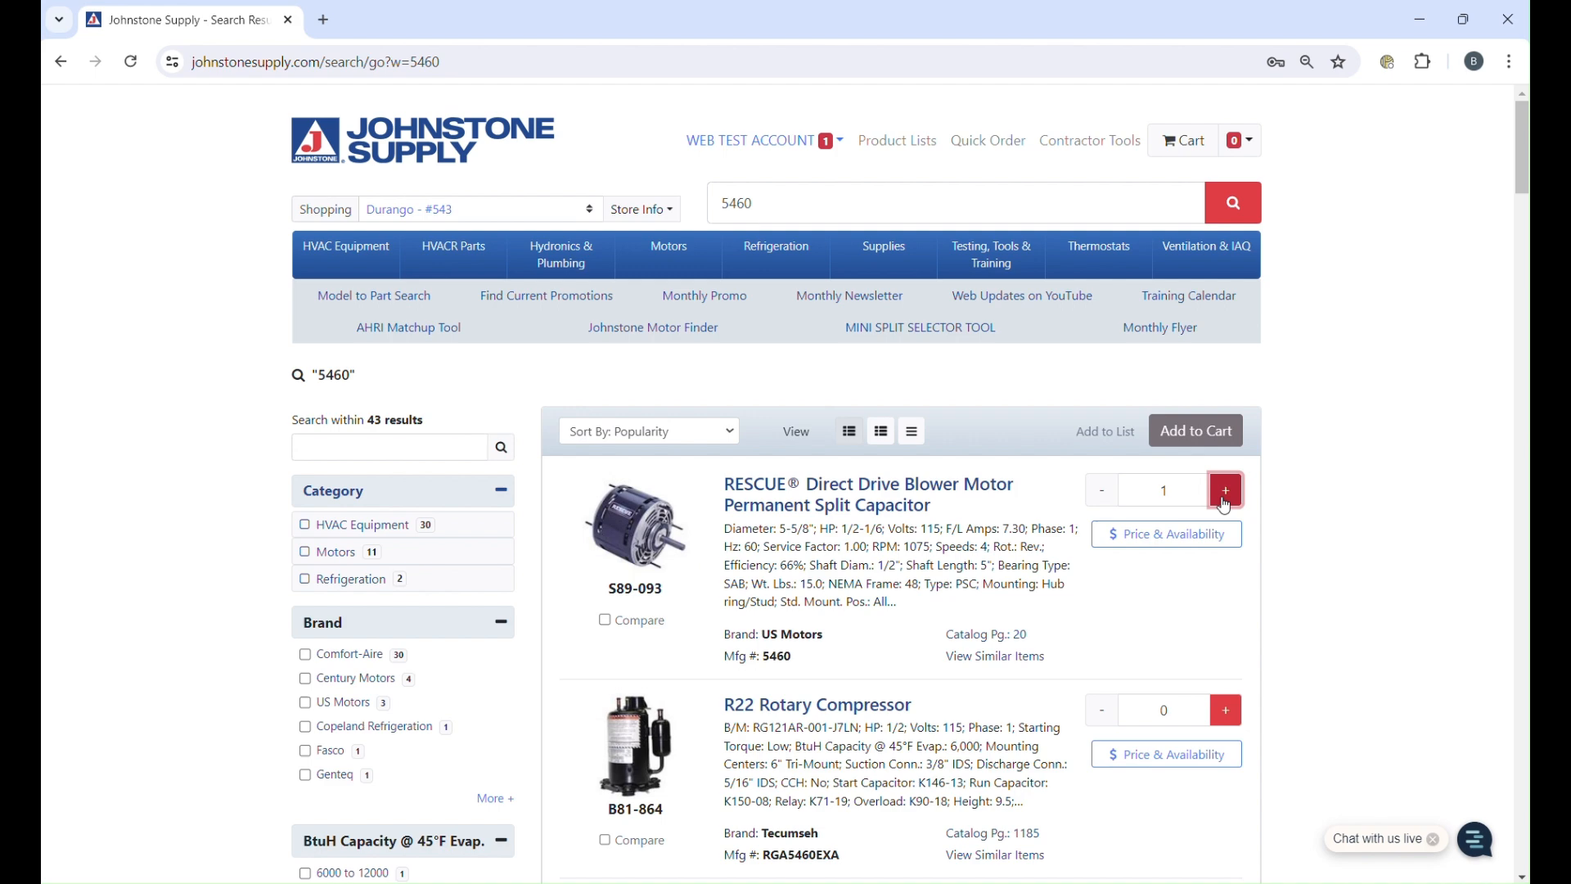
left_click(1196, 430)
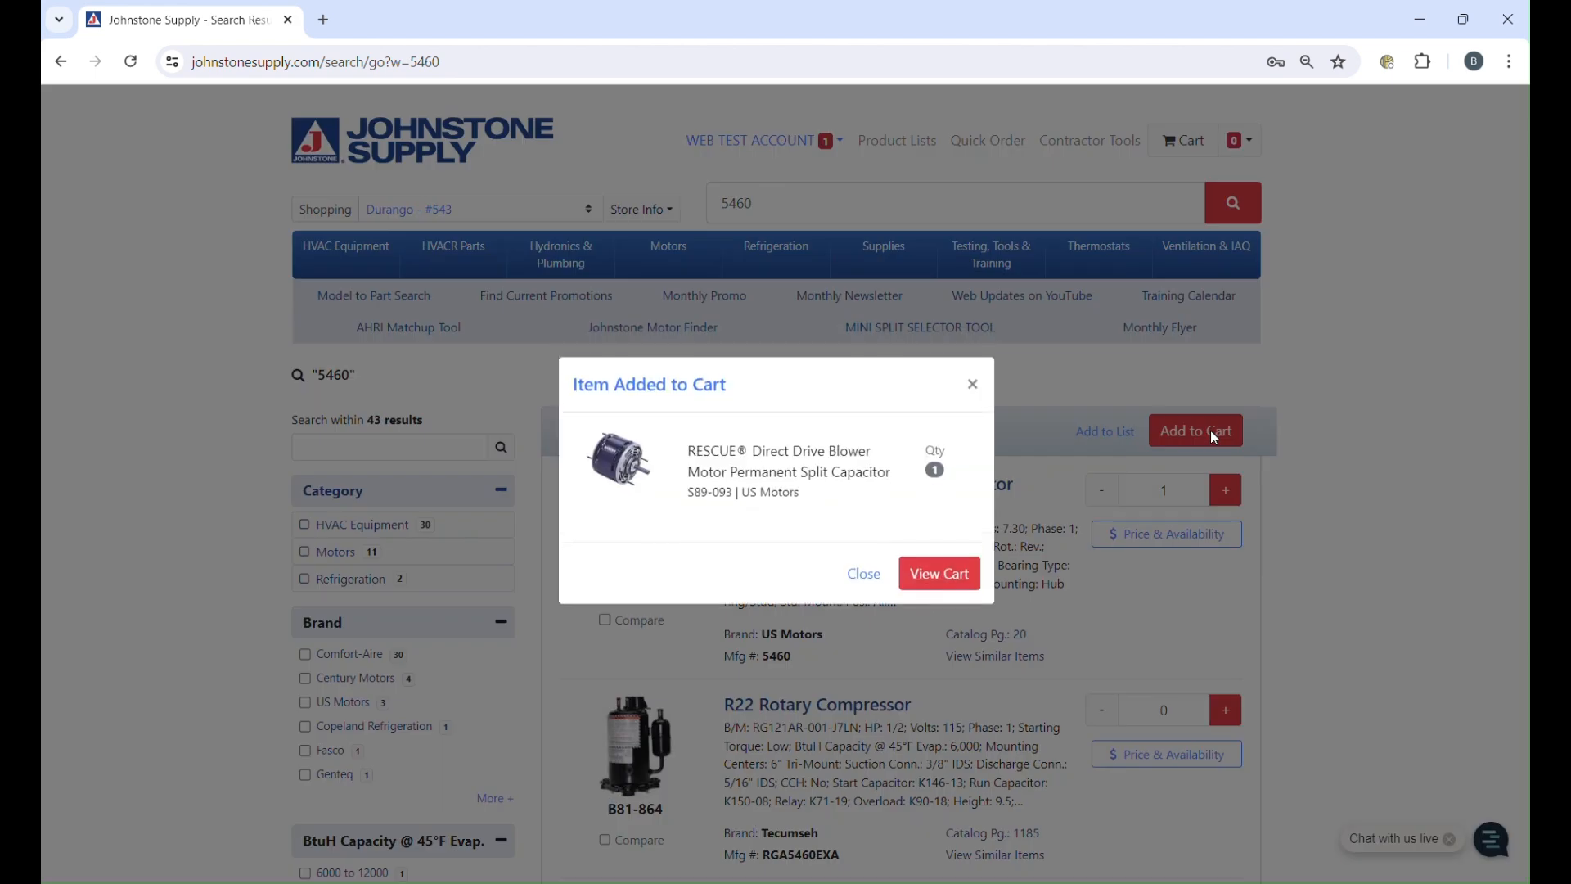
left_click(939, 578)
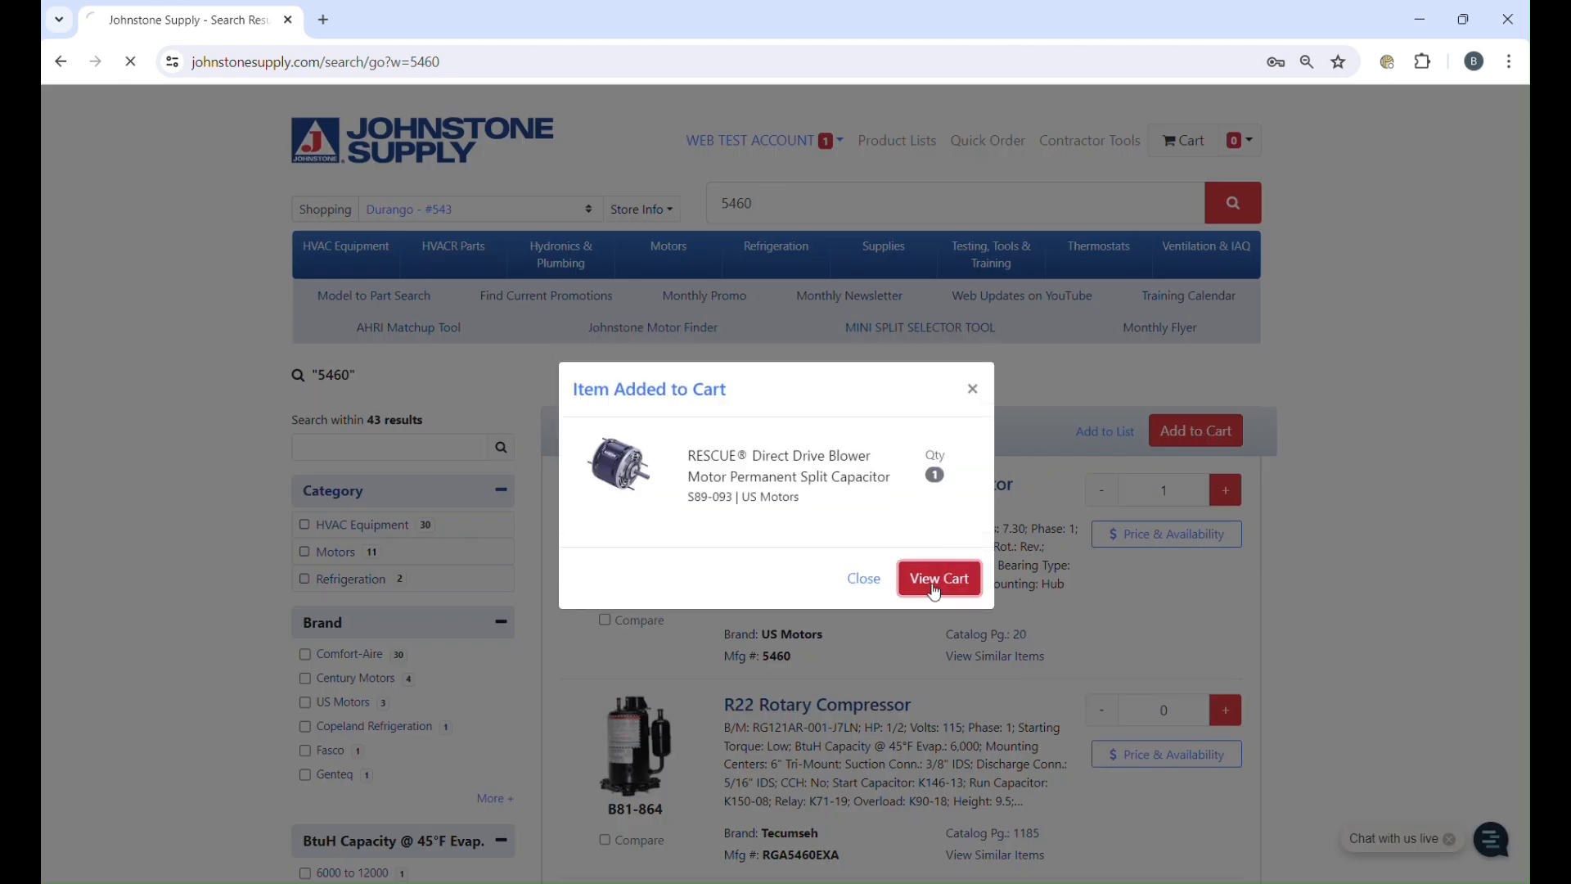
left_click(939, 578)
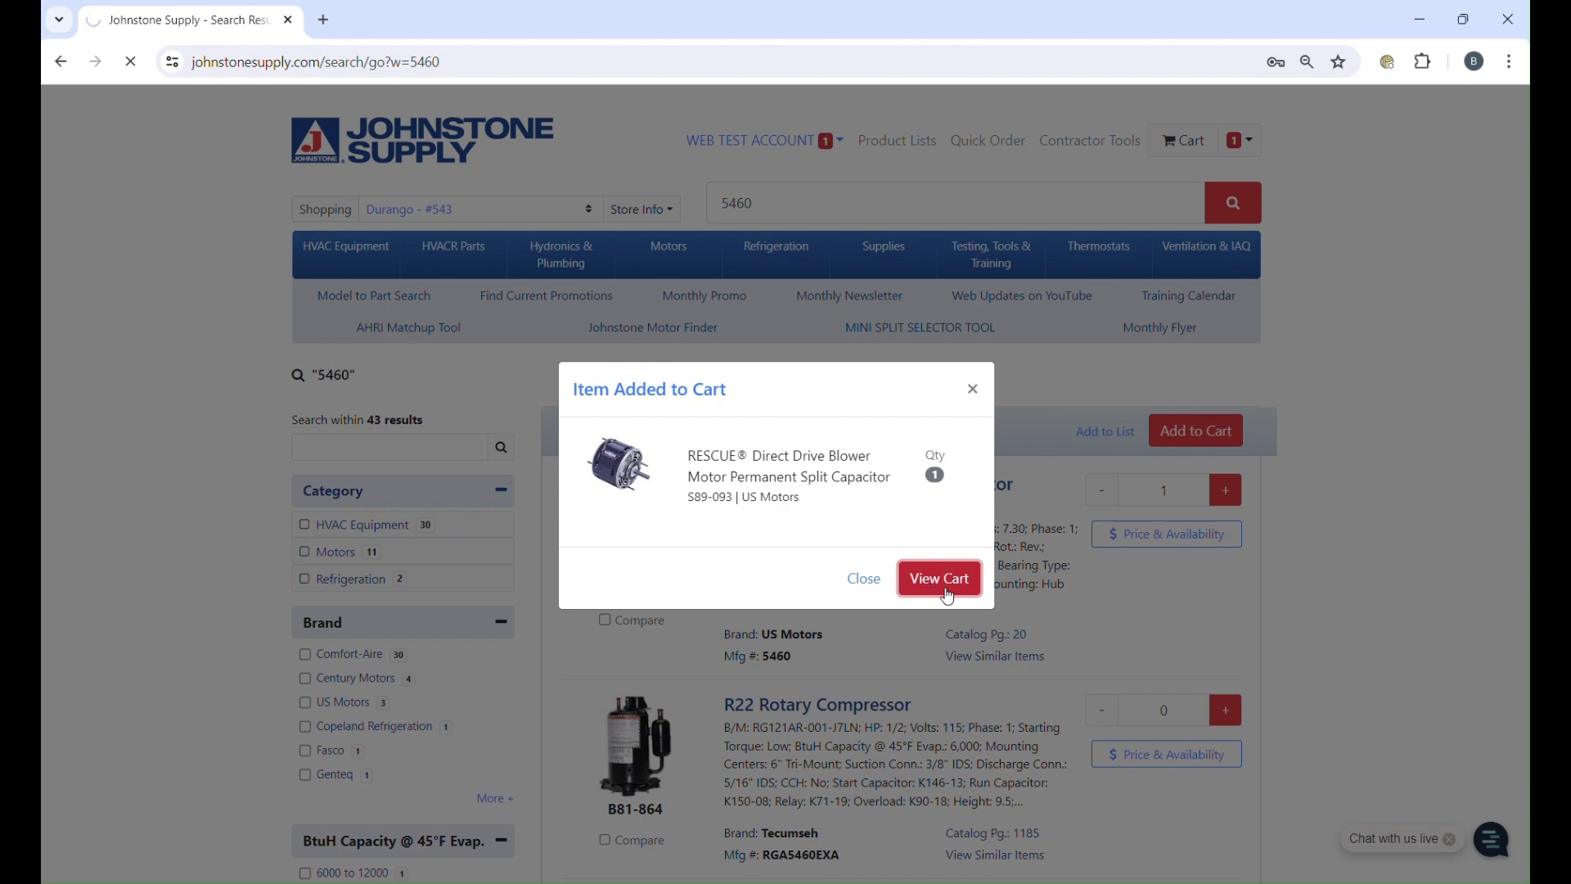
- Add the blower motor's matching Titan PRO G21-891 run capacitor to the cart
left_click(939, 578)
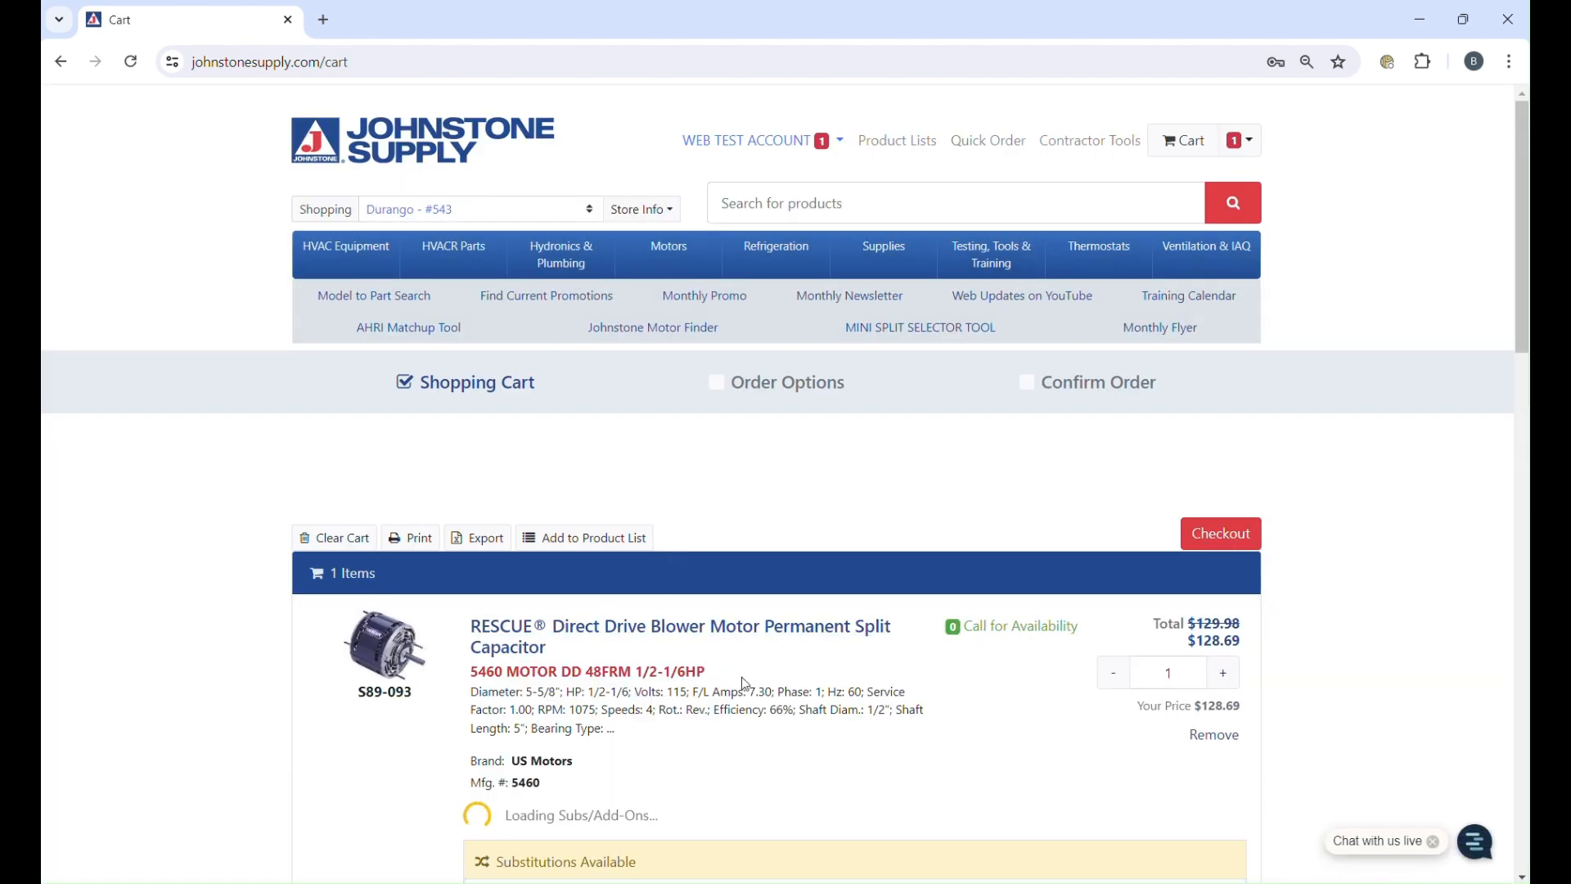
scroll("down", 3)
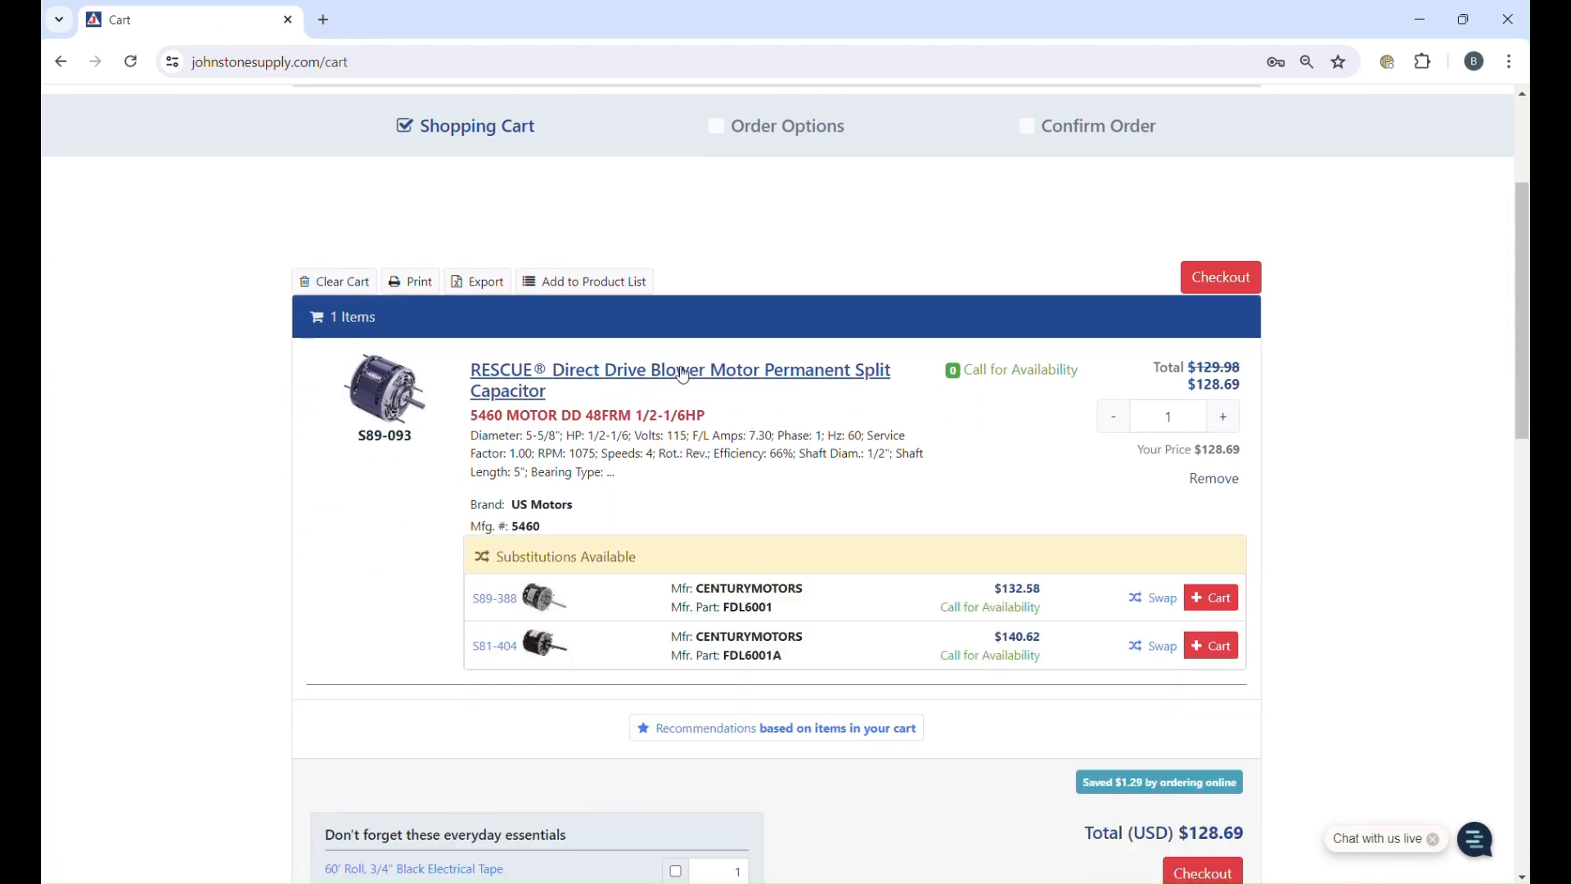
left_click(680, 369)
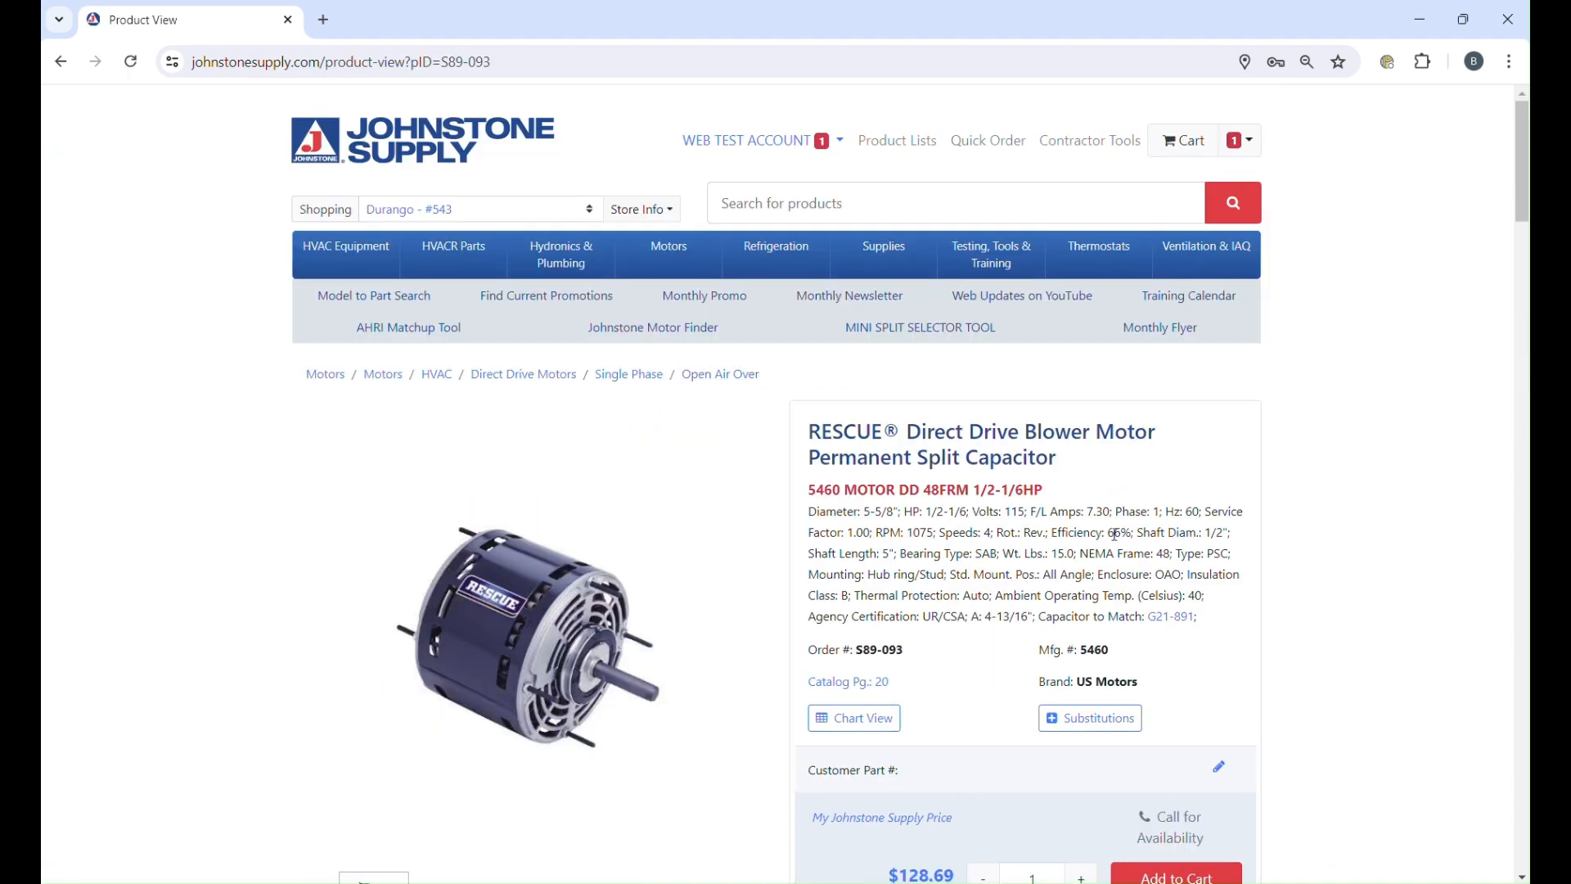
left_click(1173, 615)
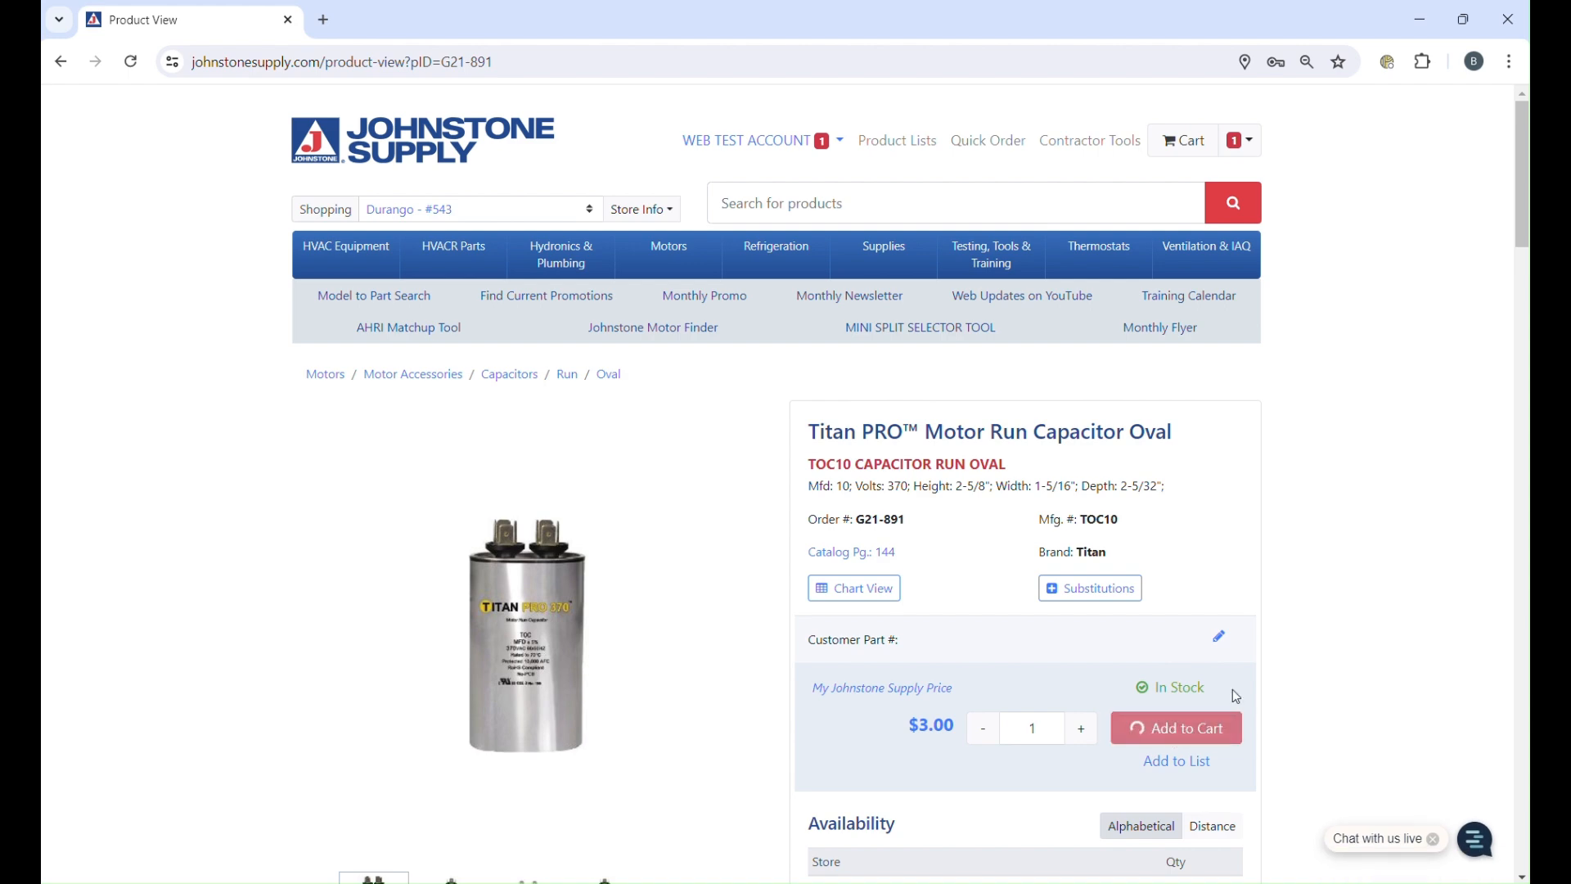
left_click(1175, 727)
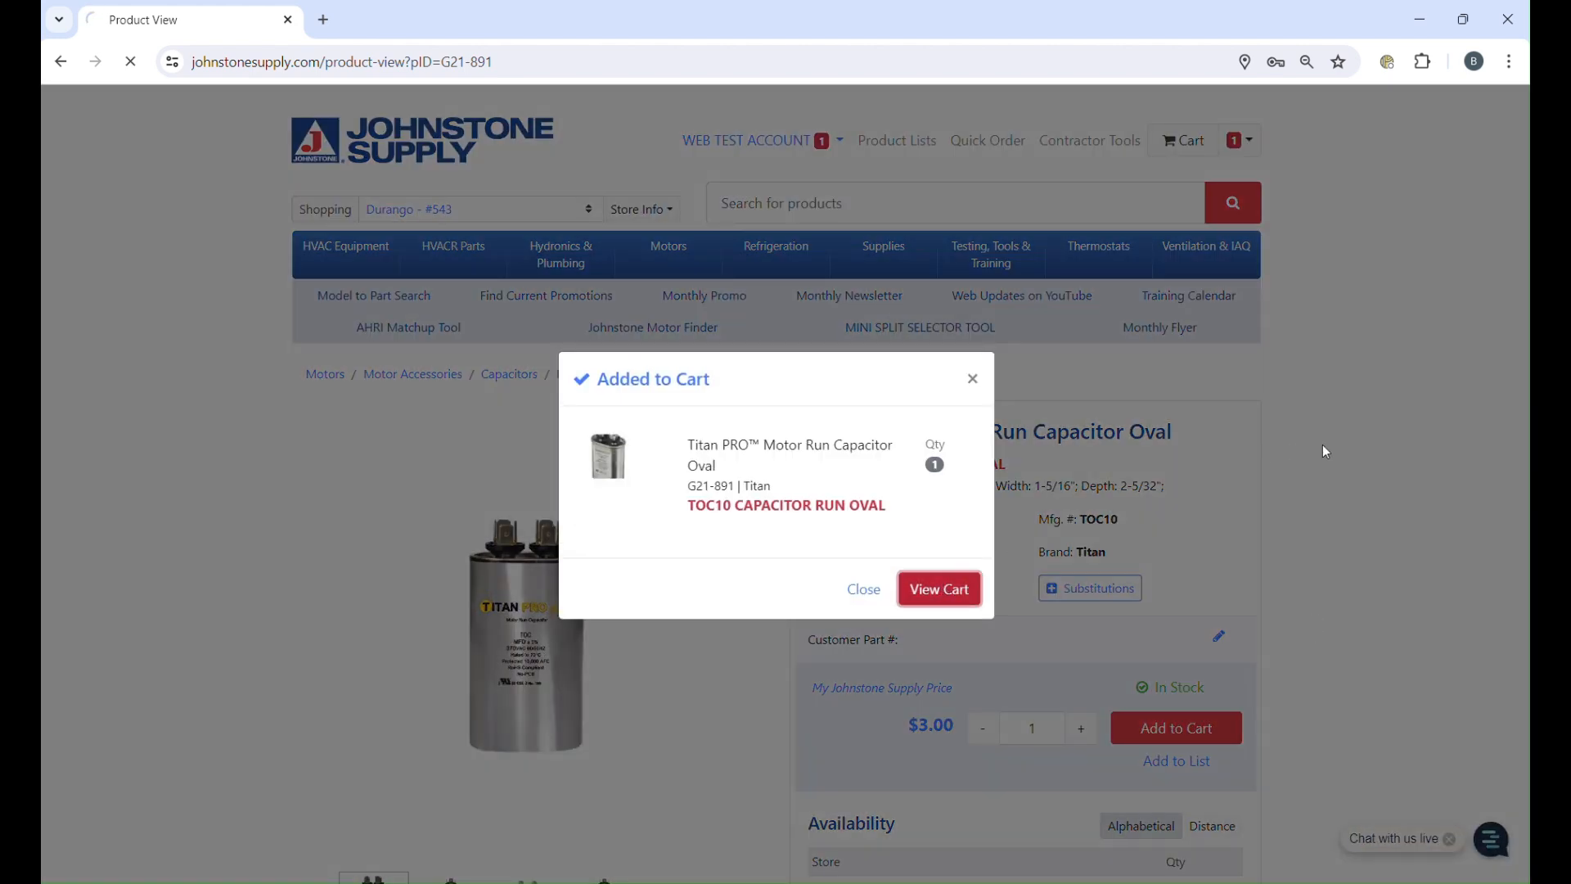
left_click(1176, 727)
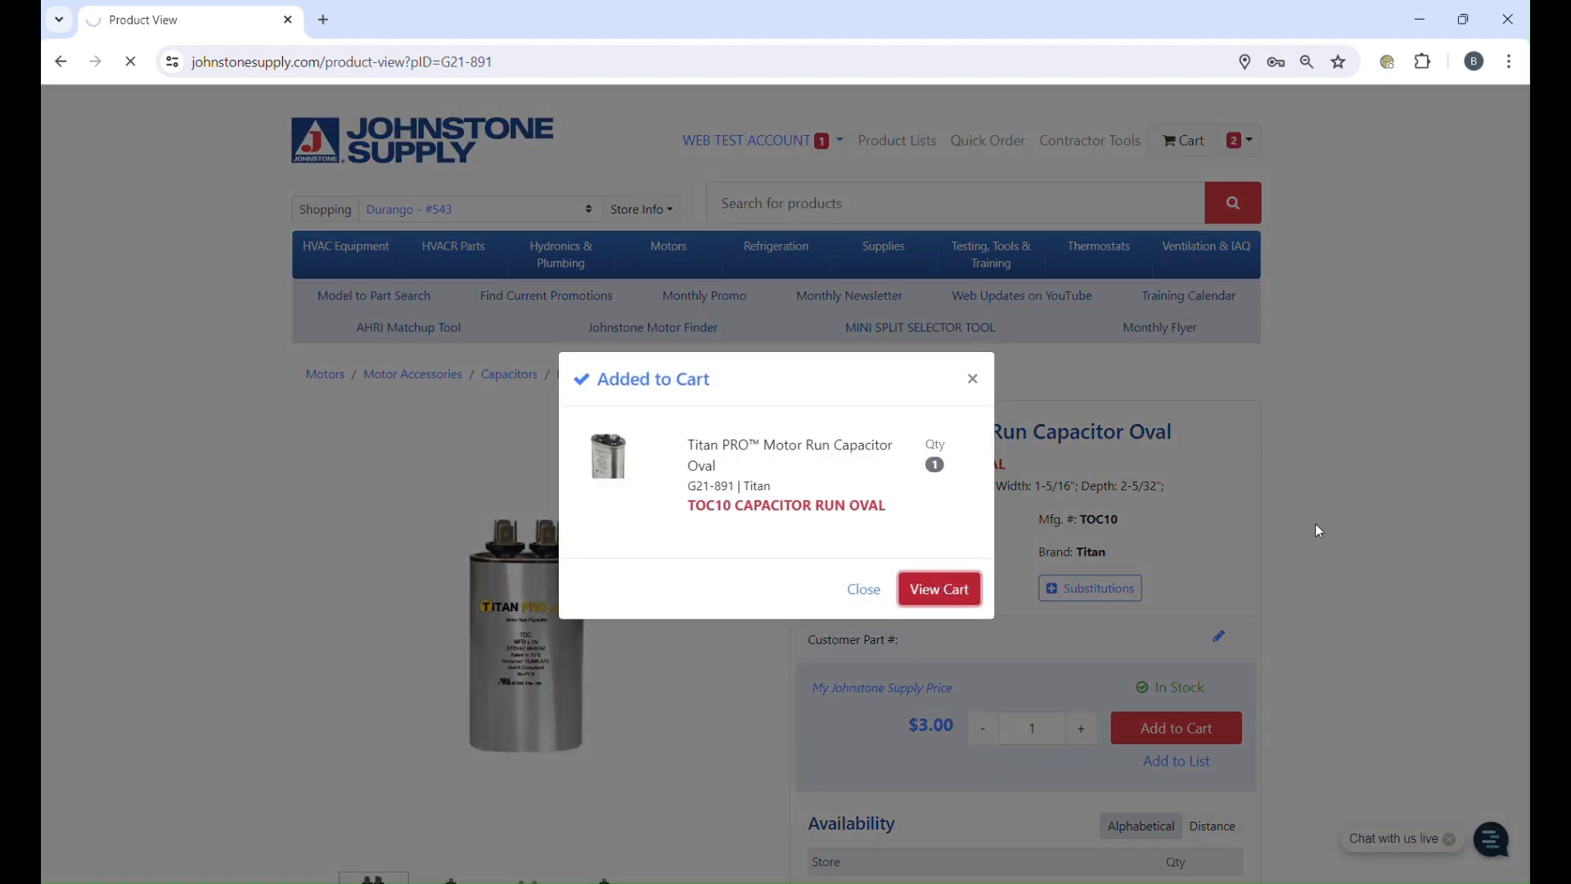
- Review the motor and capacitor totaling $131.69, then start checkout
left_click(939, 588)
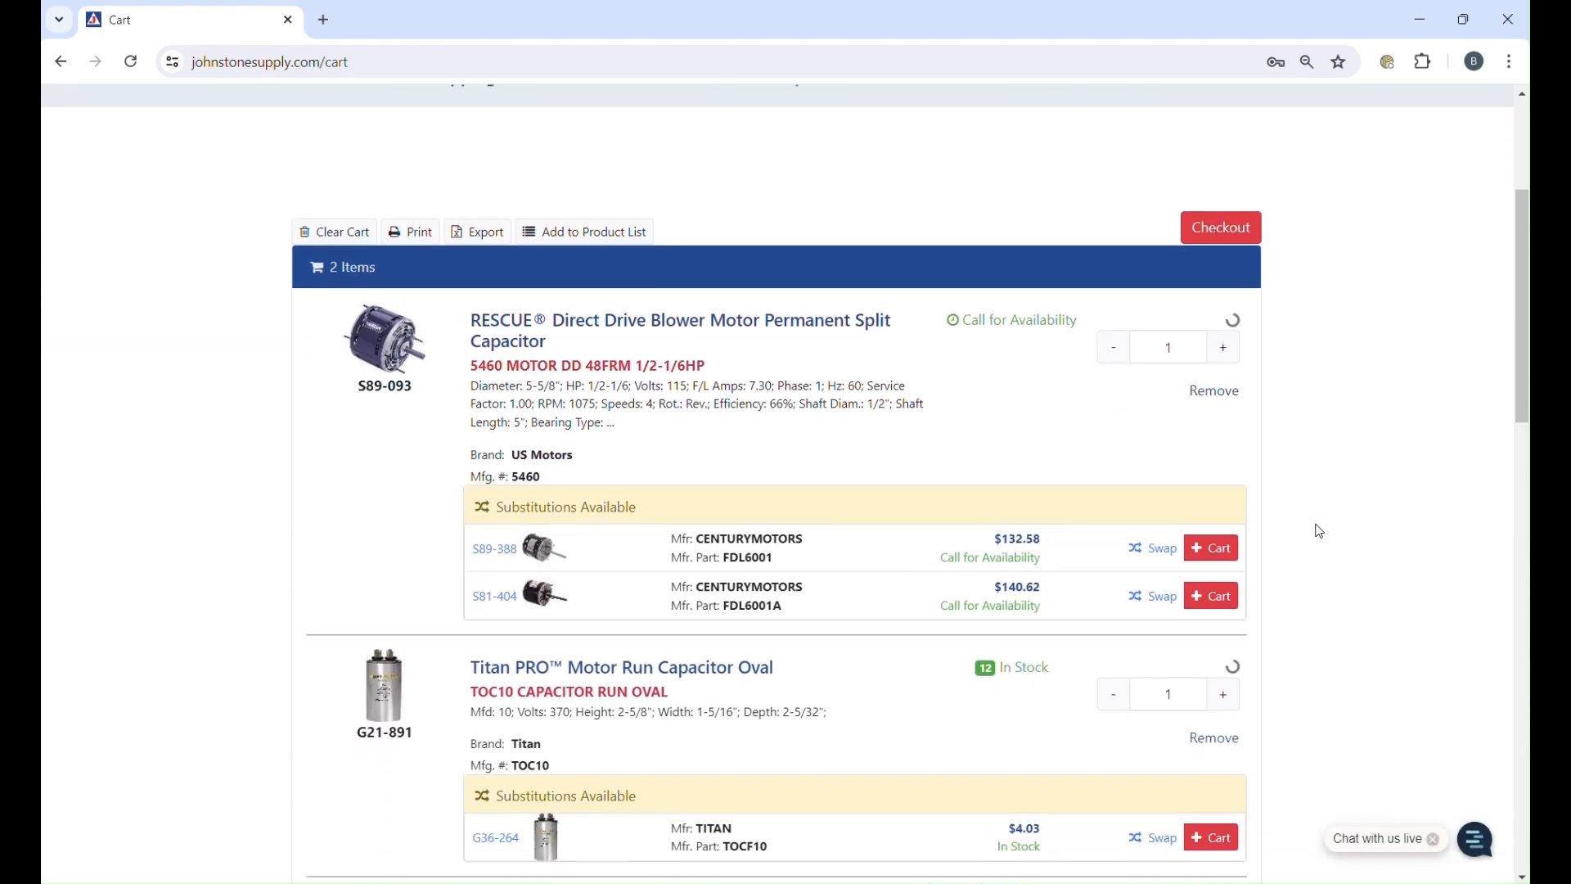
scroll("down", 3)
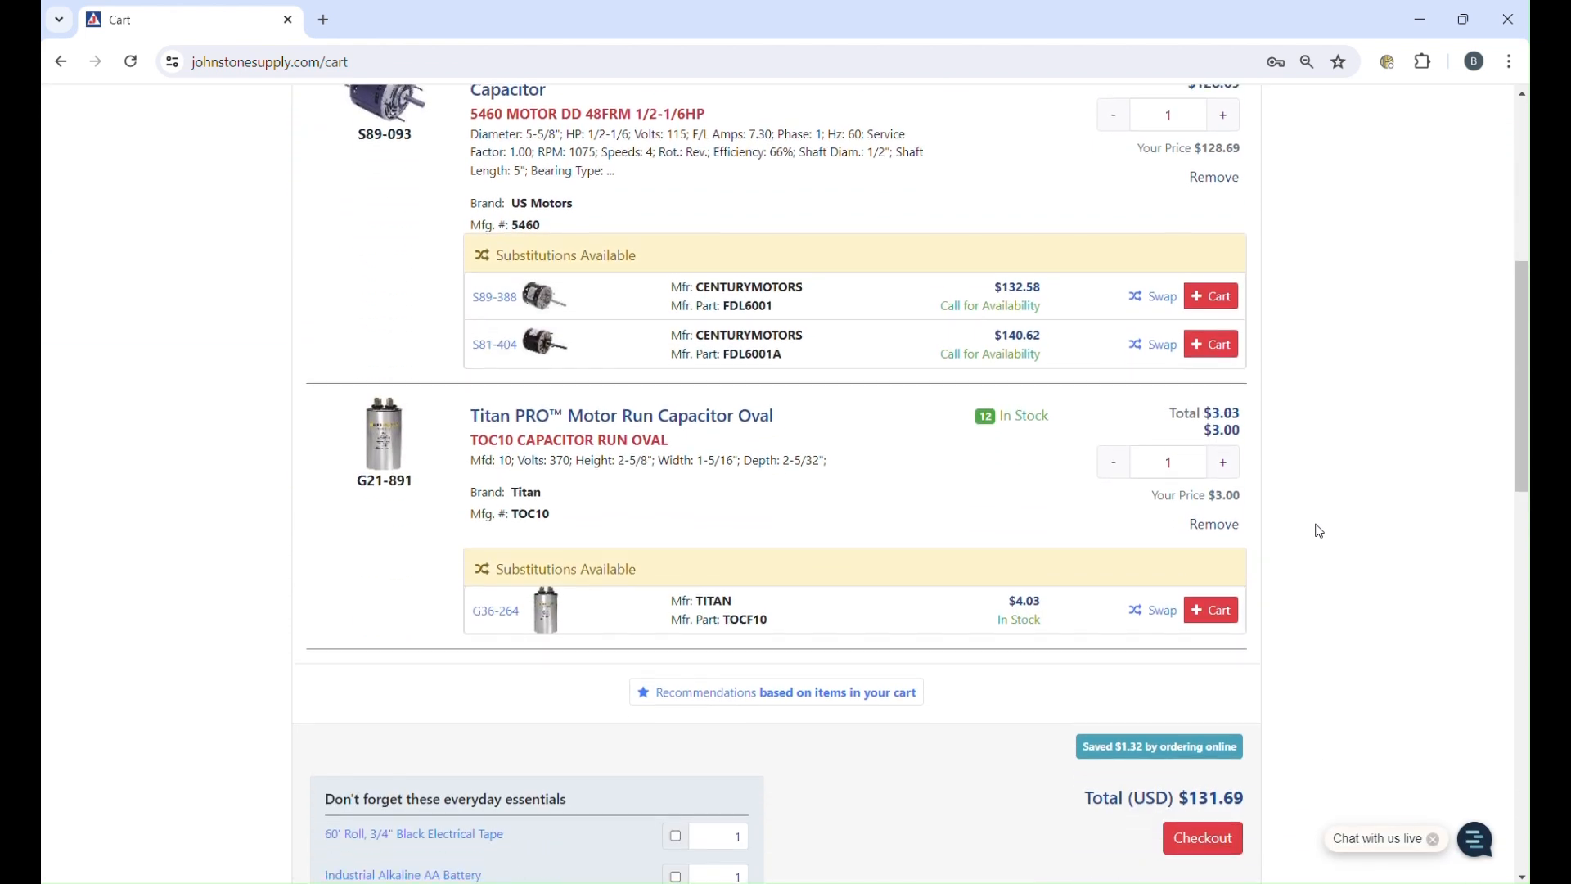
scroll("down", 3)
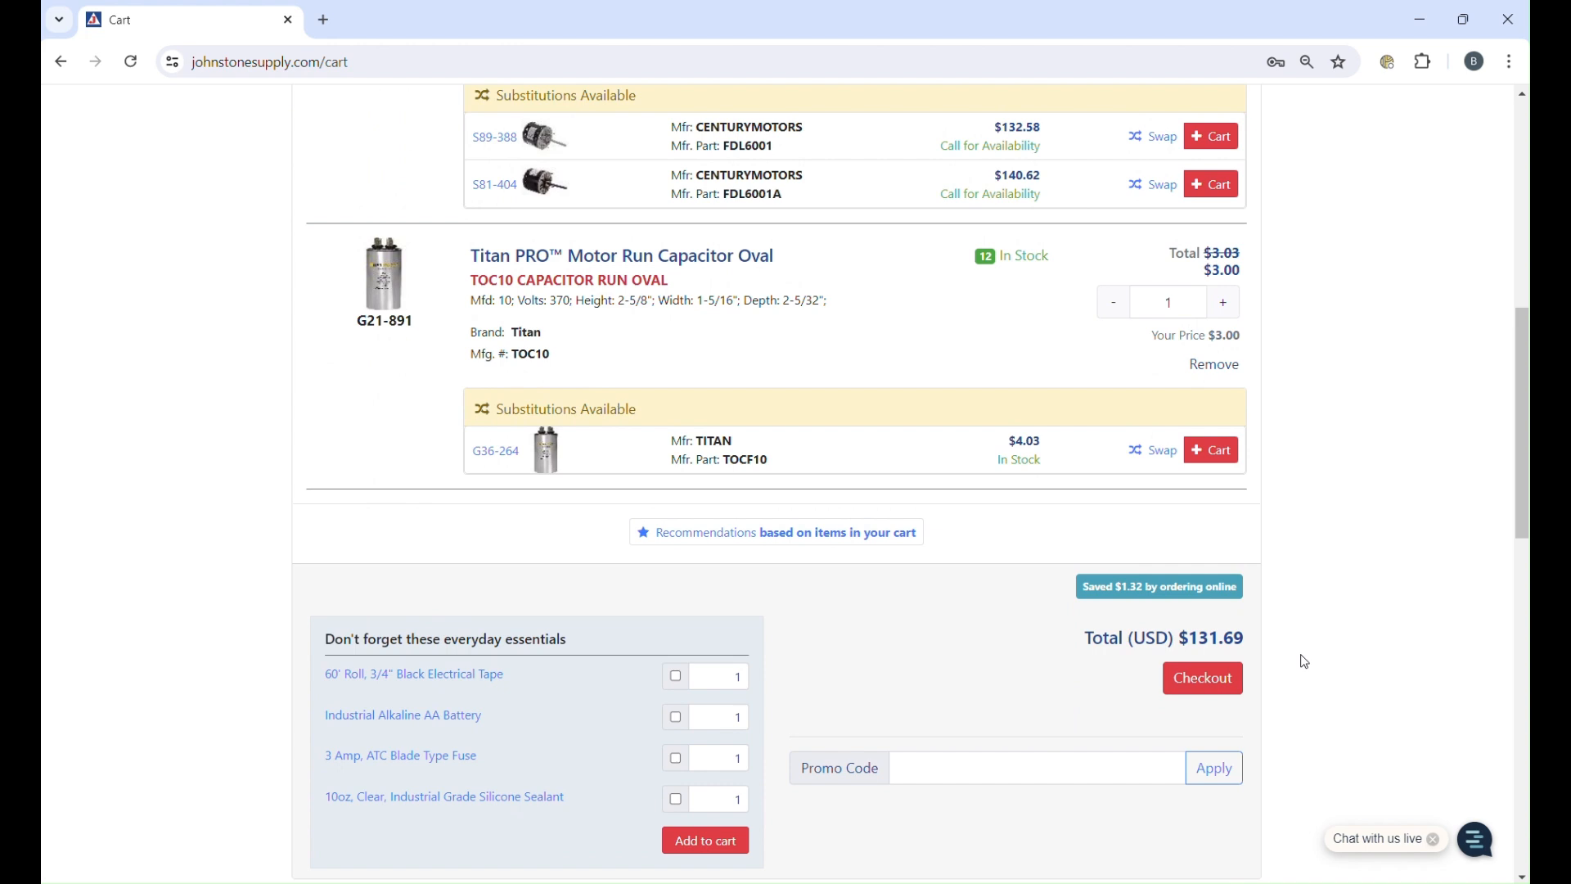
mouse_move(1302, 661)
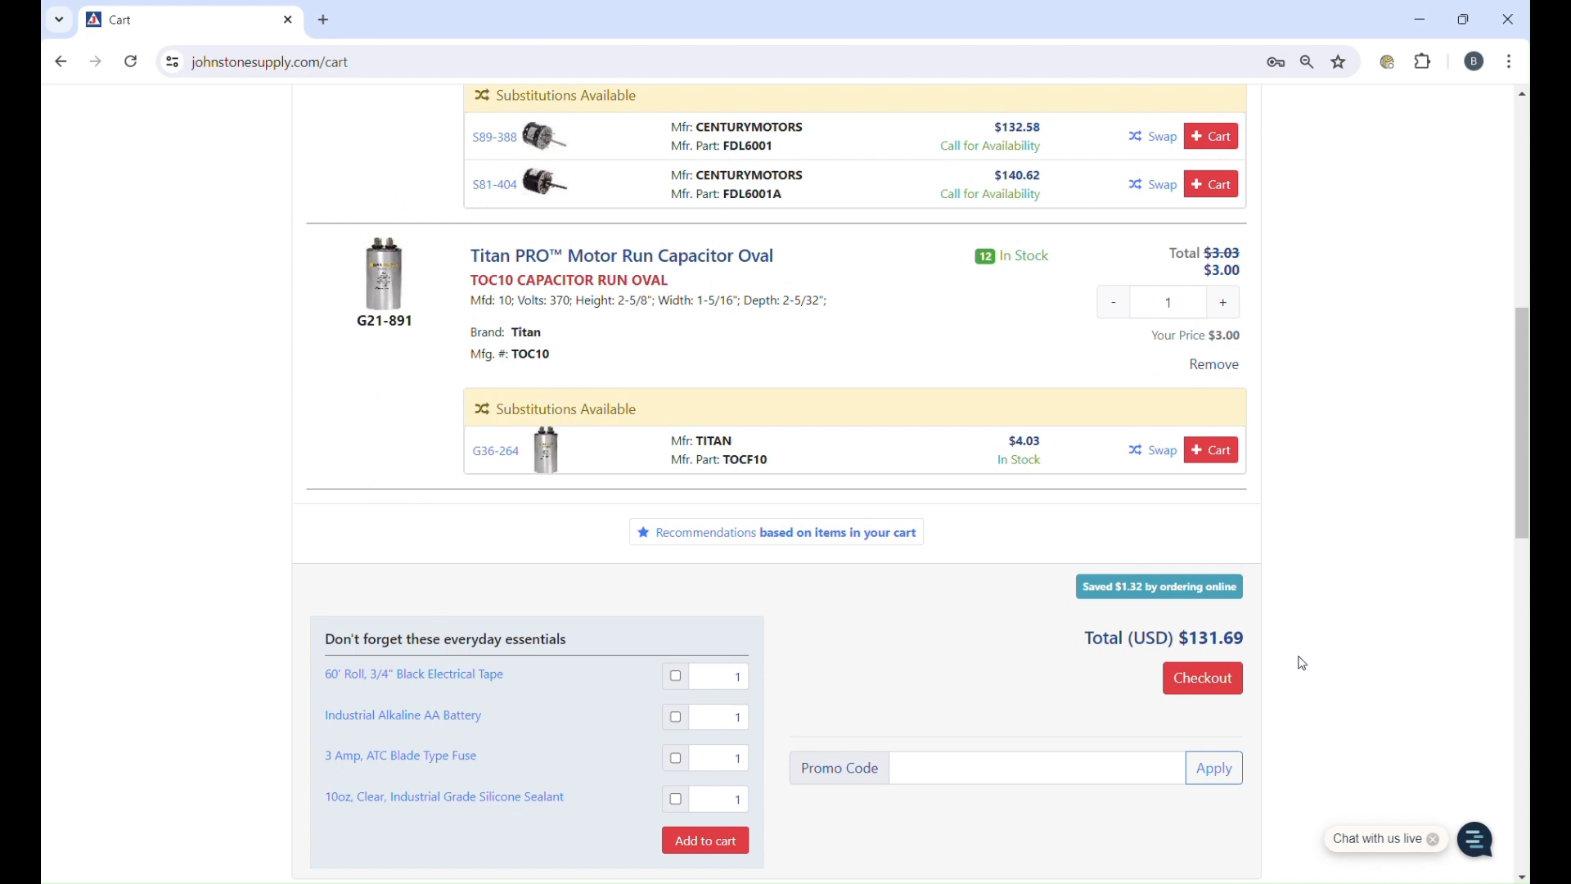
left_click(1202, 678)
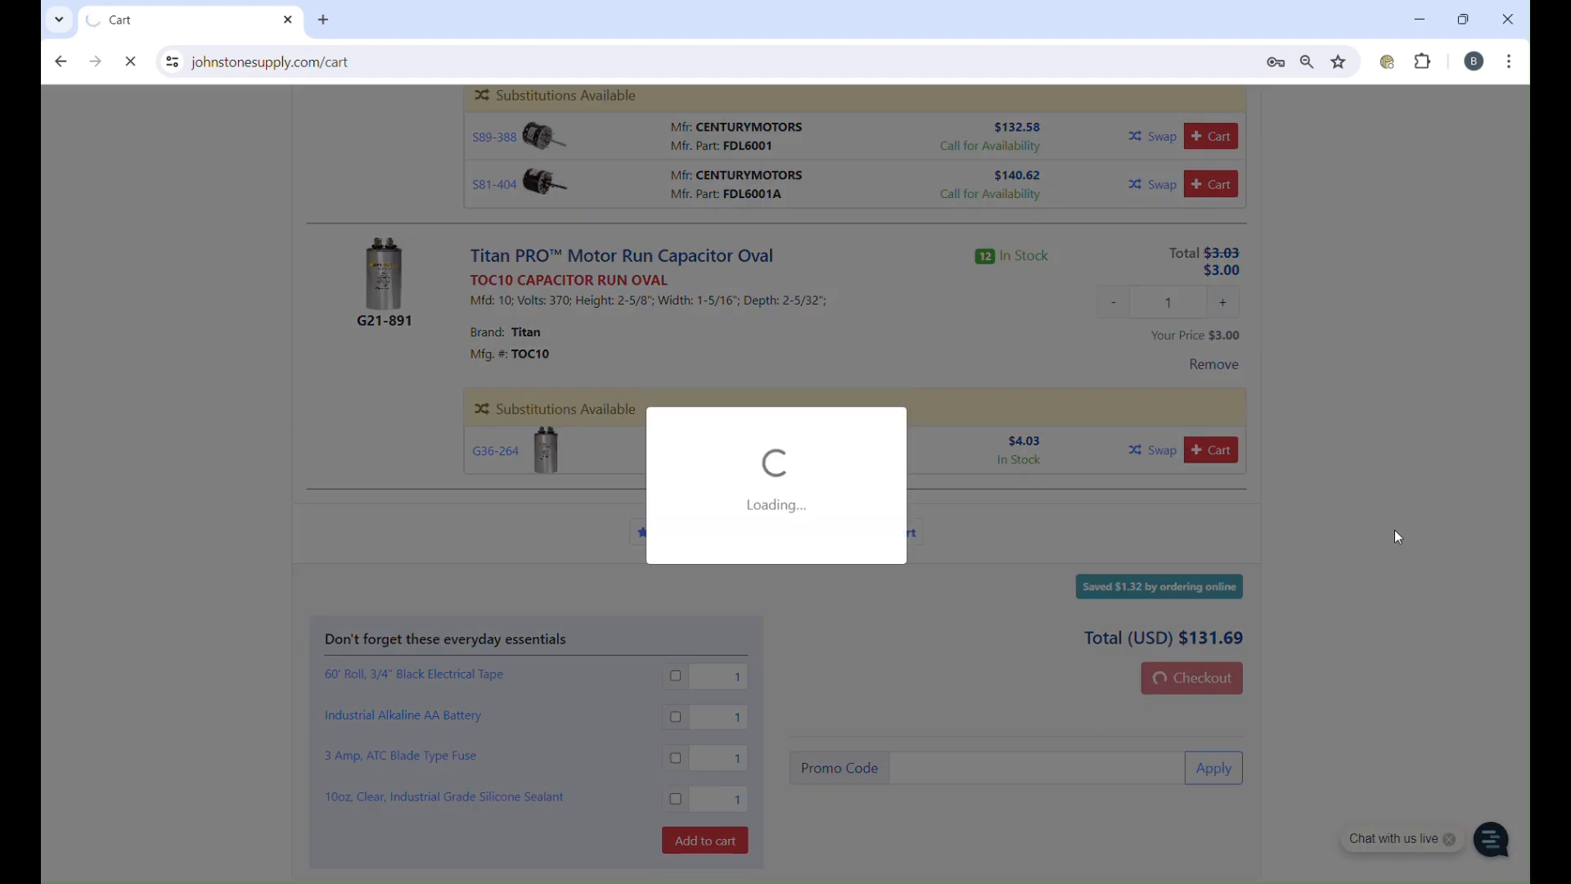
- Submit the will-call order with PO 'Test Order PO' and on-account payment
left_click(1191, 677)
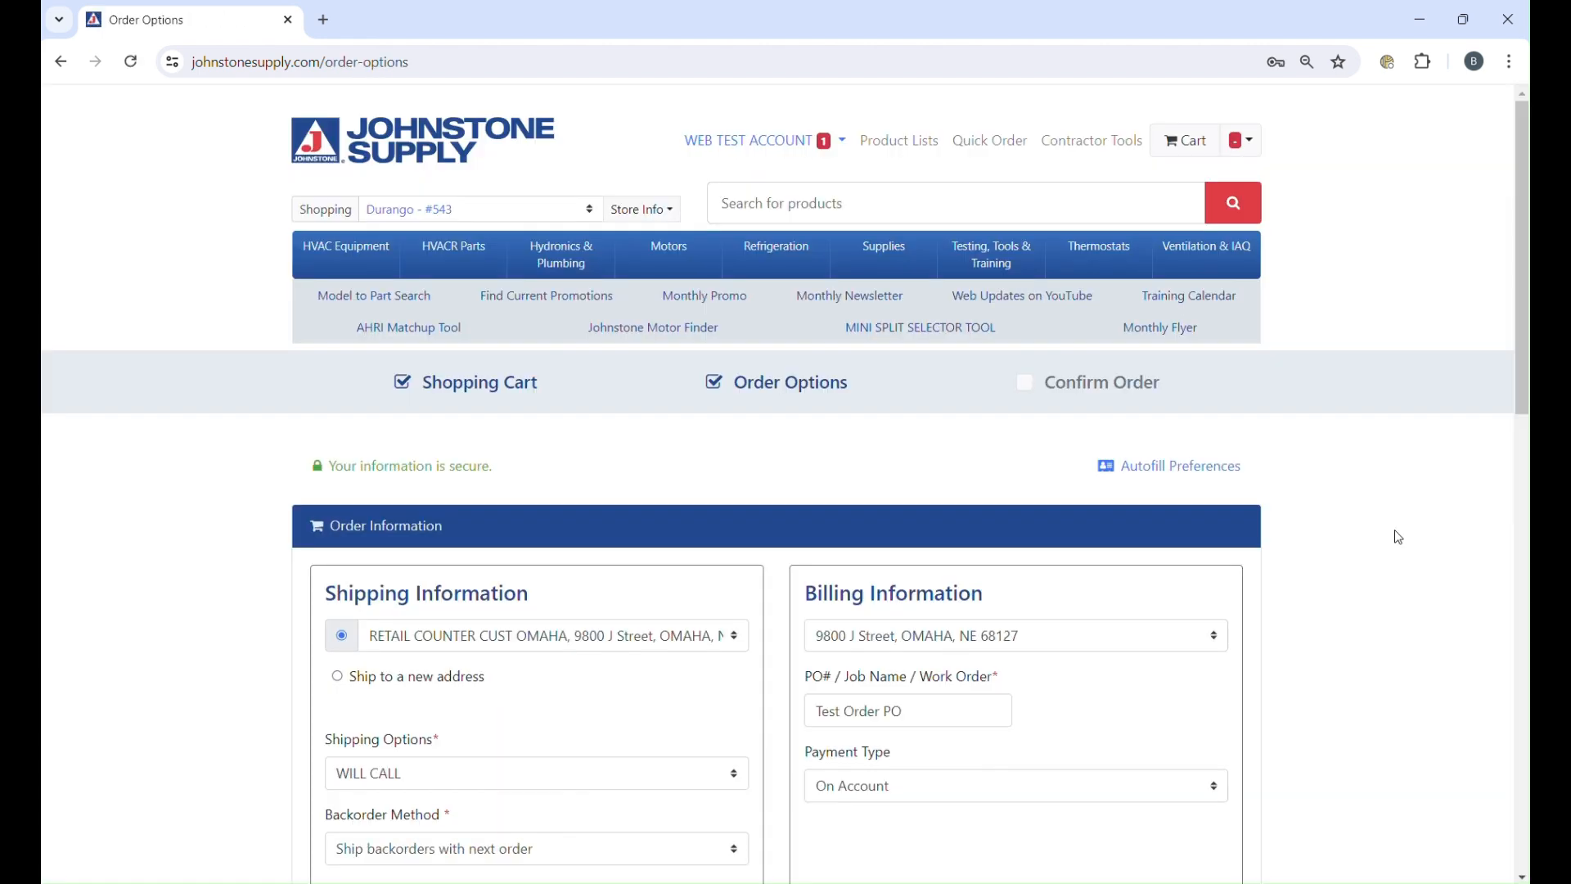
scroll("down", 3)
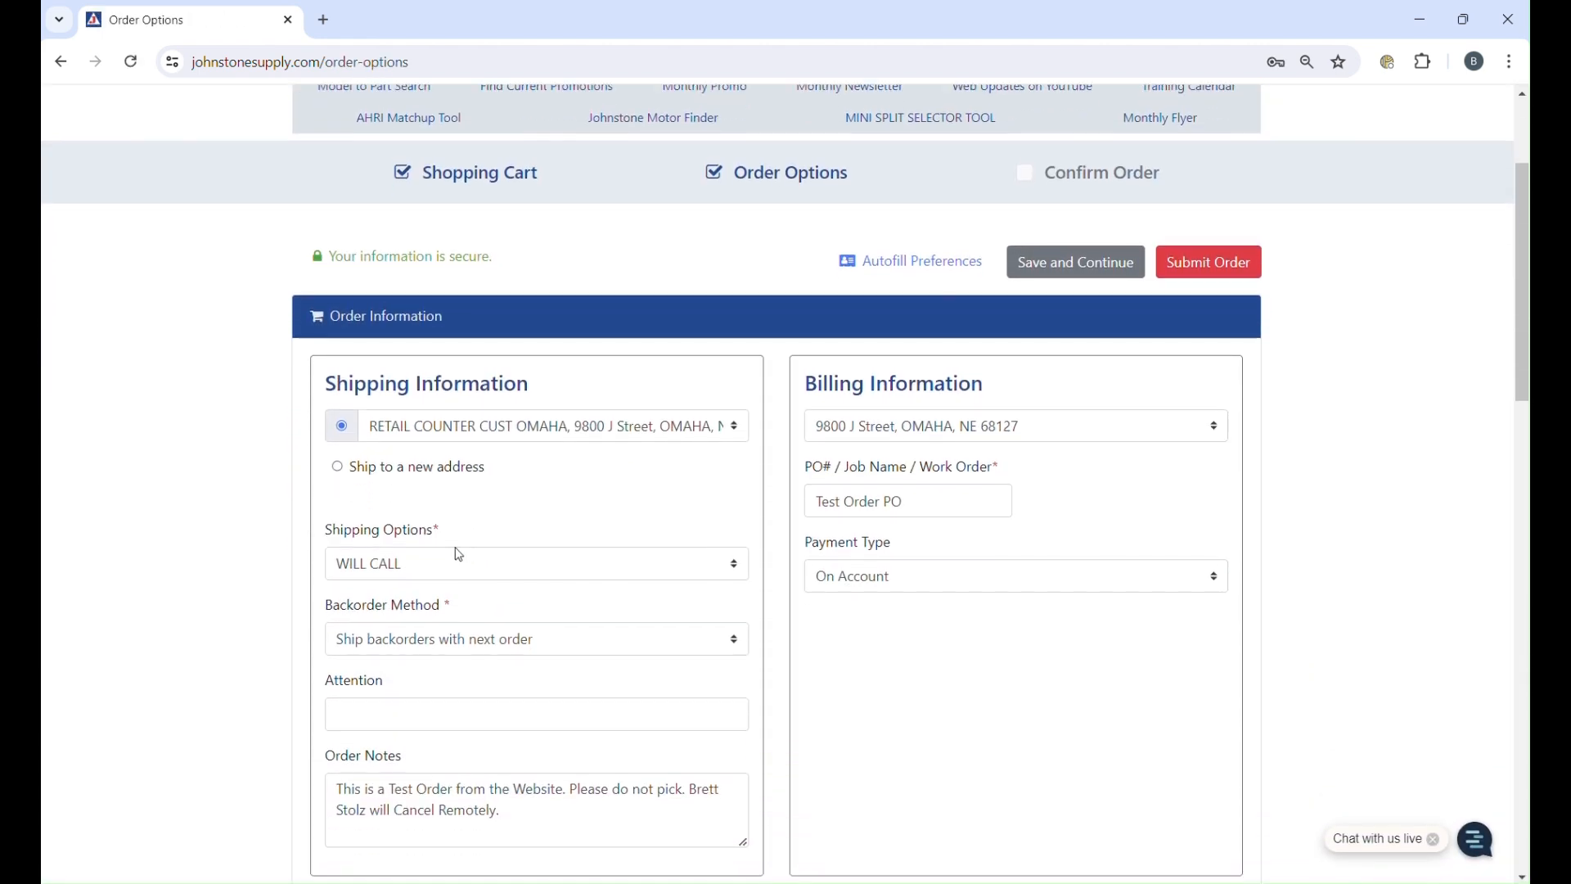
scroll("down", 3)
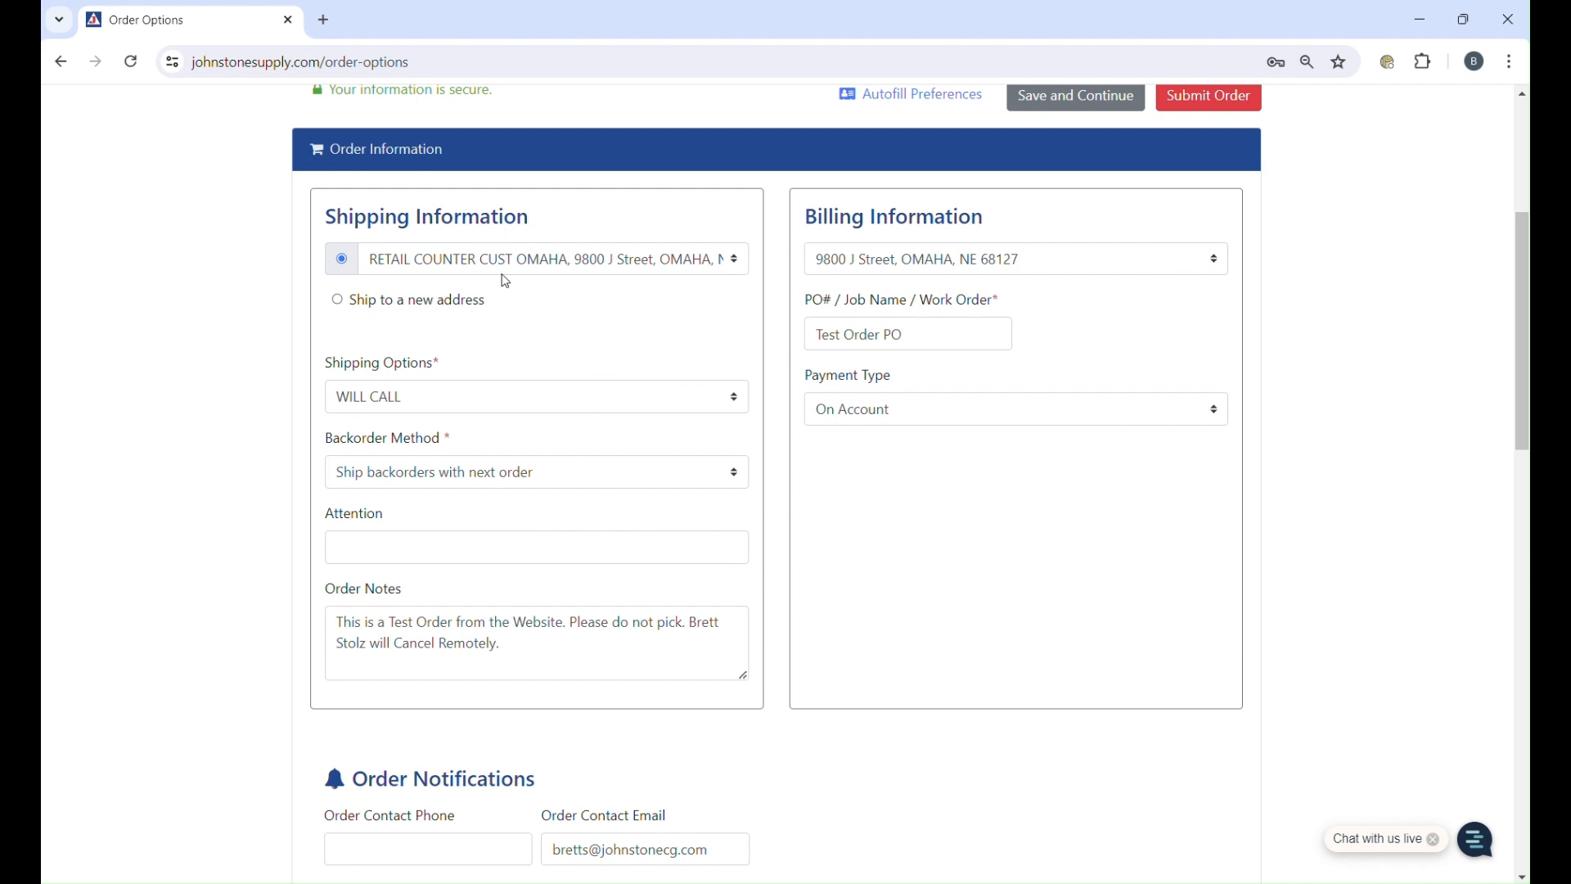
mouse_move(1030, 372)
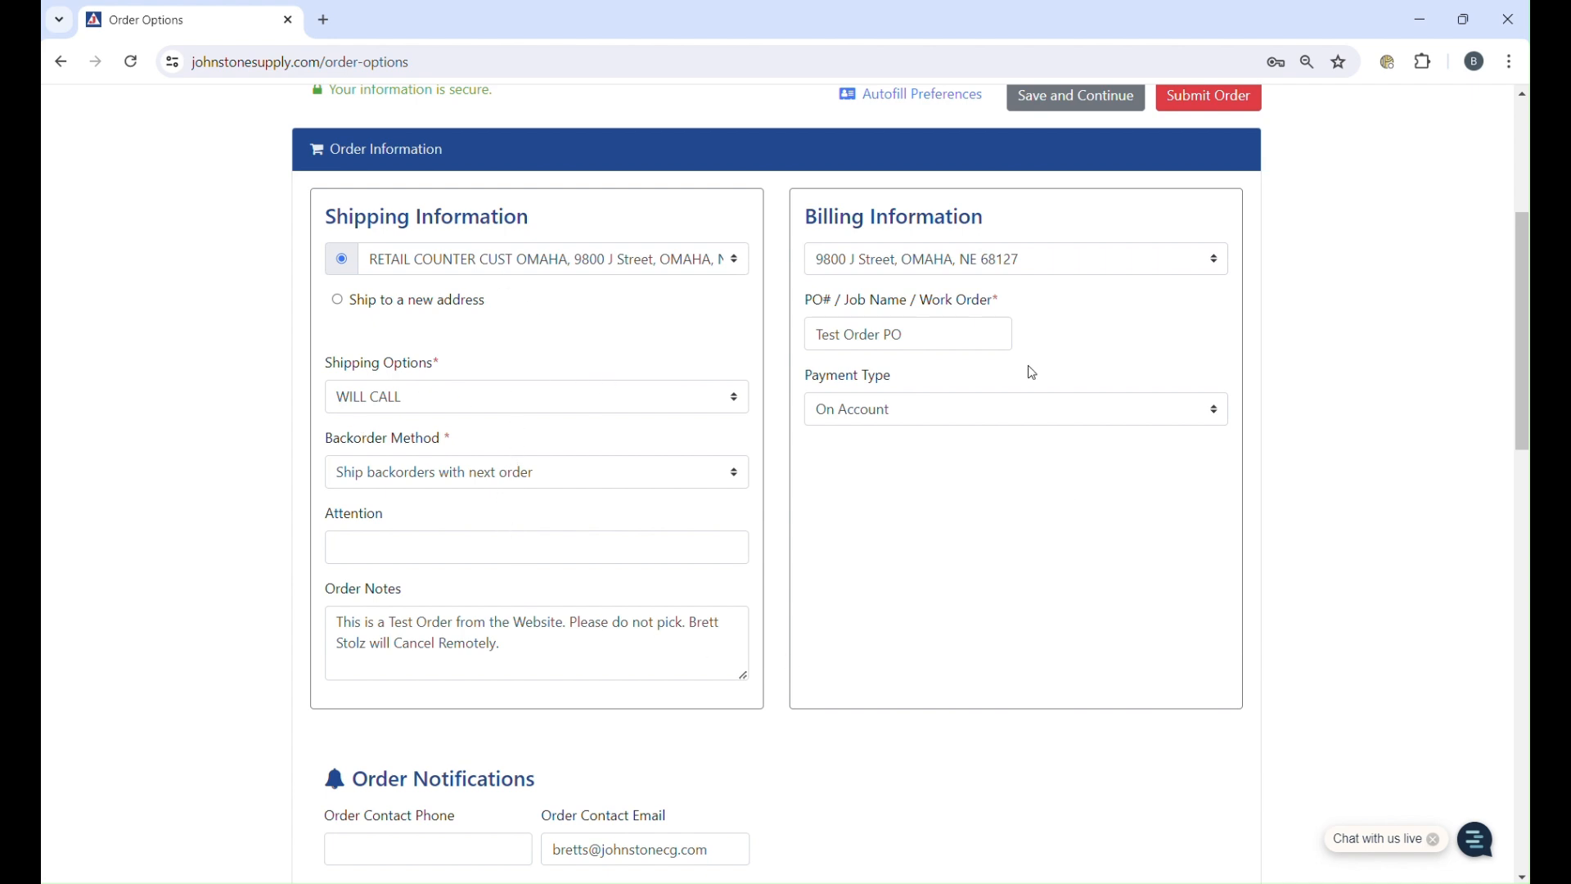
mouse_move(1029, 544)
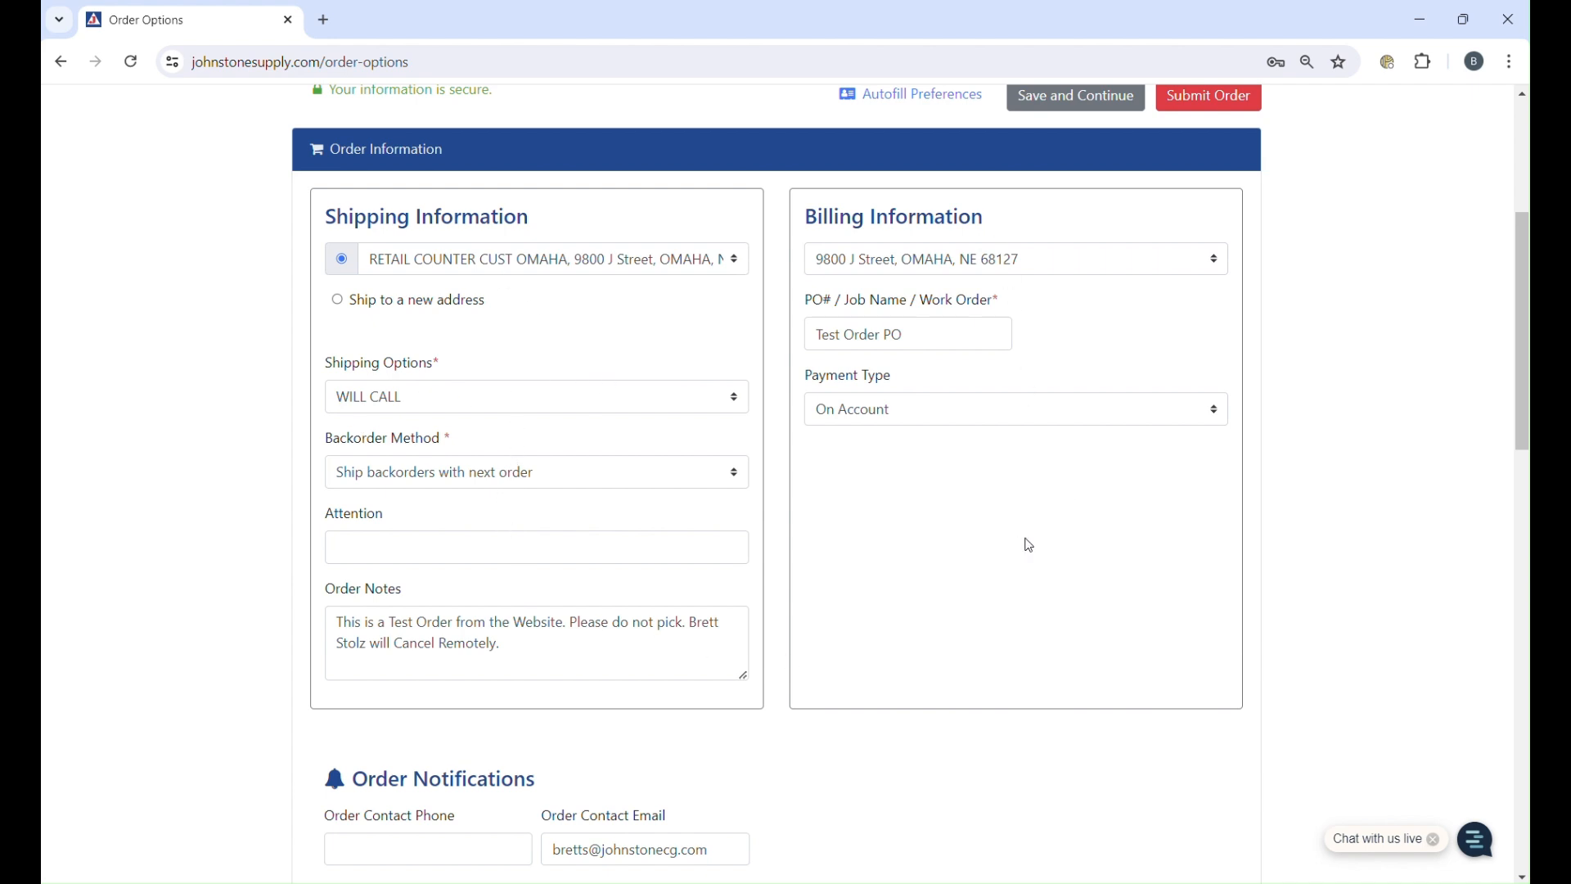
mouse_move(970, 648)
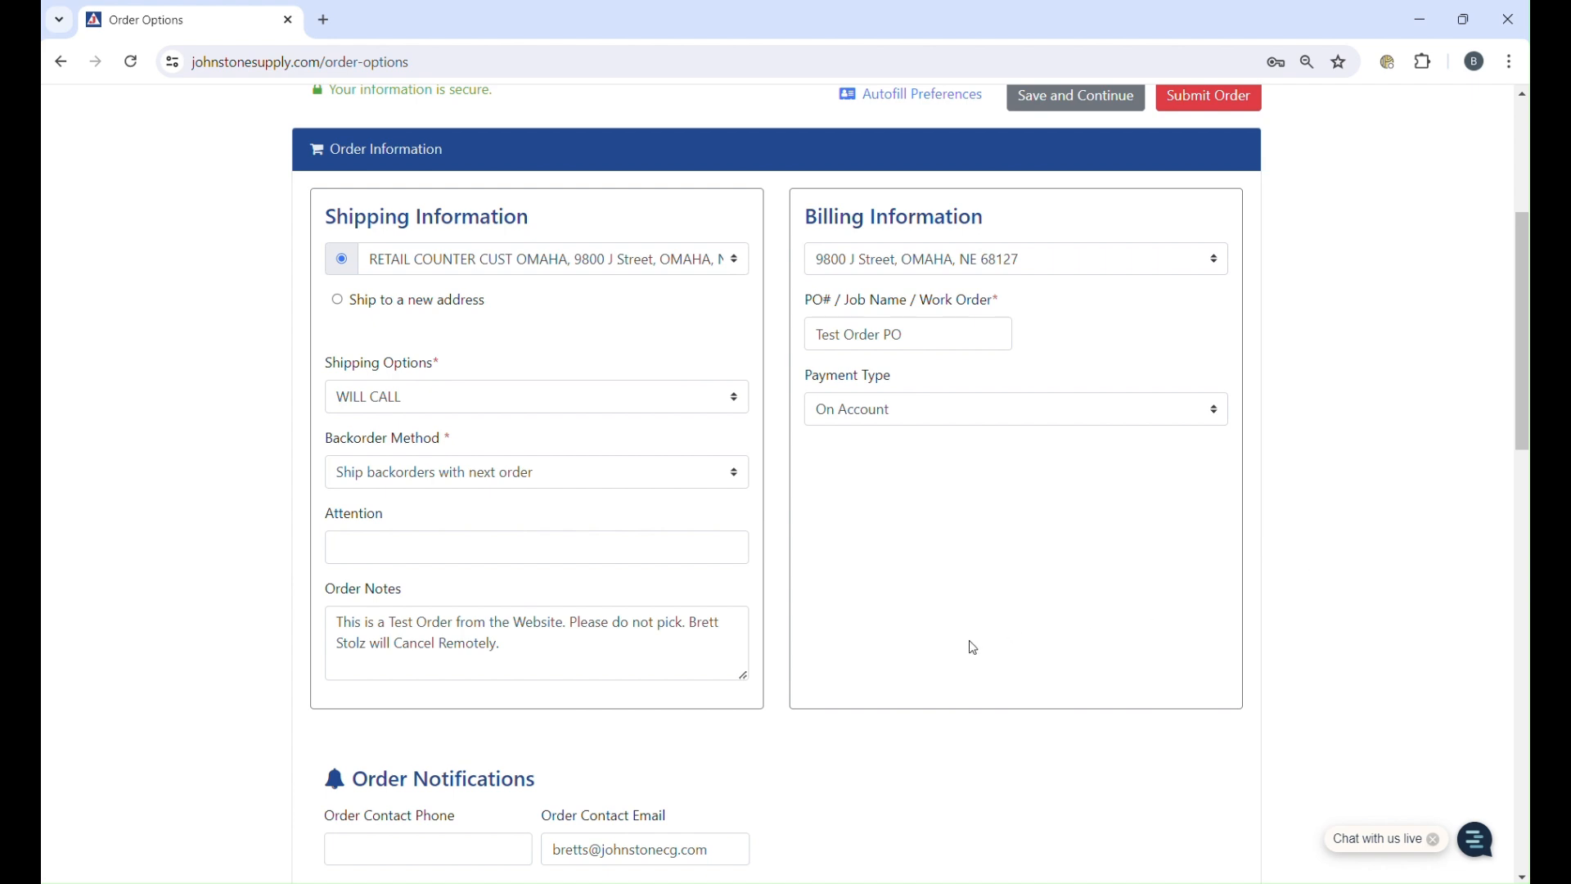
mouse_move(1298, 632)
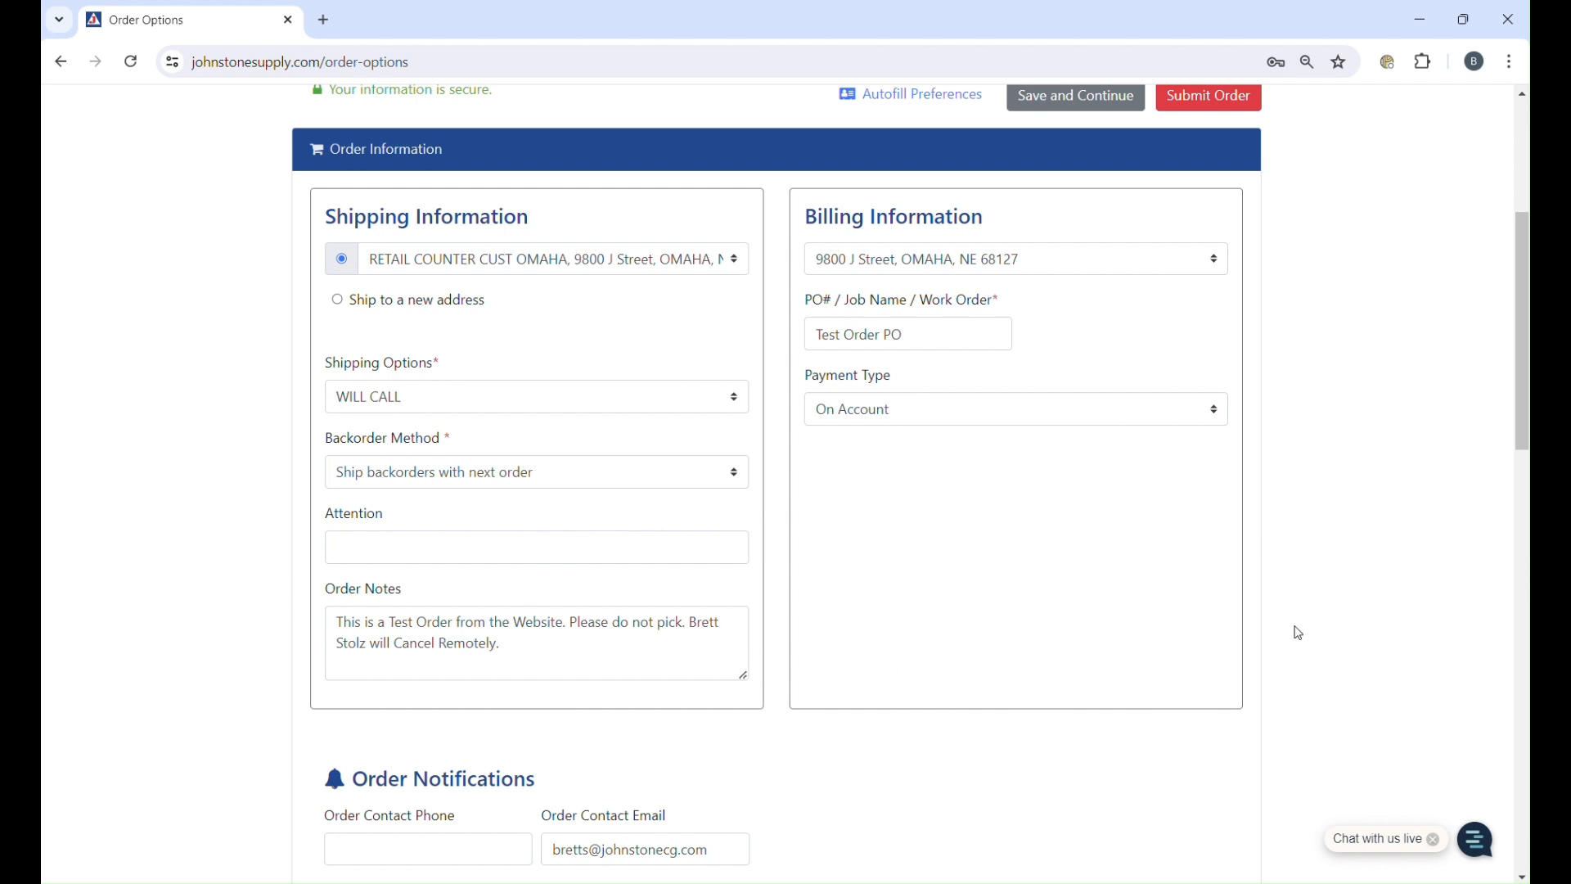
mouse_move(797, 566)
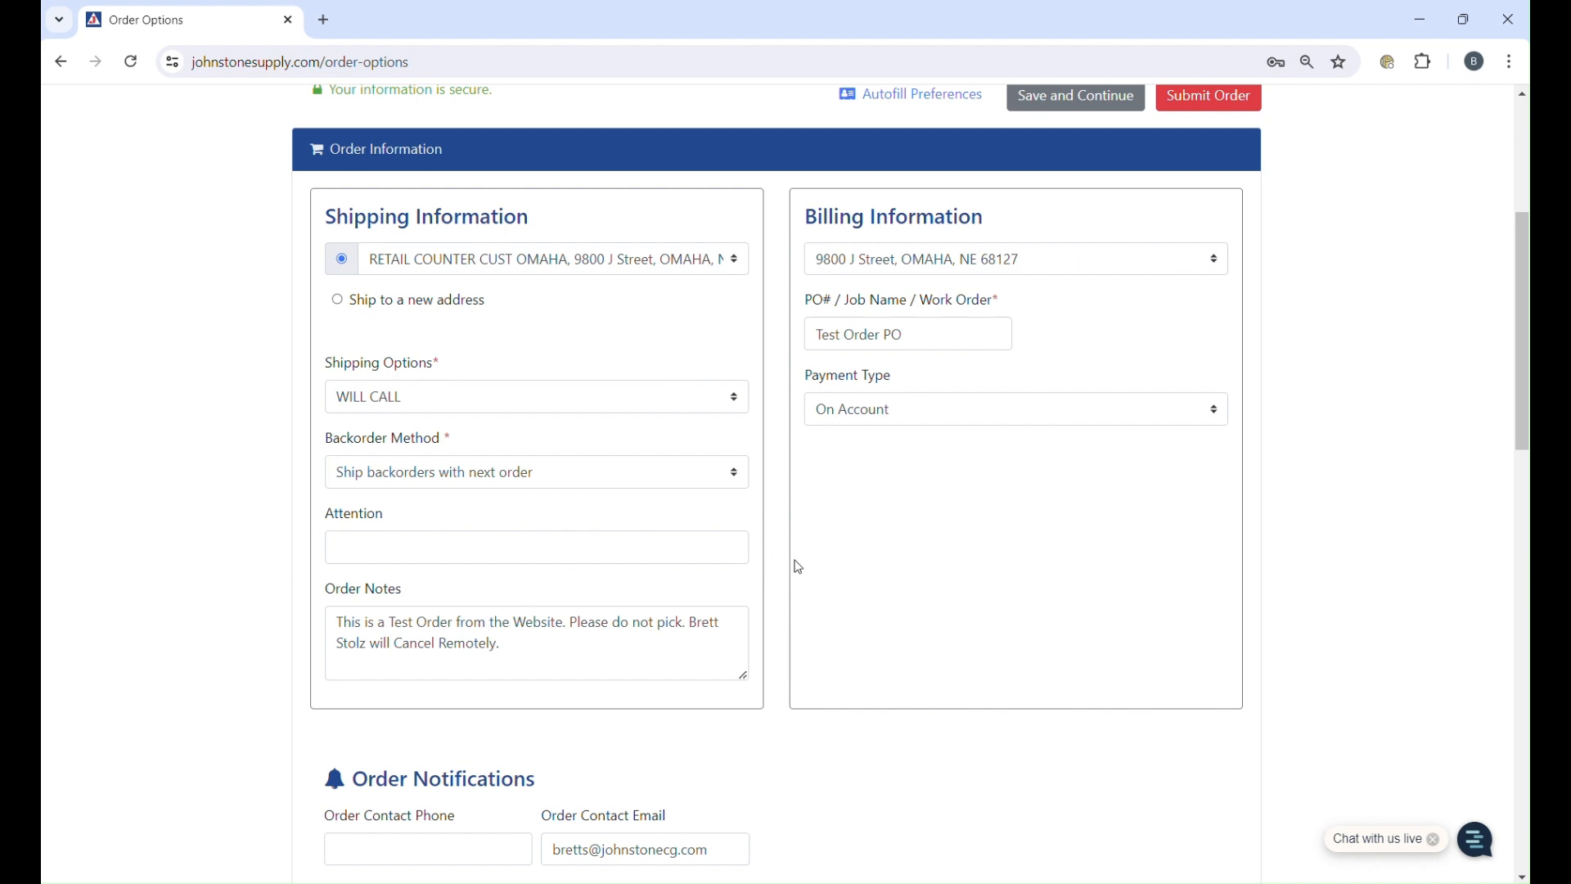
mouse_move(1307, 595)
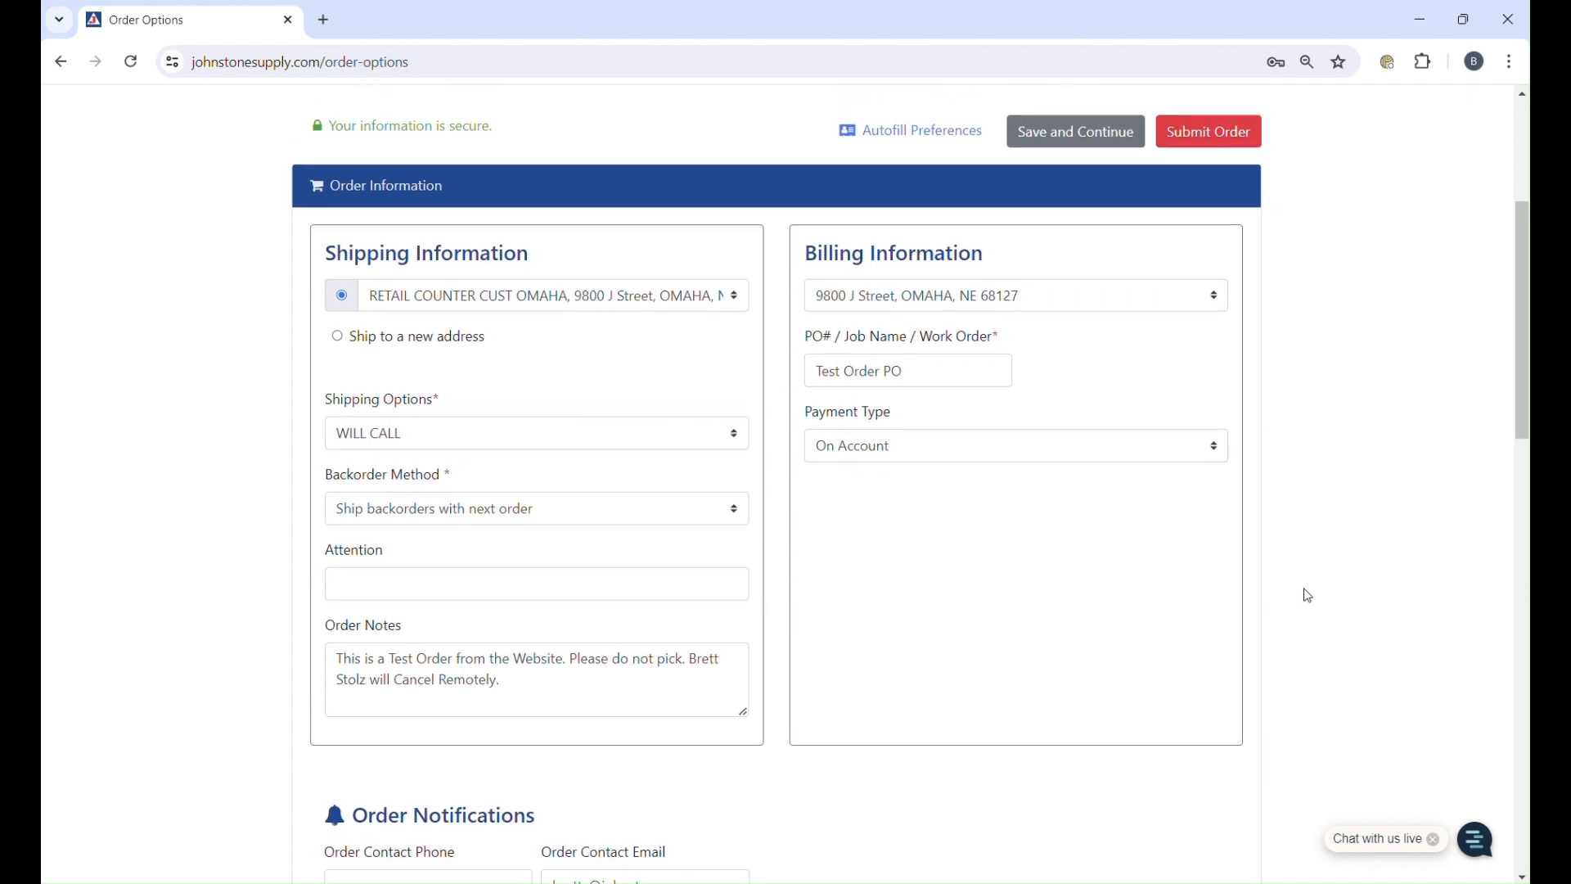
mouse_move(1215, 138)
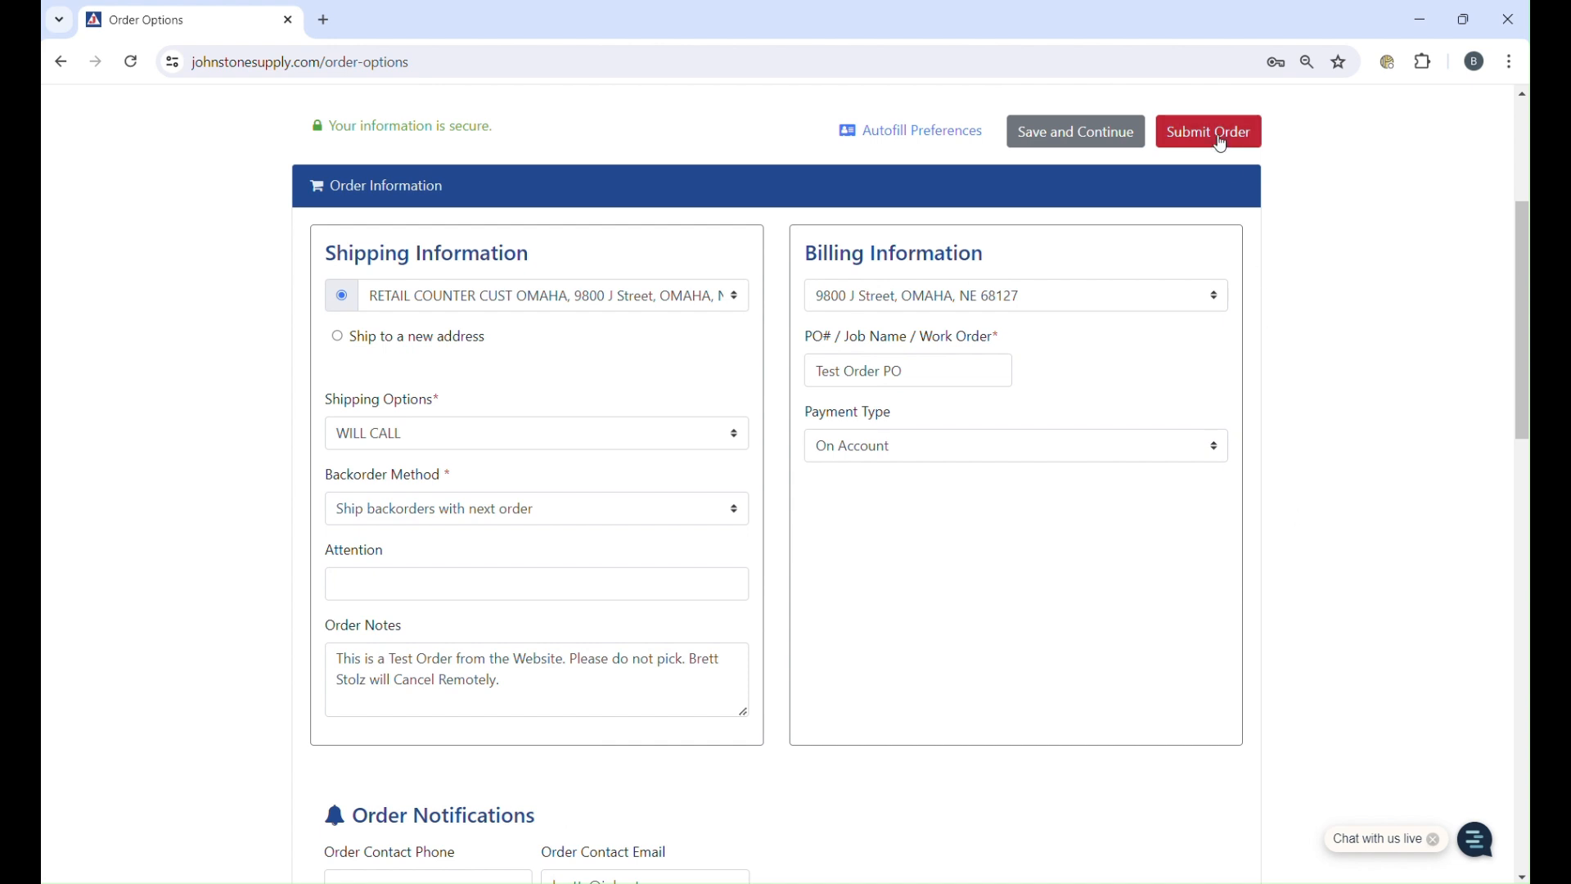
left_click(1208, 131)
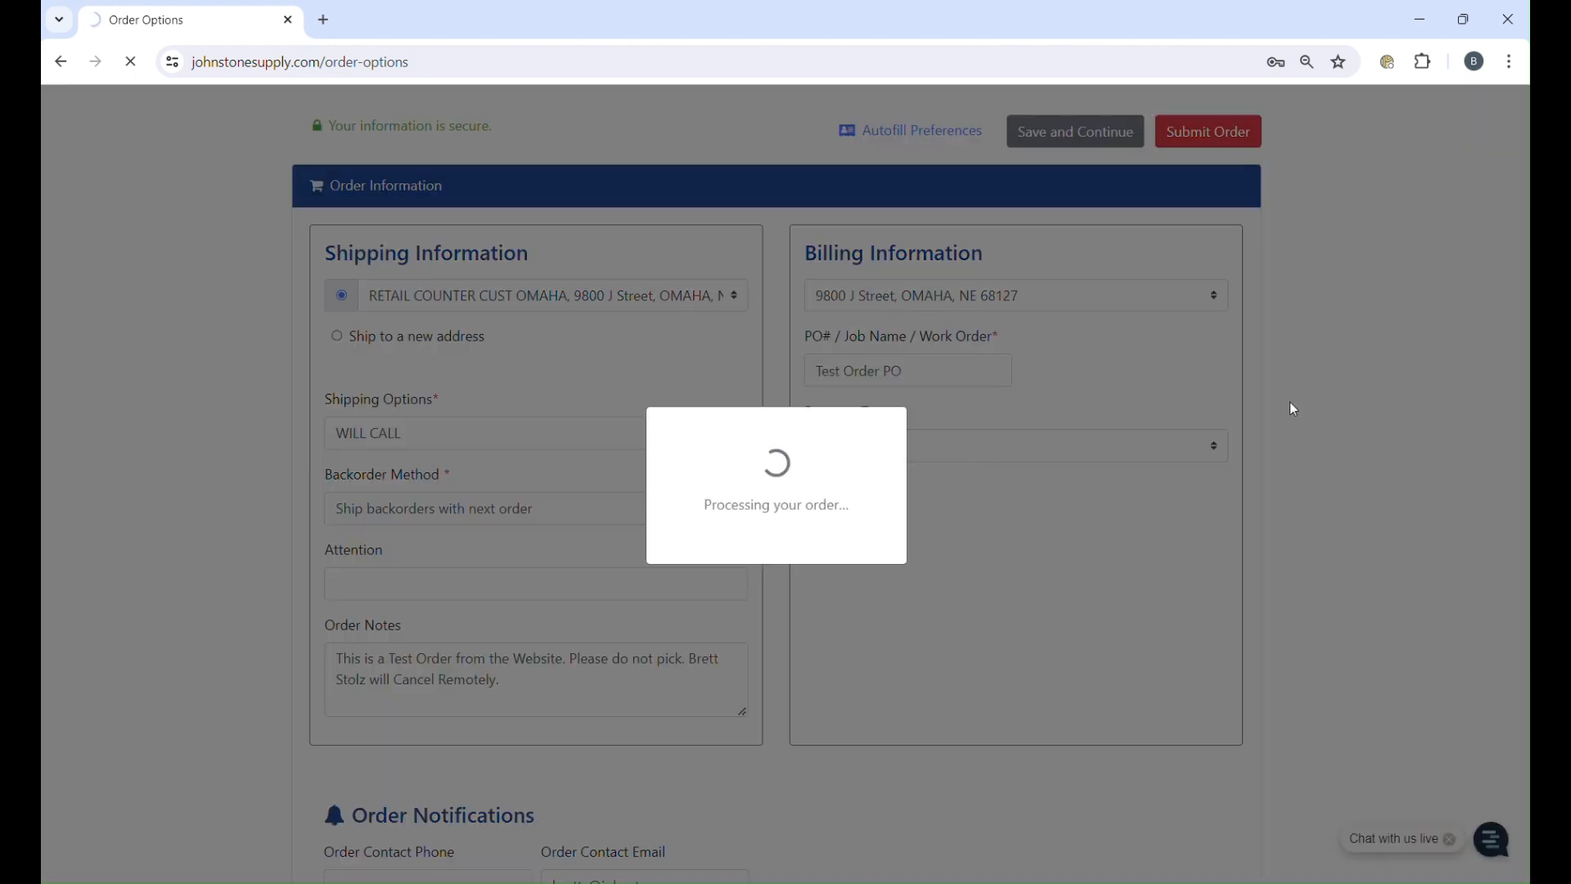
- Wait for the Thank You page and its manager-approval notice
left_click(1208, 131)
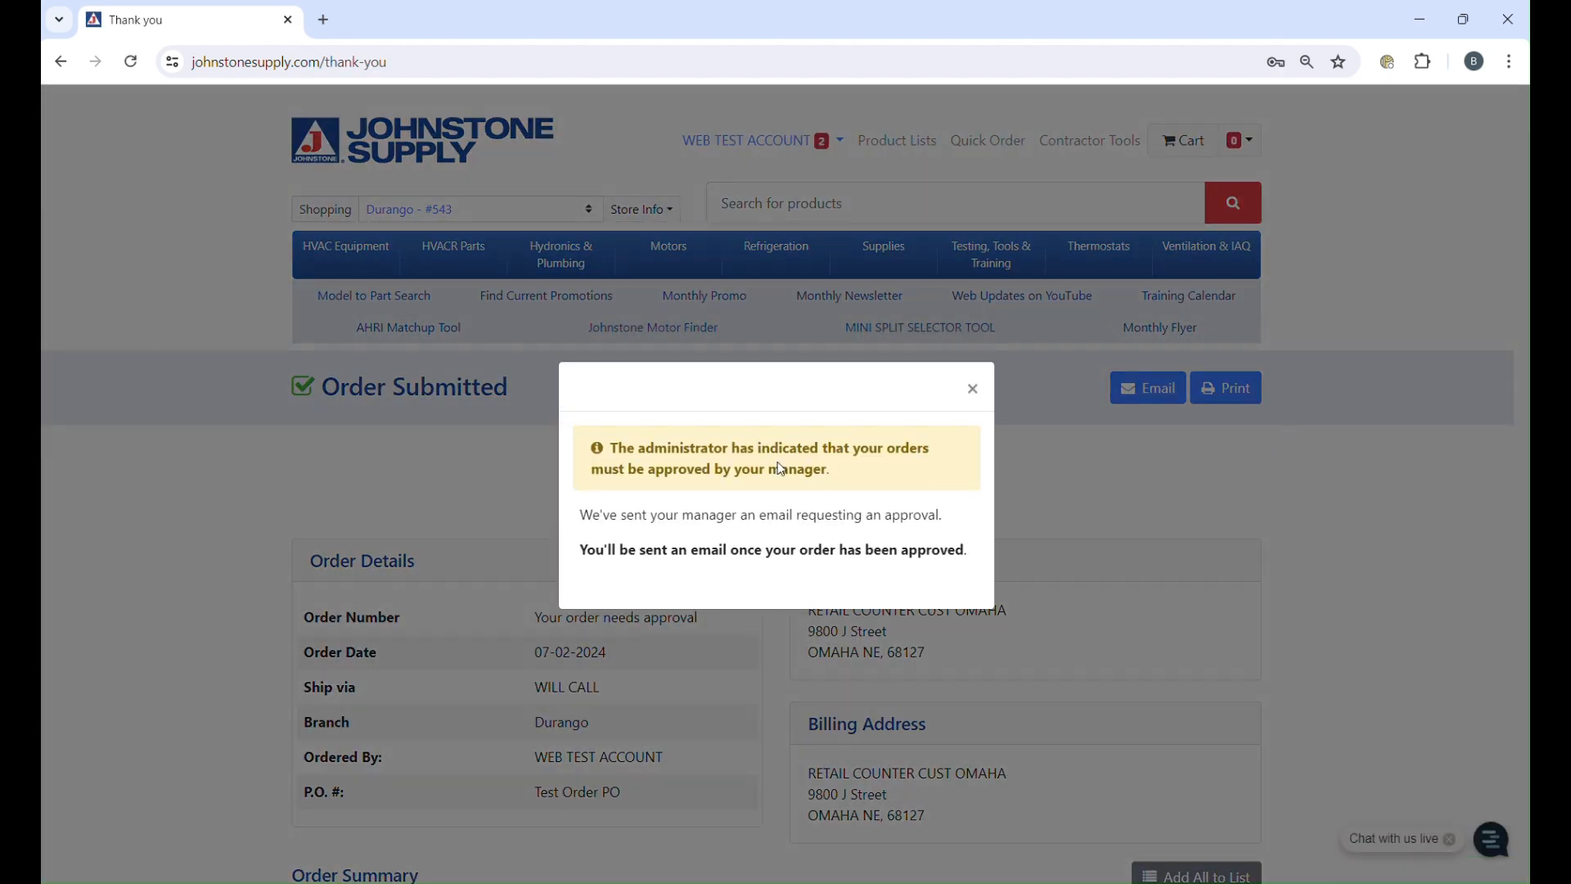
mouse_move(679, 540)
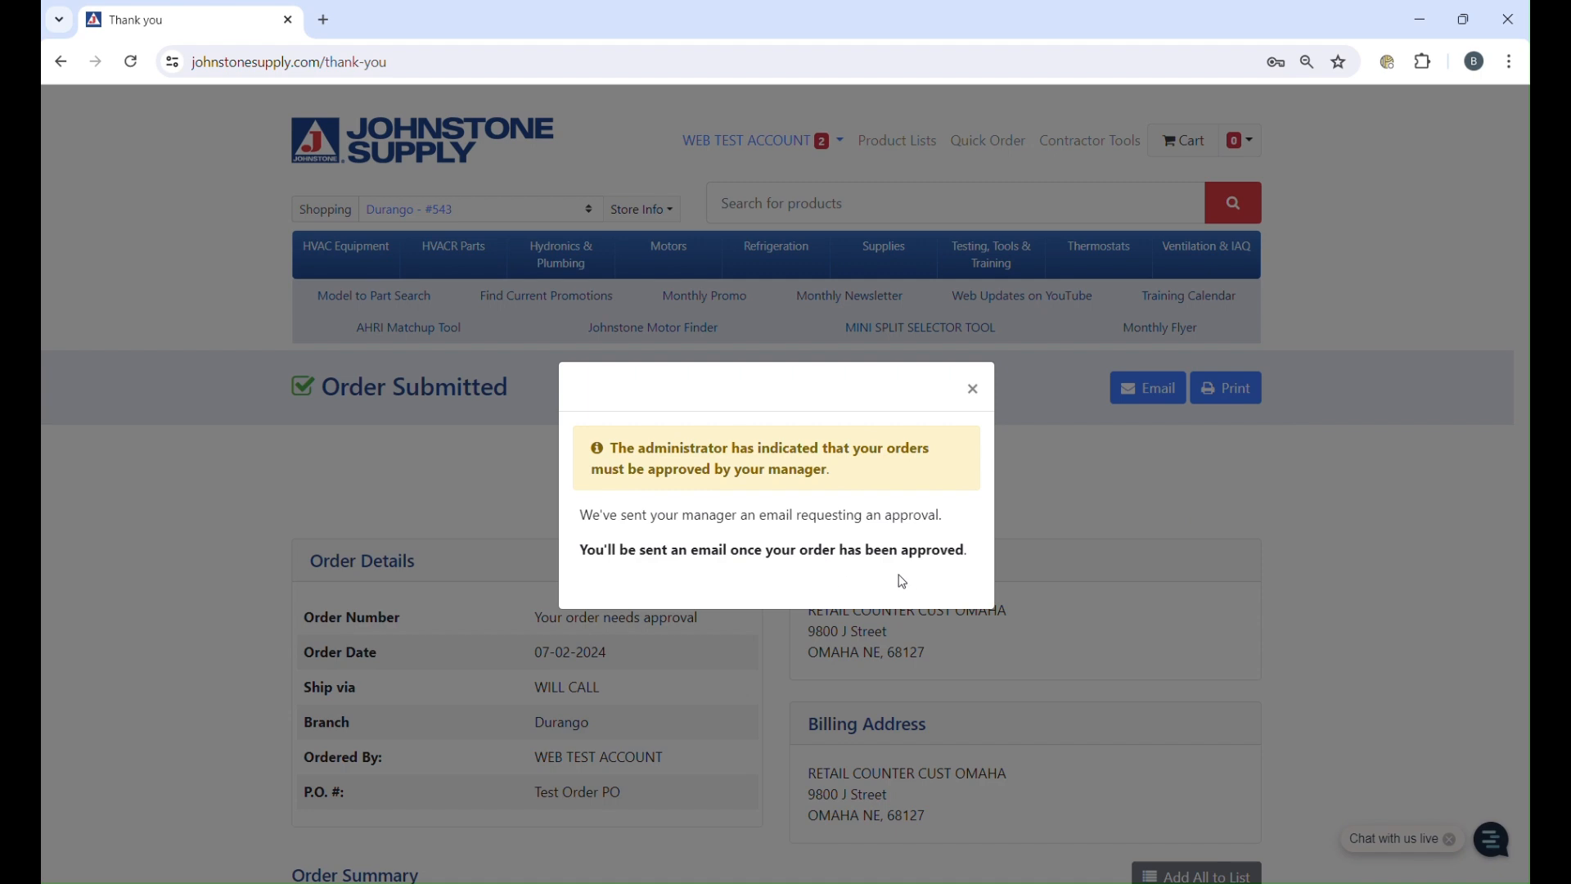
mouse_move(979, 510)
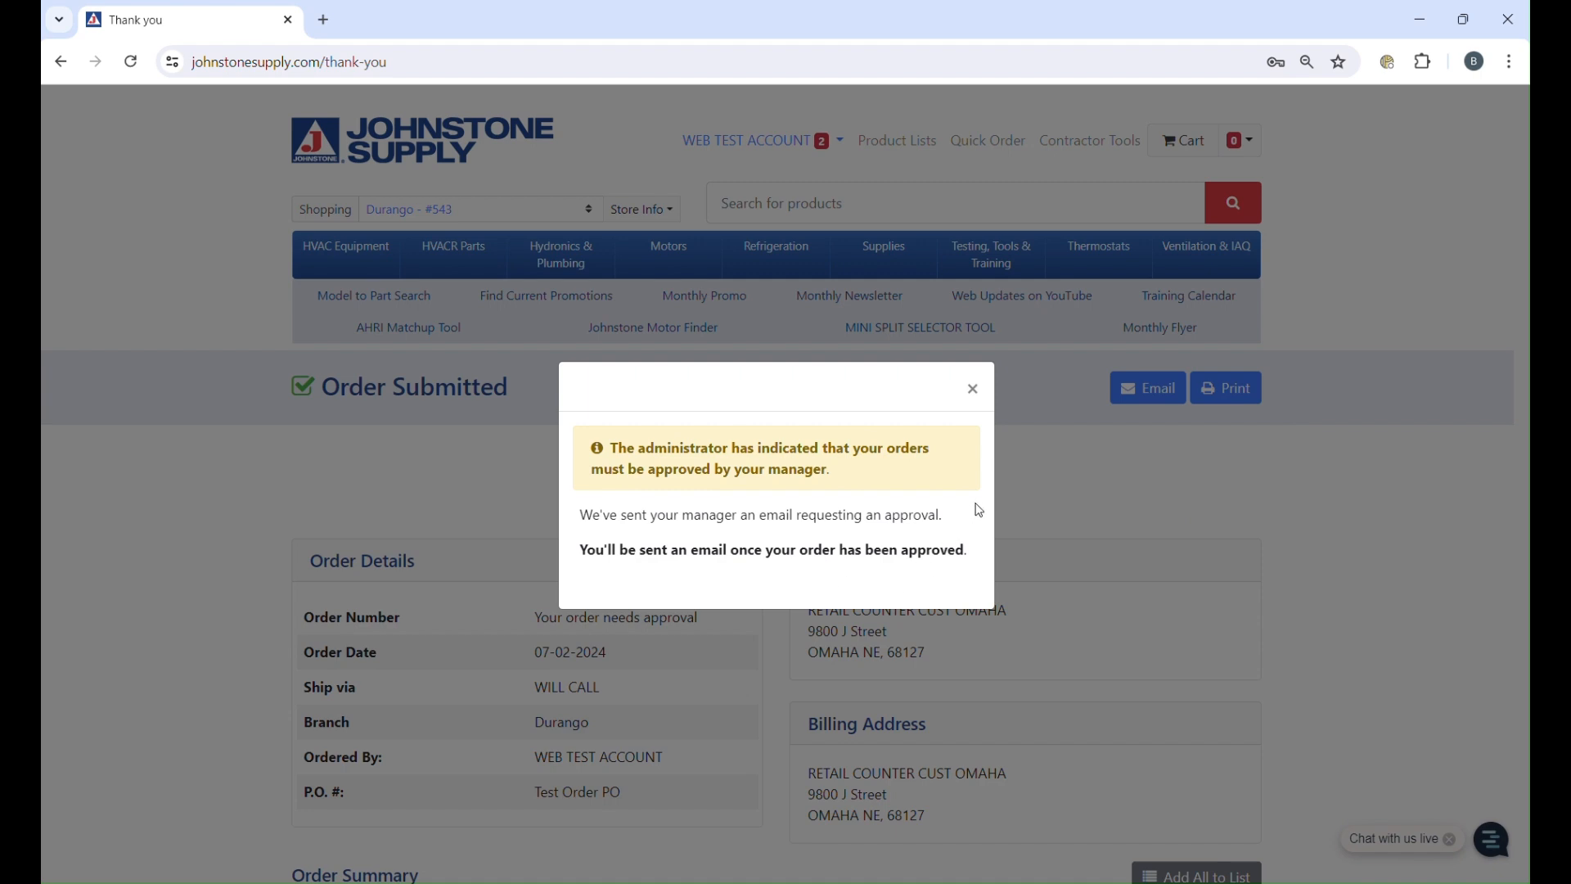
- Dismiss the approval-required notice to view the order details
left_click(972, 388)
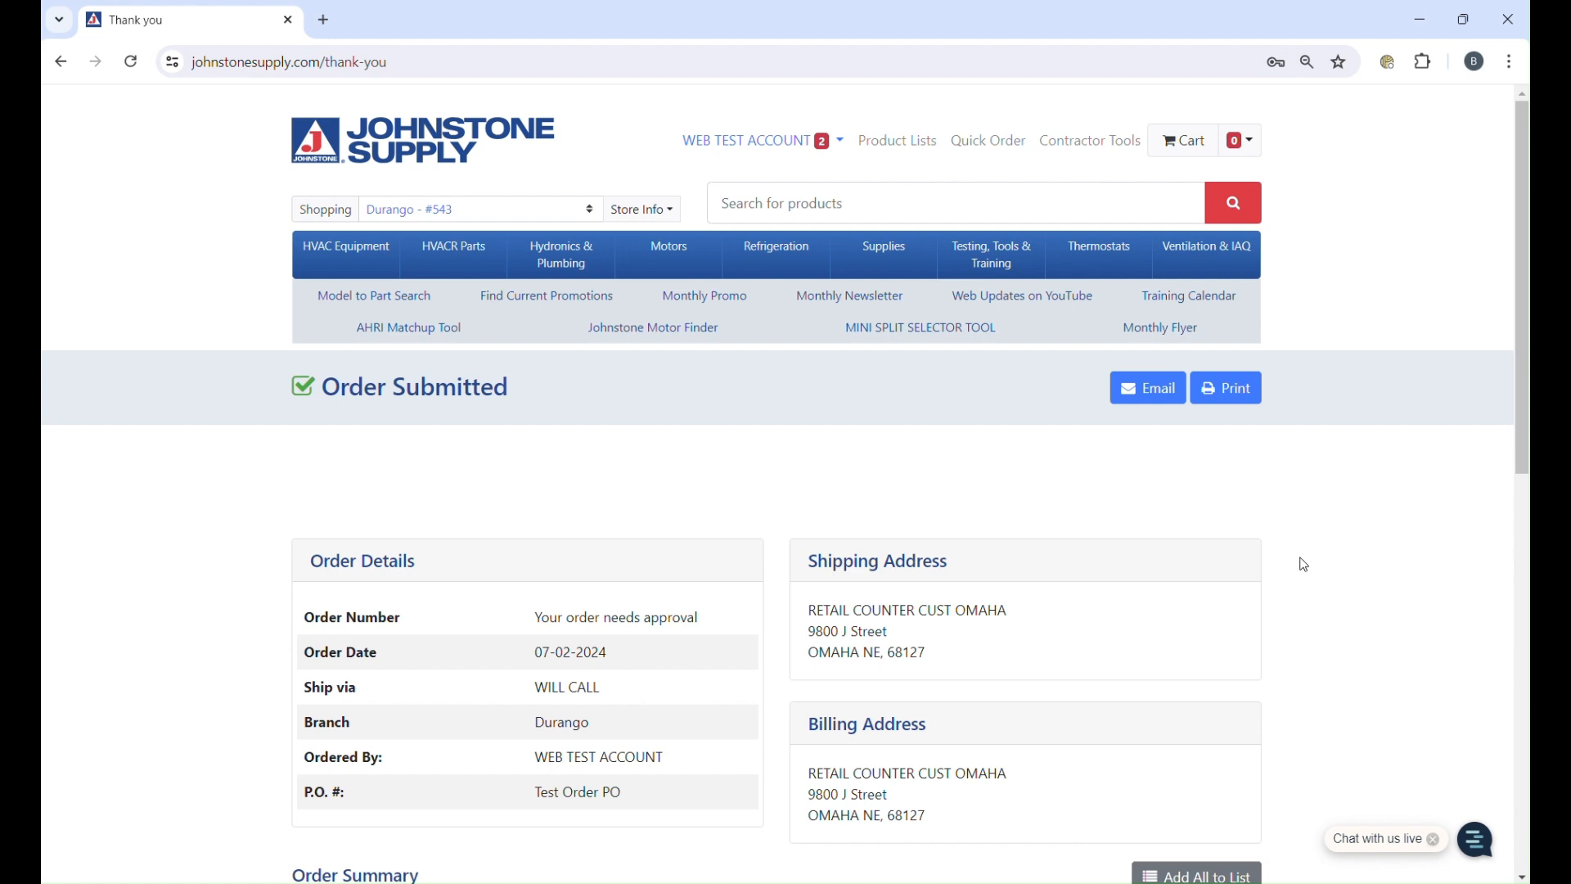
mouse_move(1394, 727)
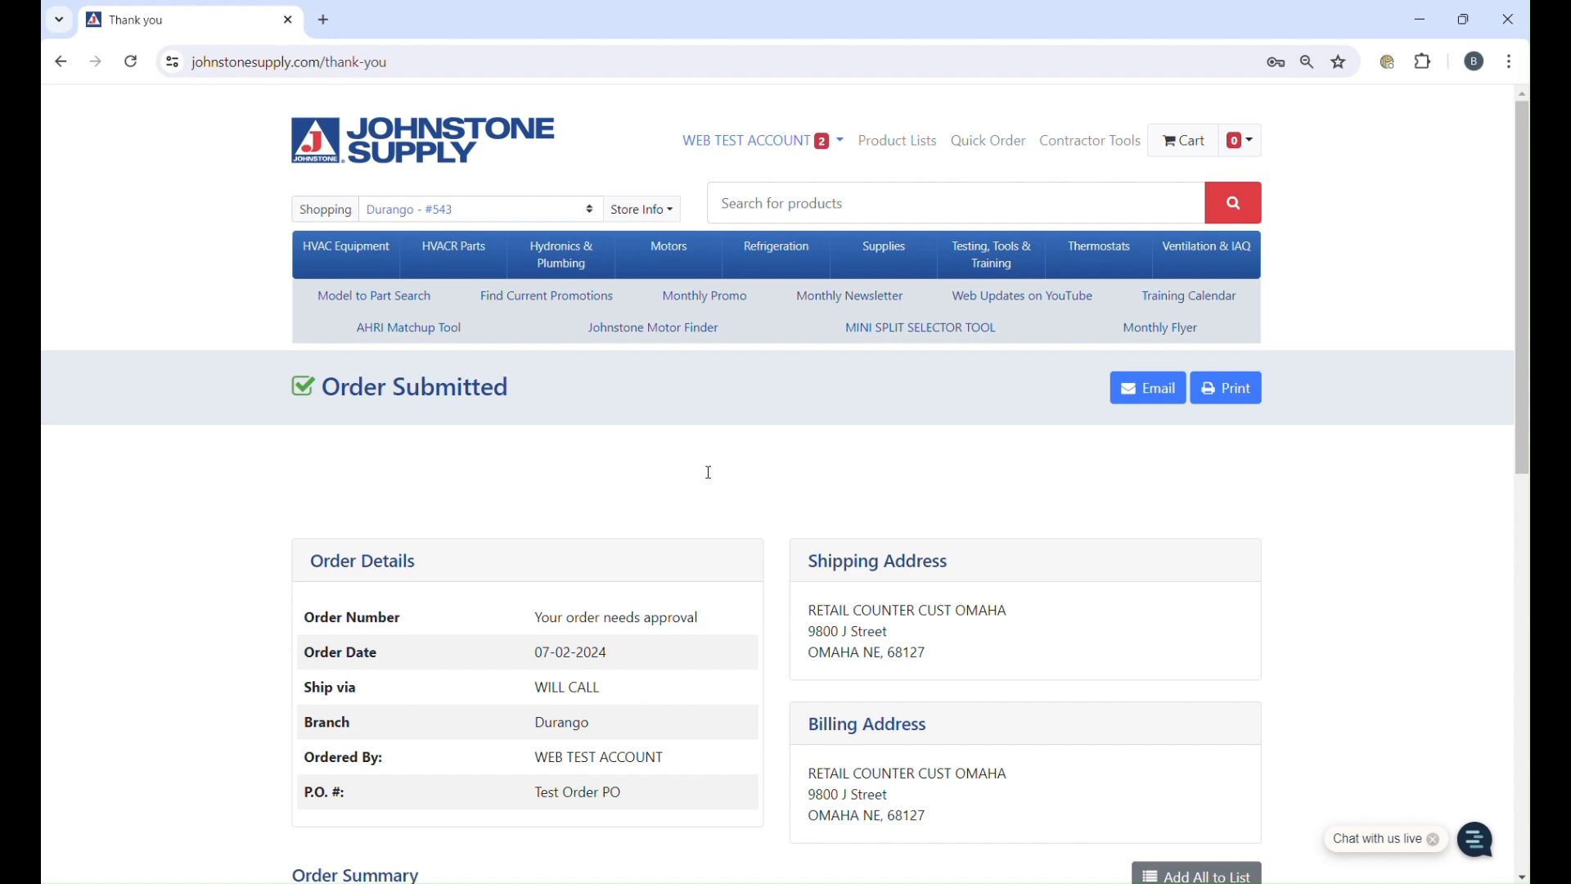
- Go to Orders from the WEB TEST ACCOUNT menu
left_click(762, 140)
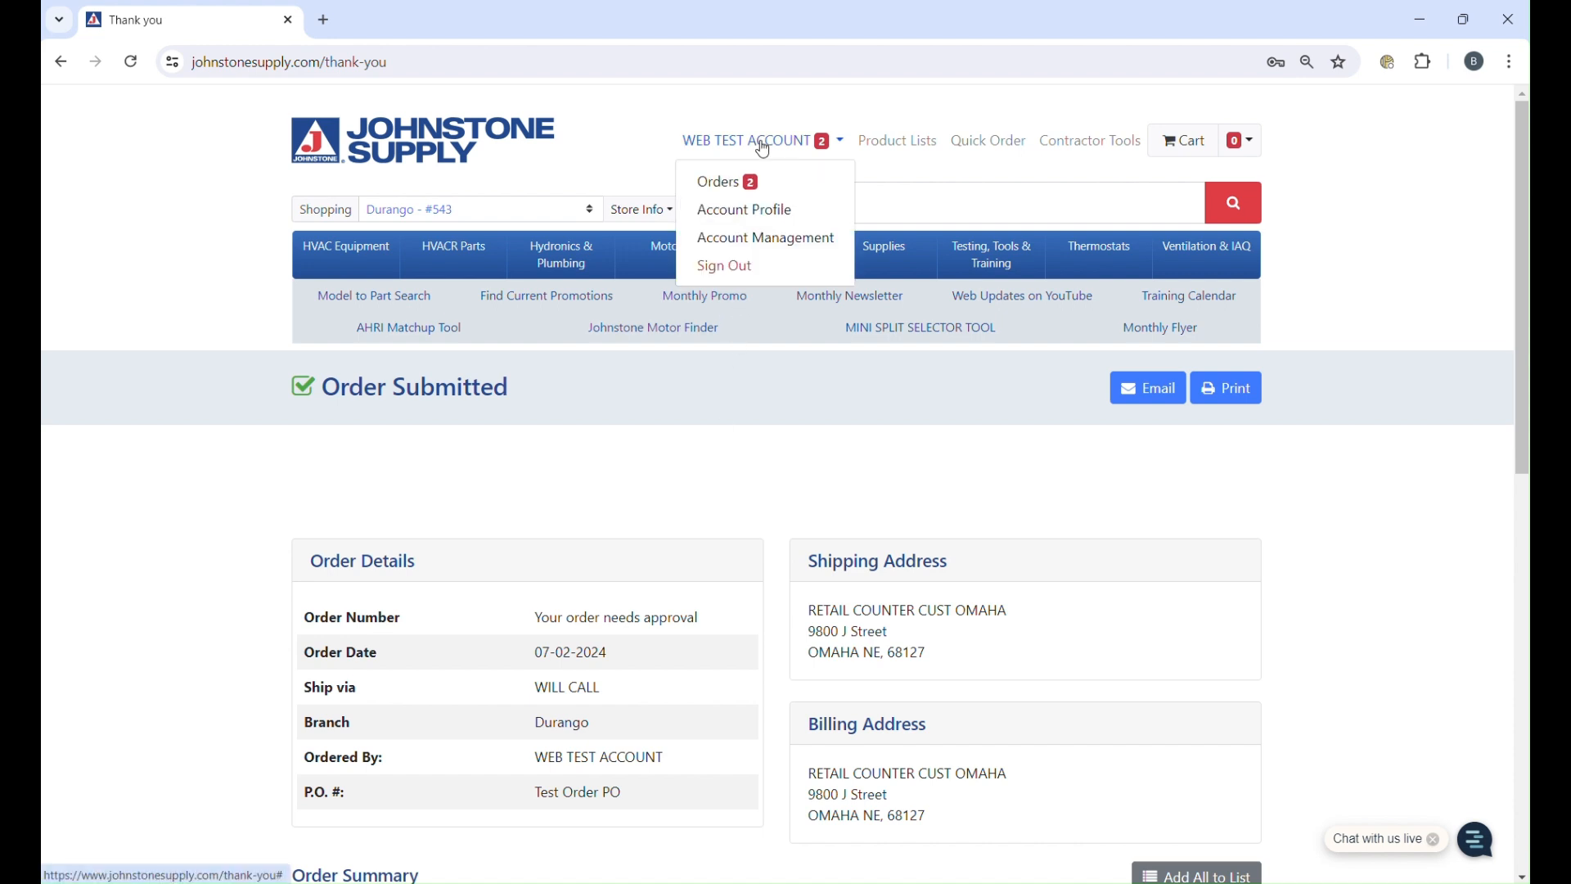
mouse_move(724, 184)
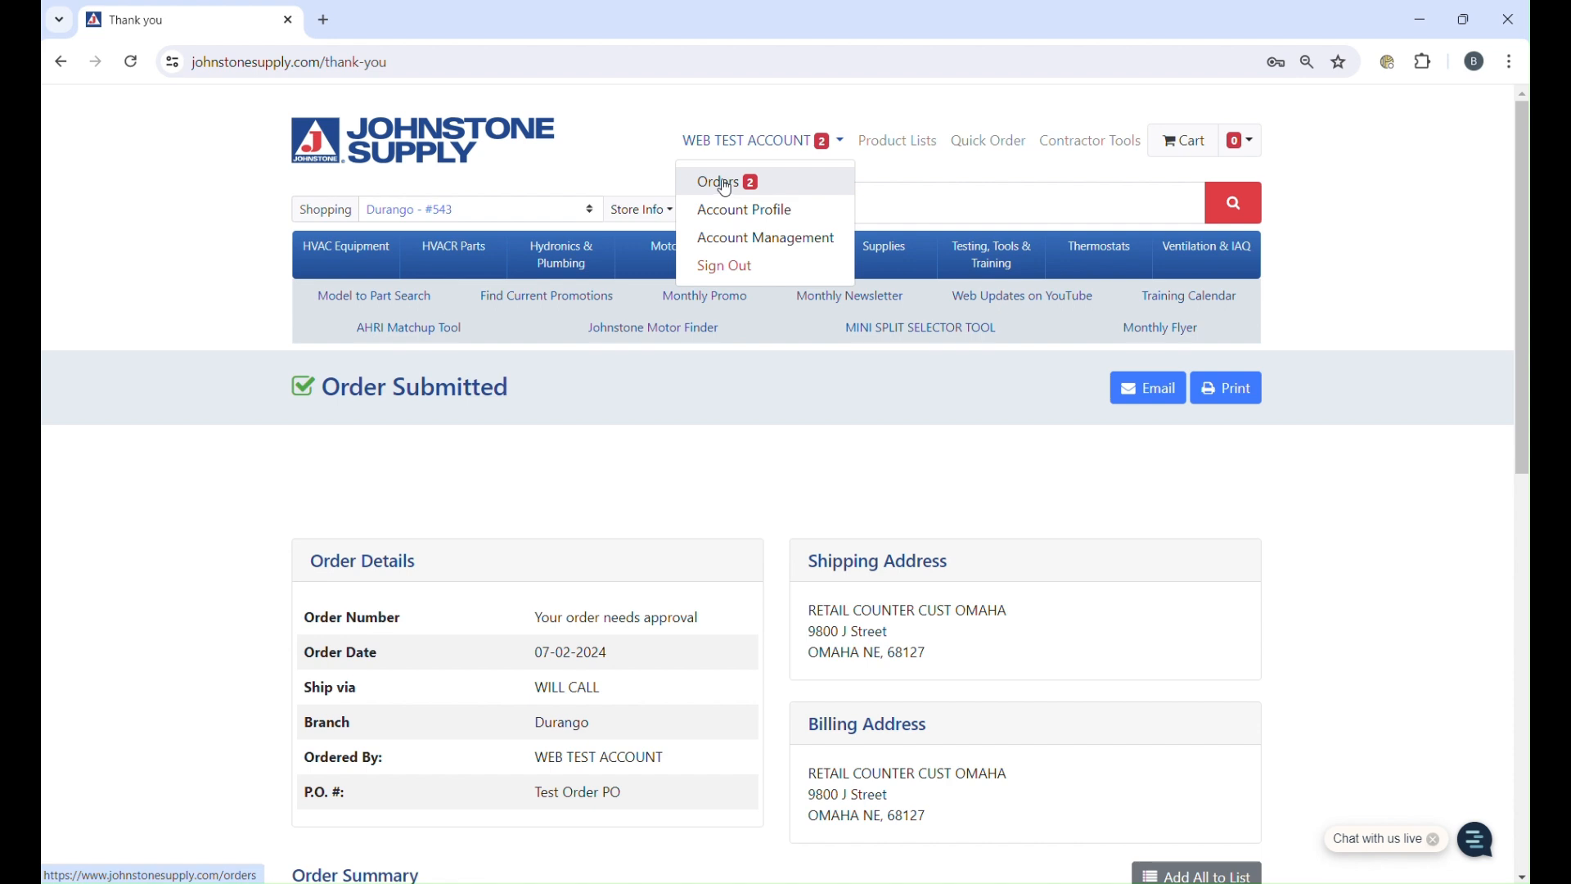
left_click(718, 182)
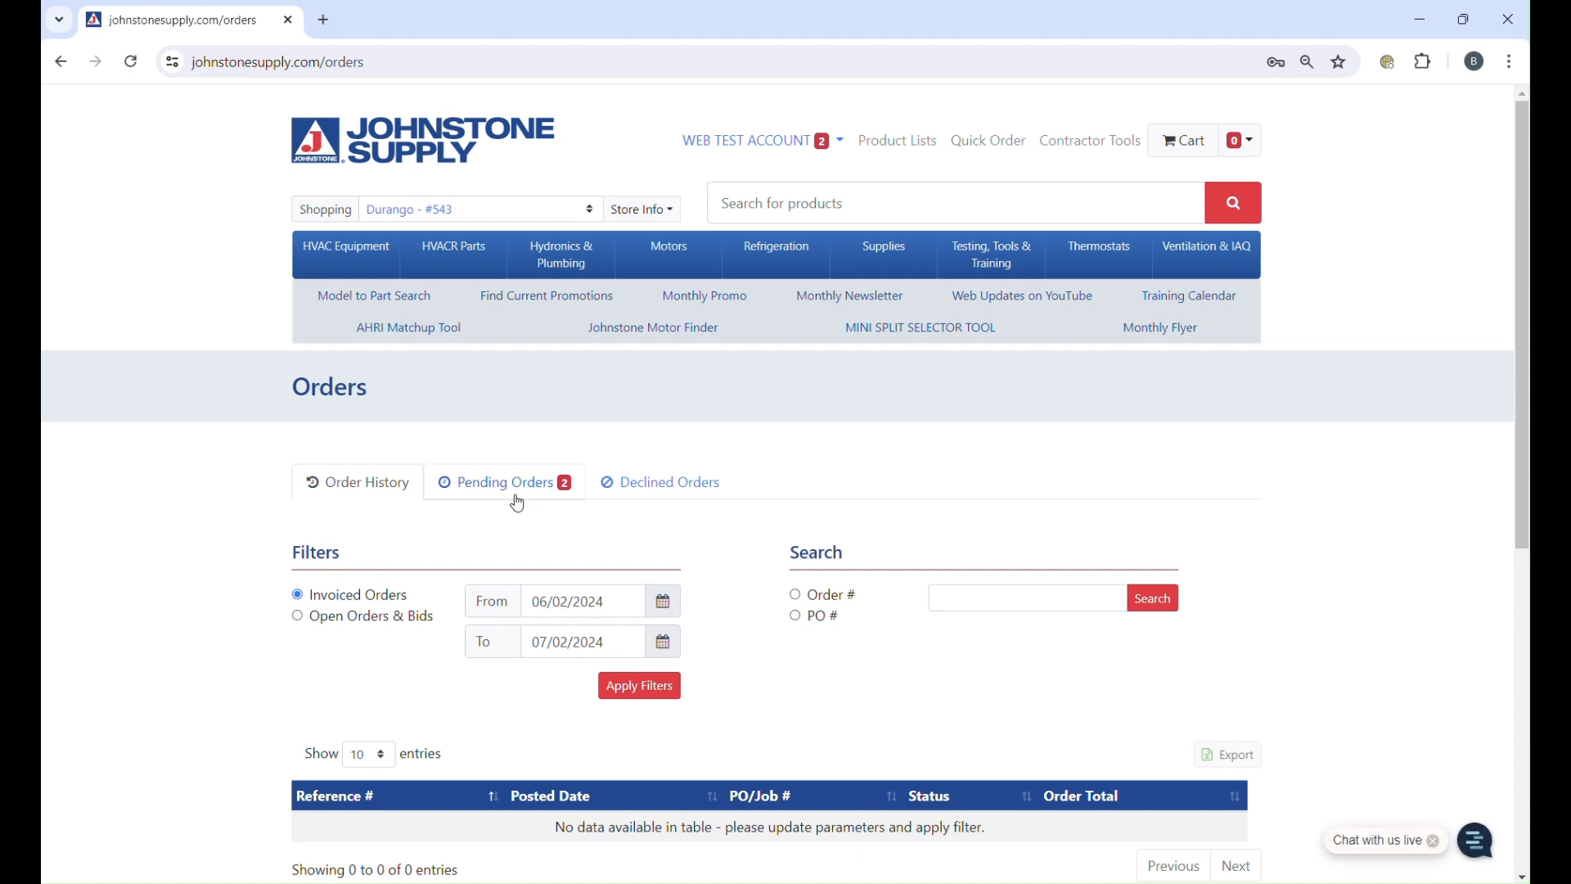
- Open the 06-19-2024 Test Order PO order from Pending Orders
left_click(504, 482)
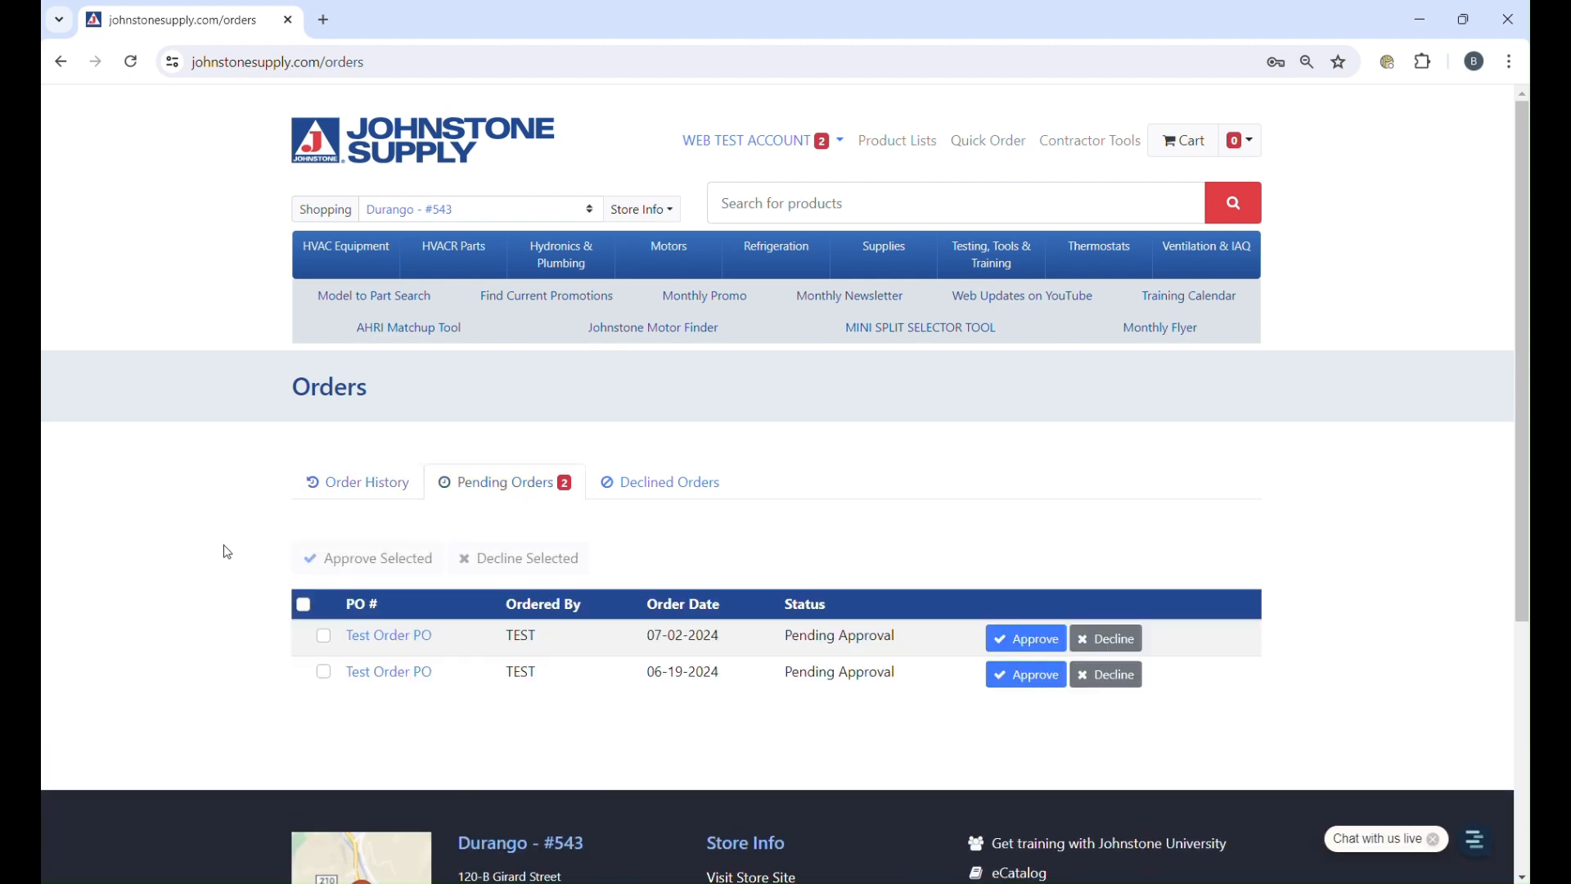
scroll("down", 3)
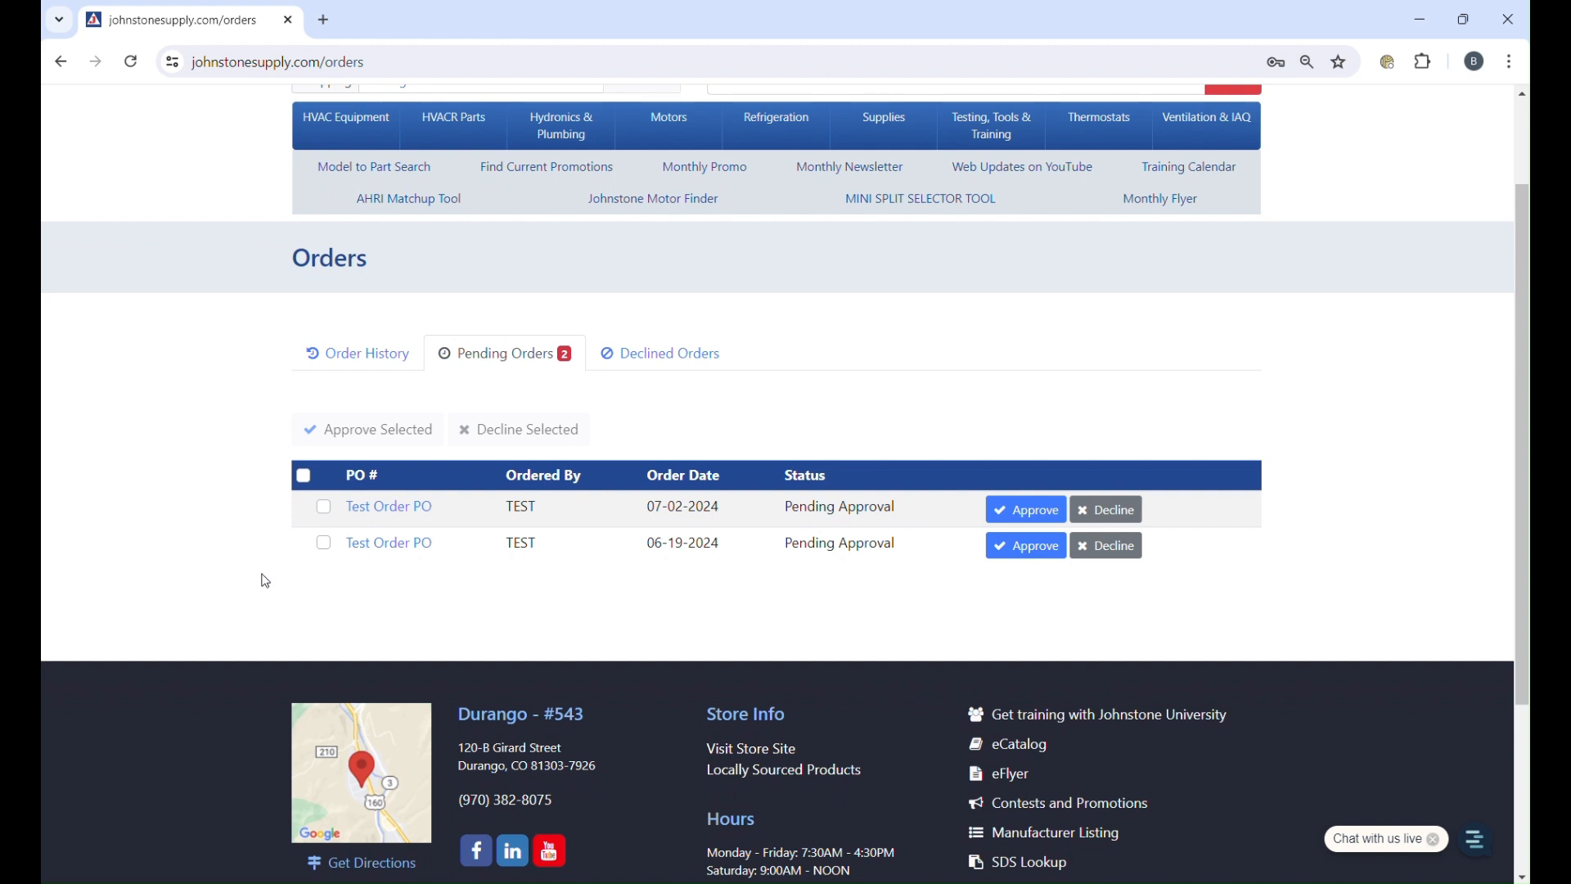
mouse_move(225, 540)
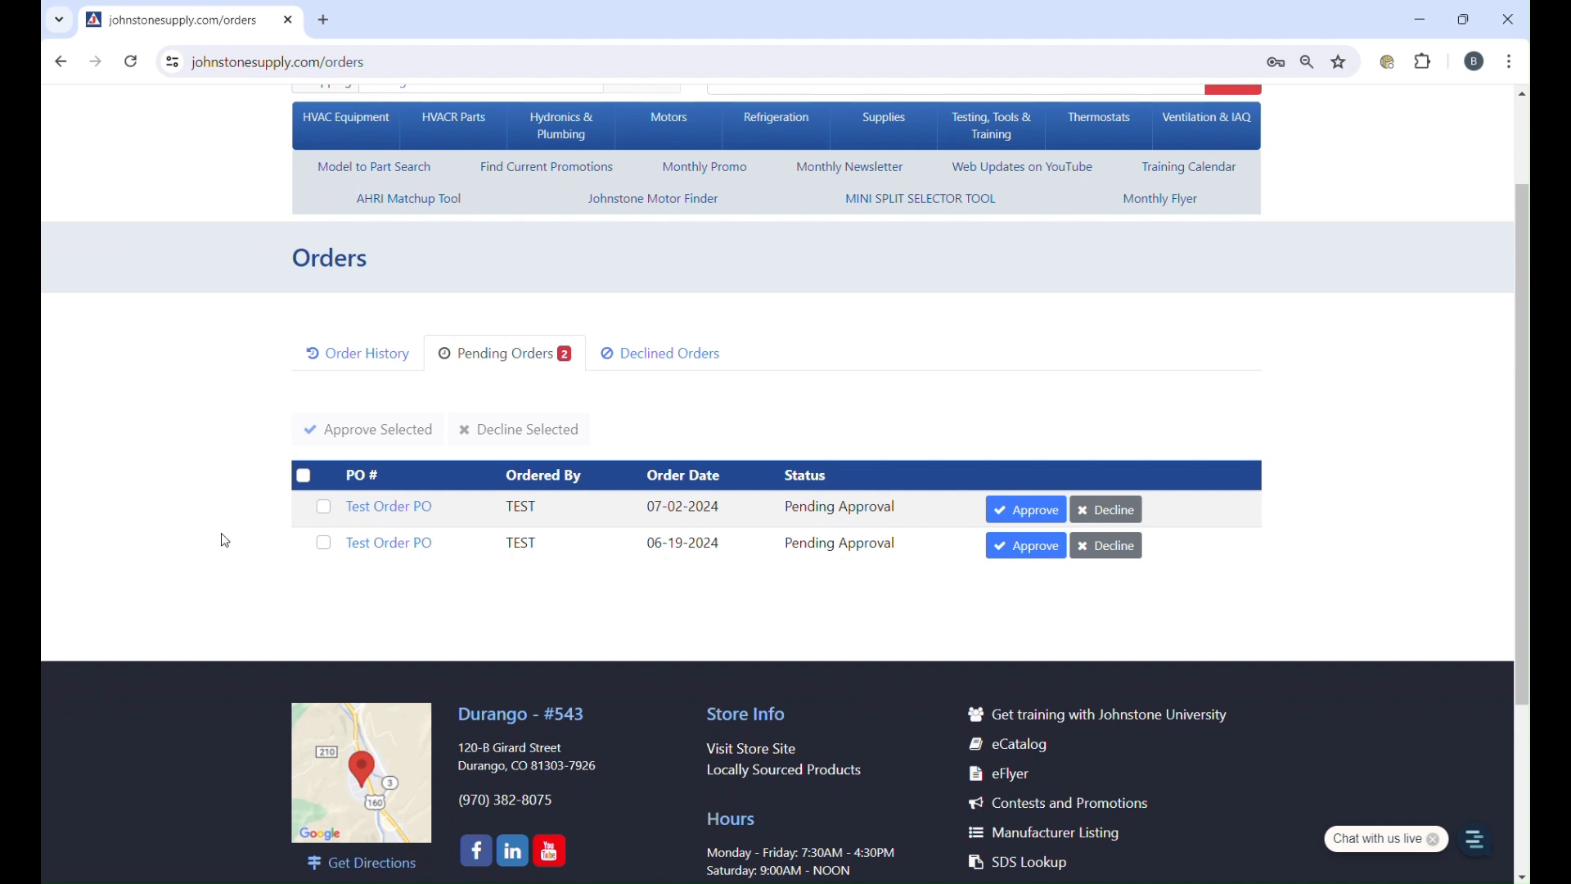
mouse_move(238, 599)
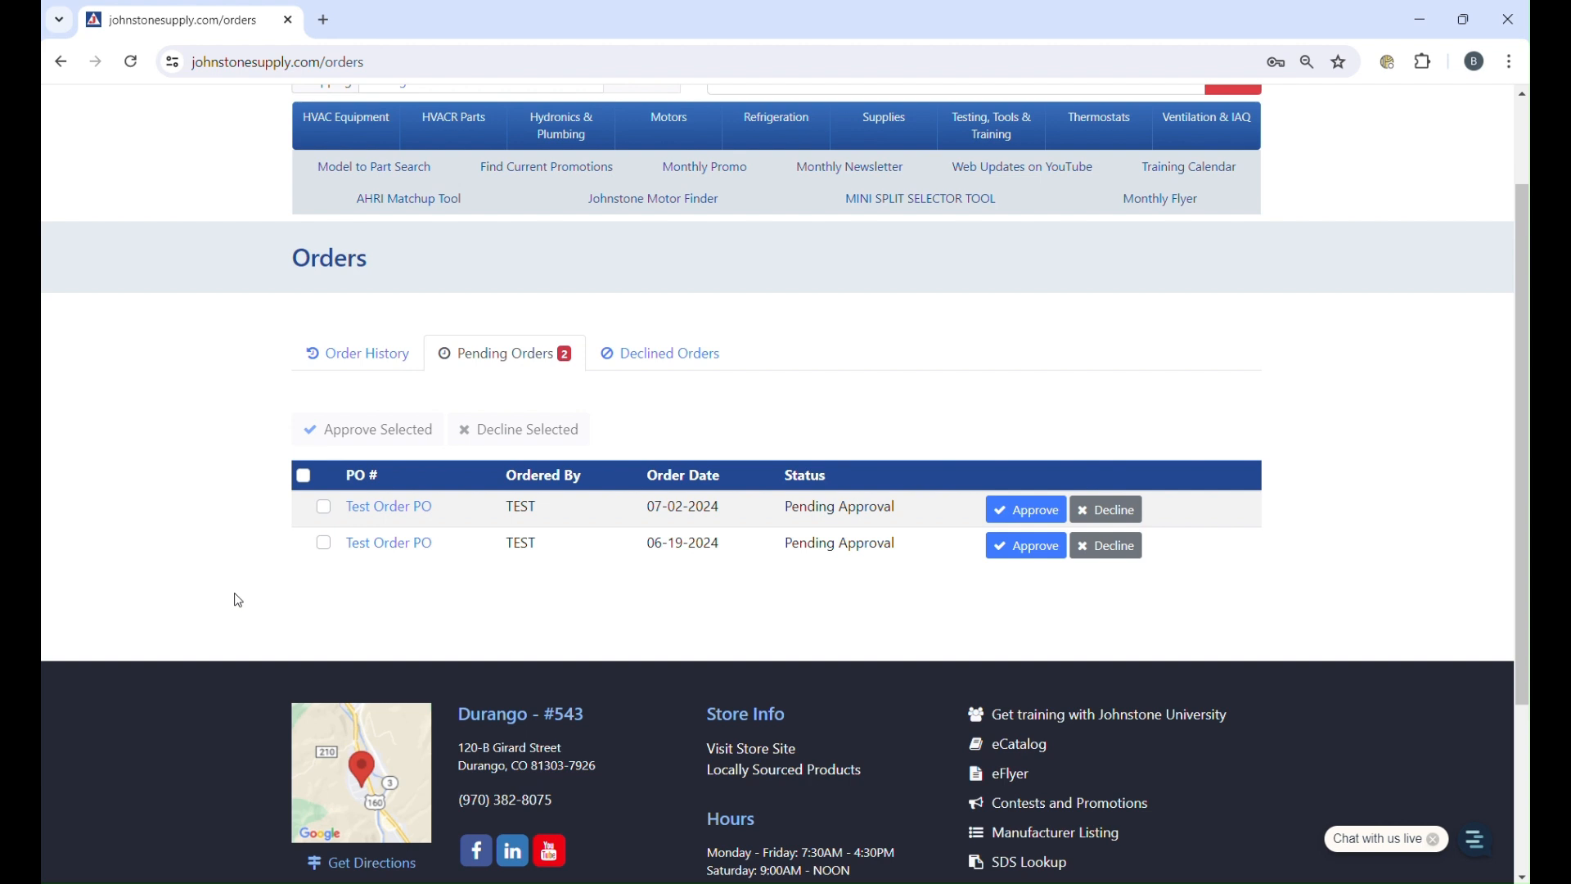
mouse_move(256, 624)
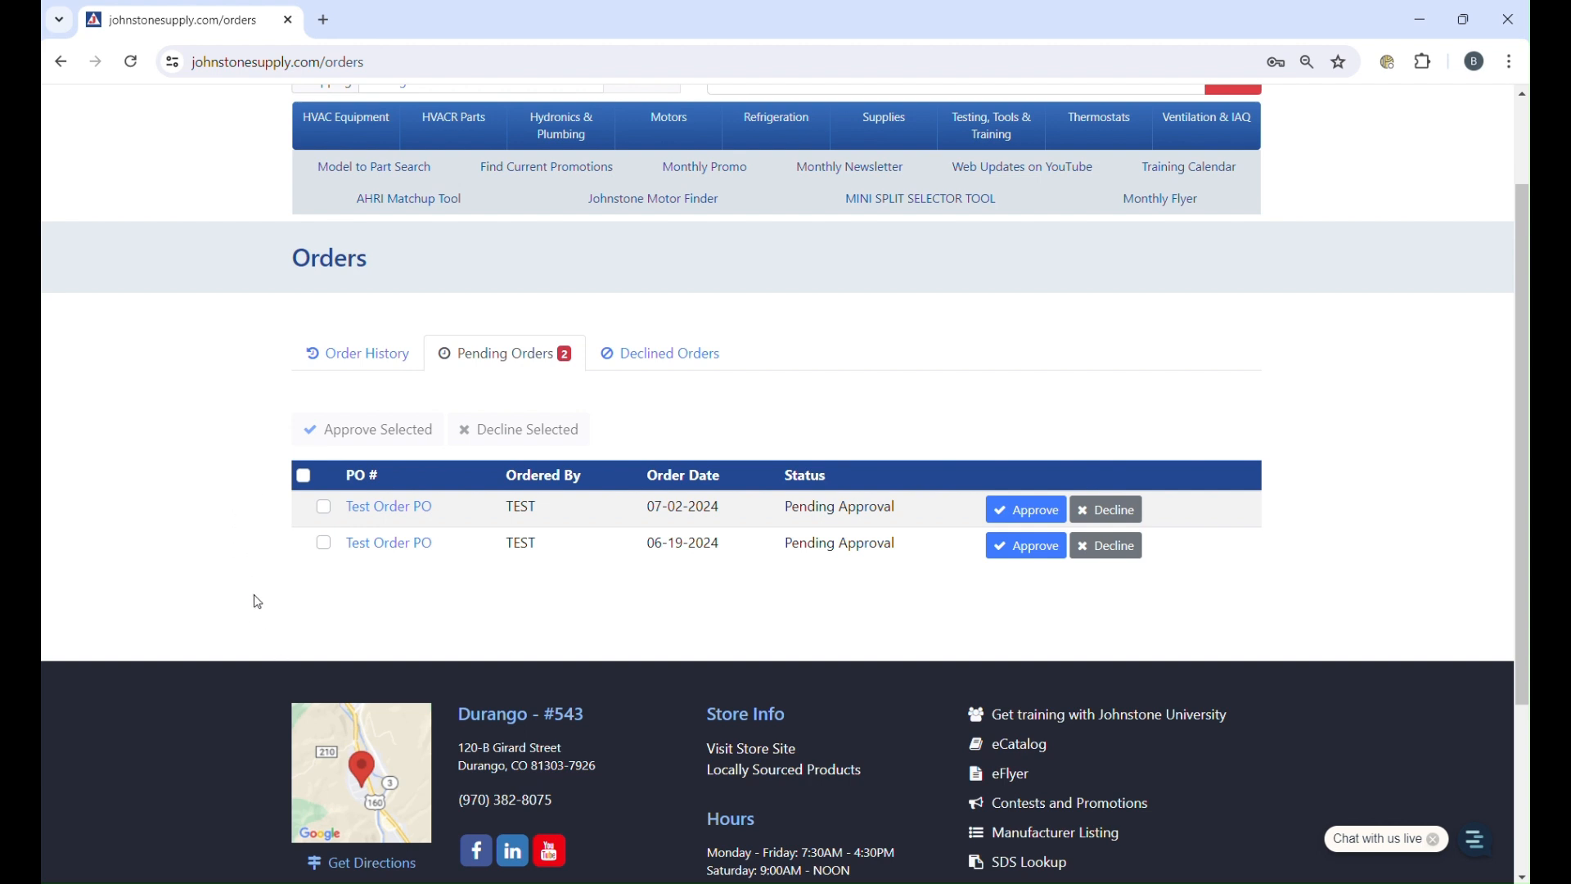
mouse_move(642, 609)
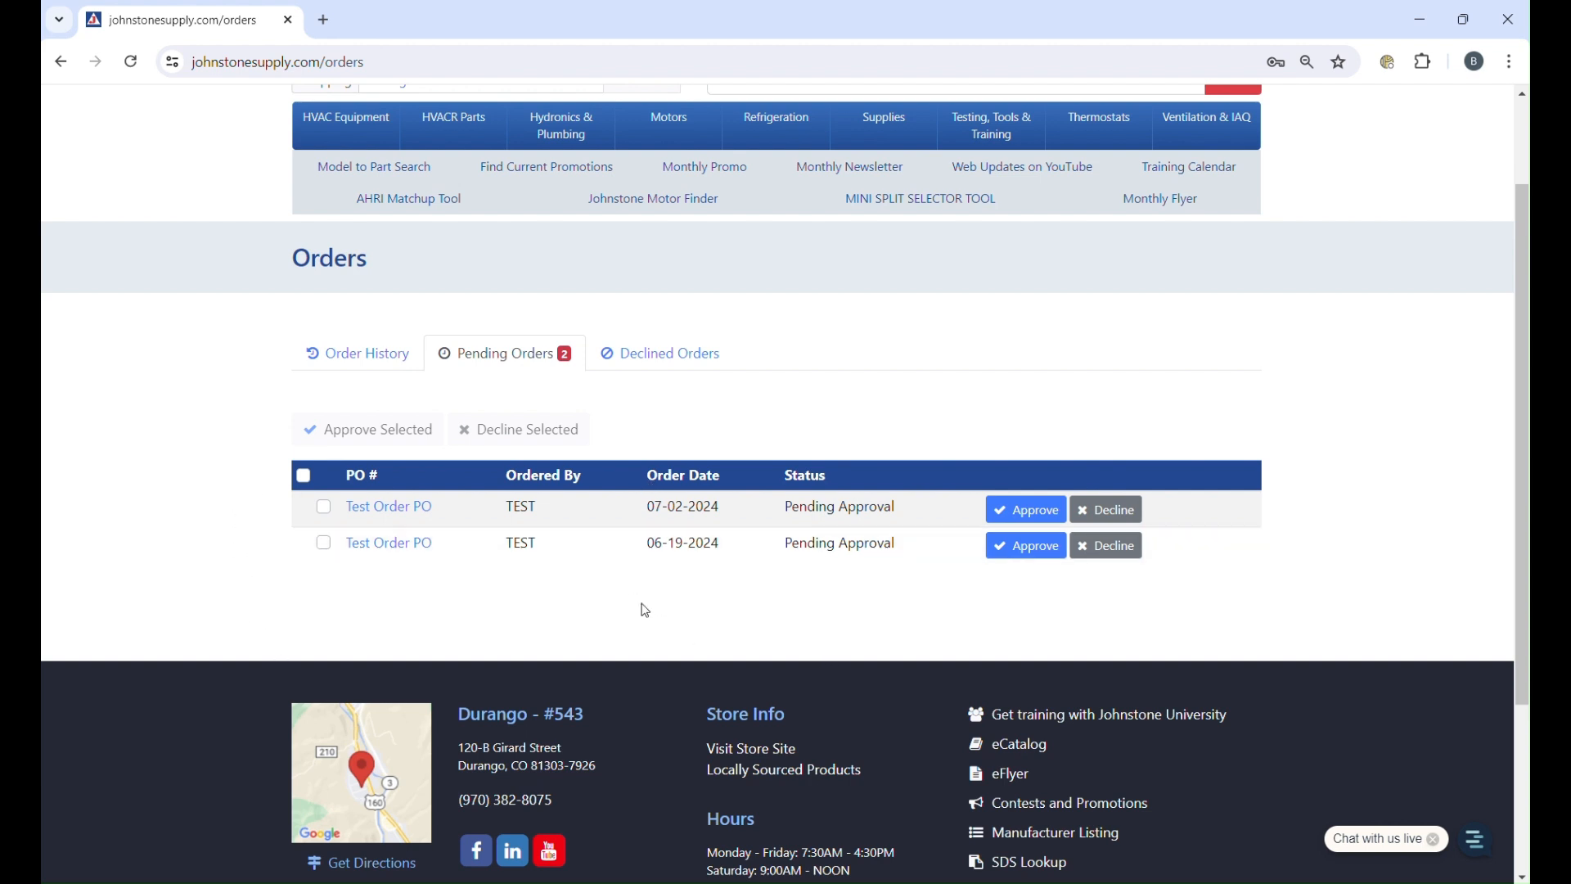
mouse_move(532, 606)
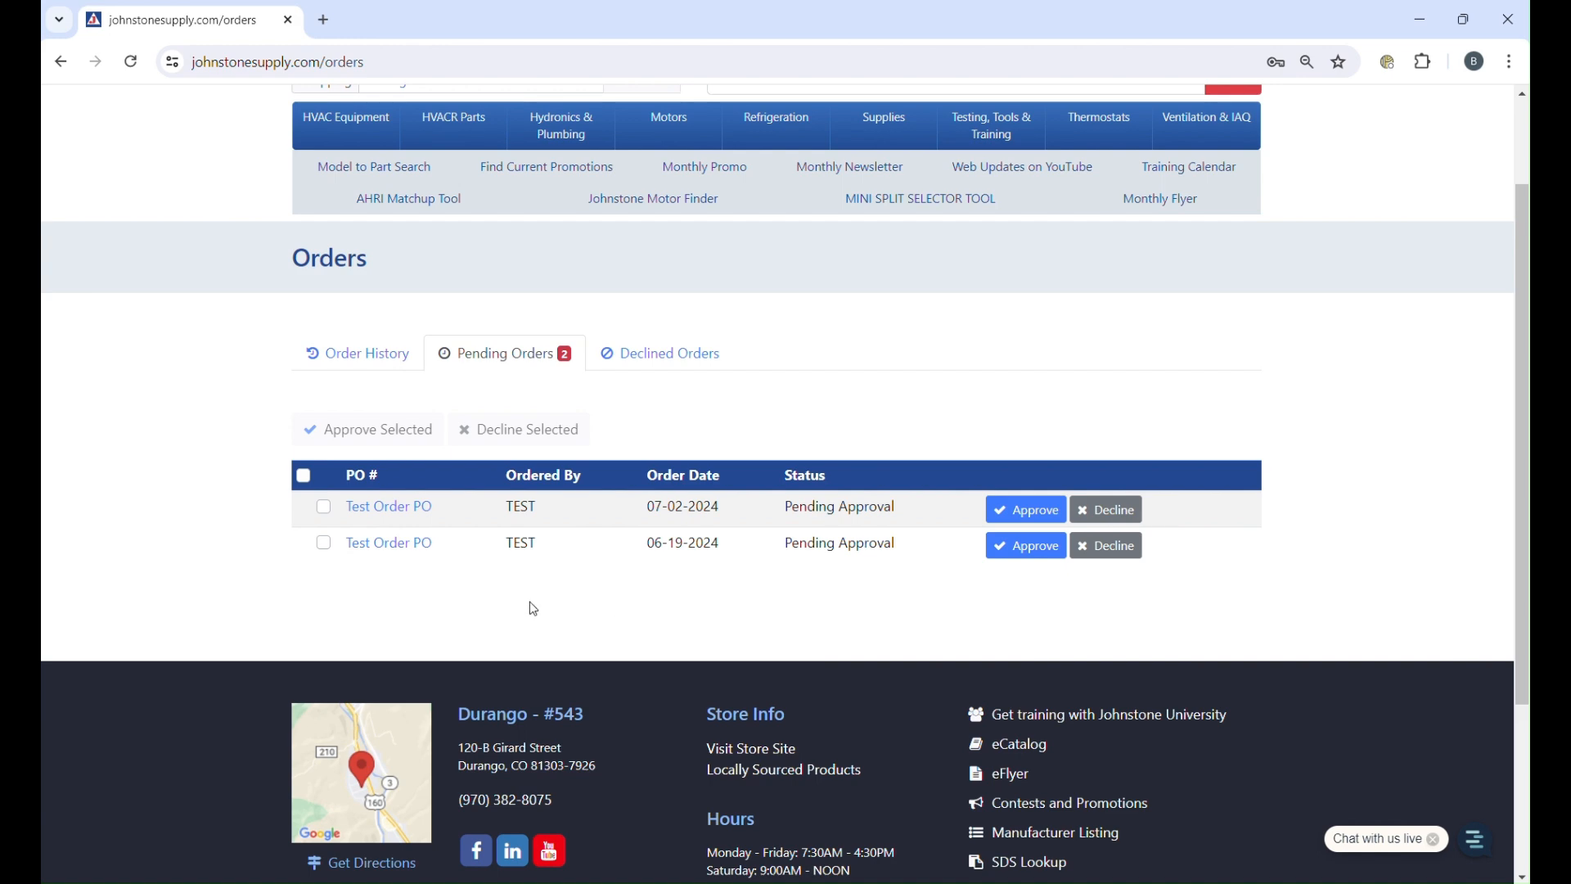
left_click(388, 542)
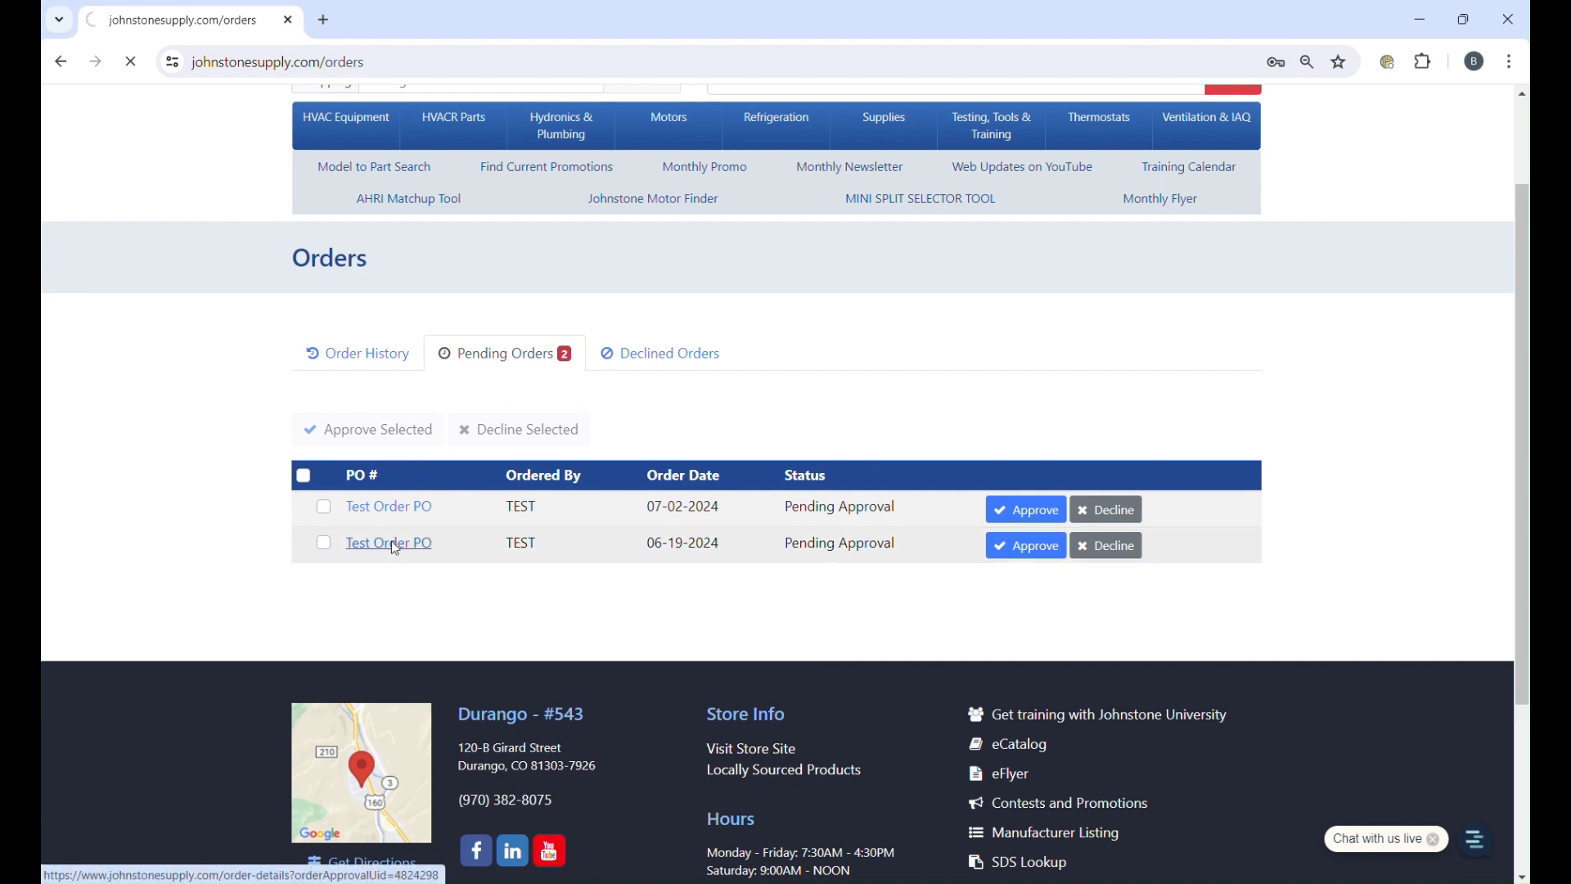
- Remove the AAA battery G22-302, leaving the condensate pump at $39.59
left_click(388, 542)
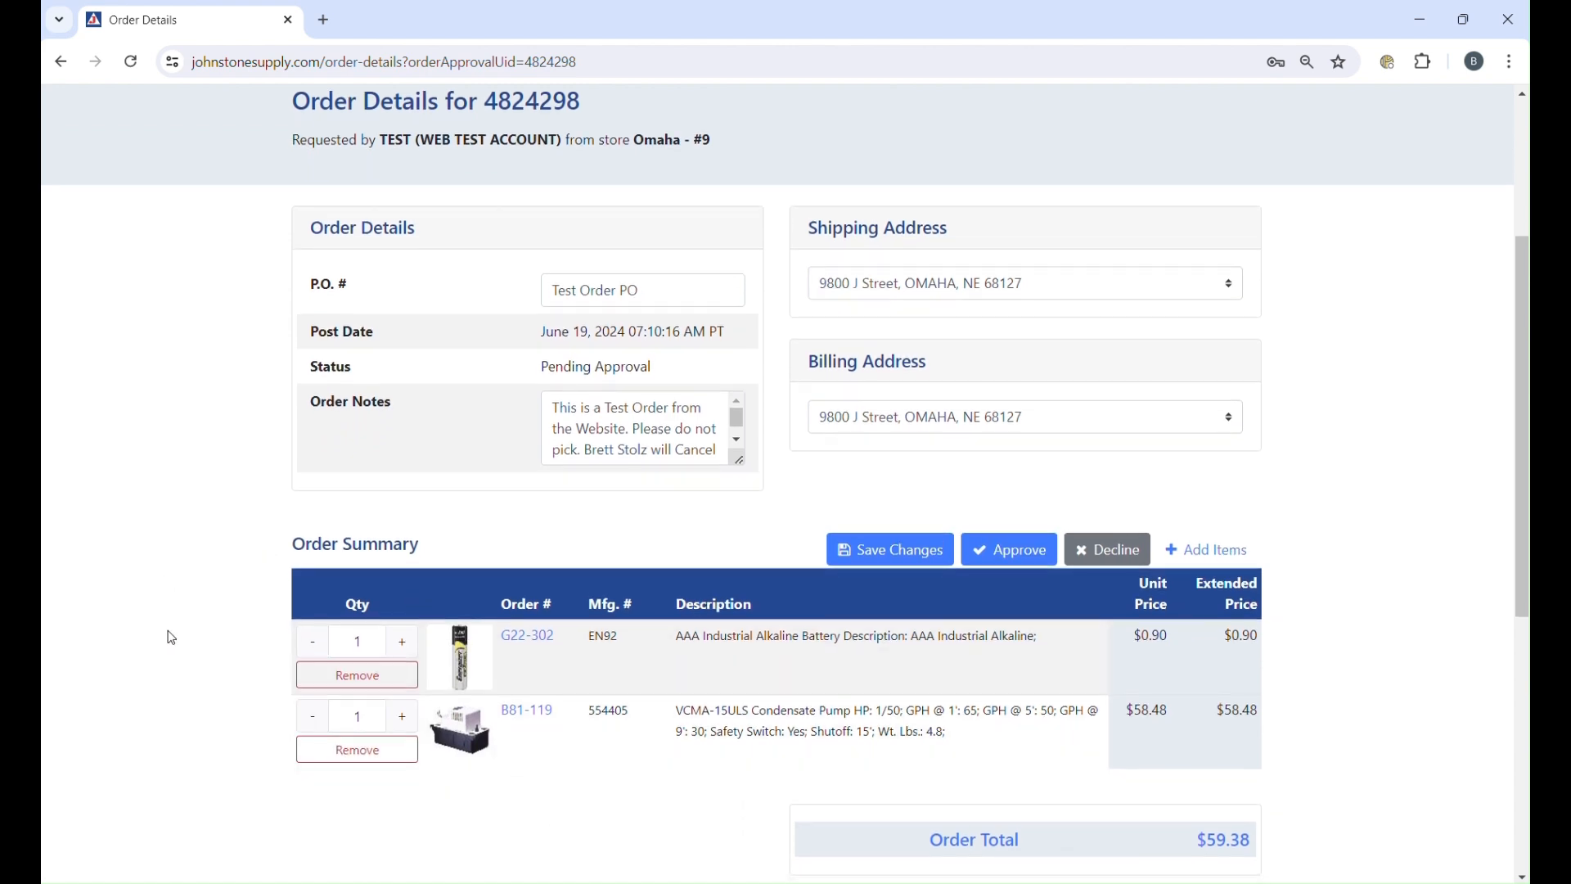
scroll("down", 3)
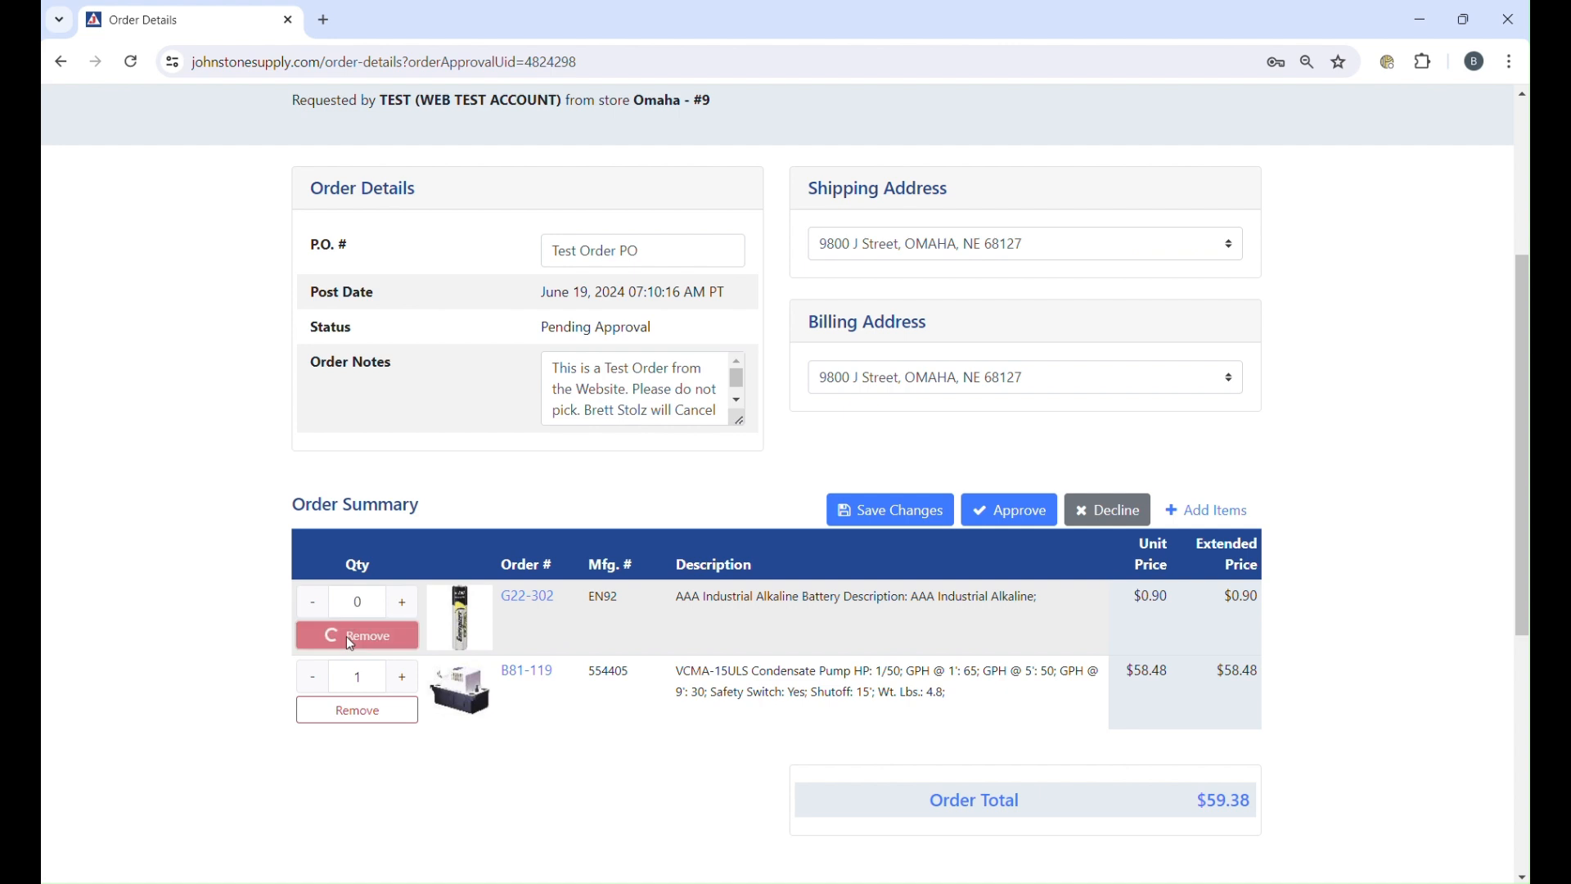
left_click(356, 635)
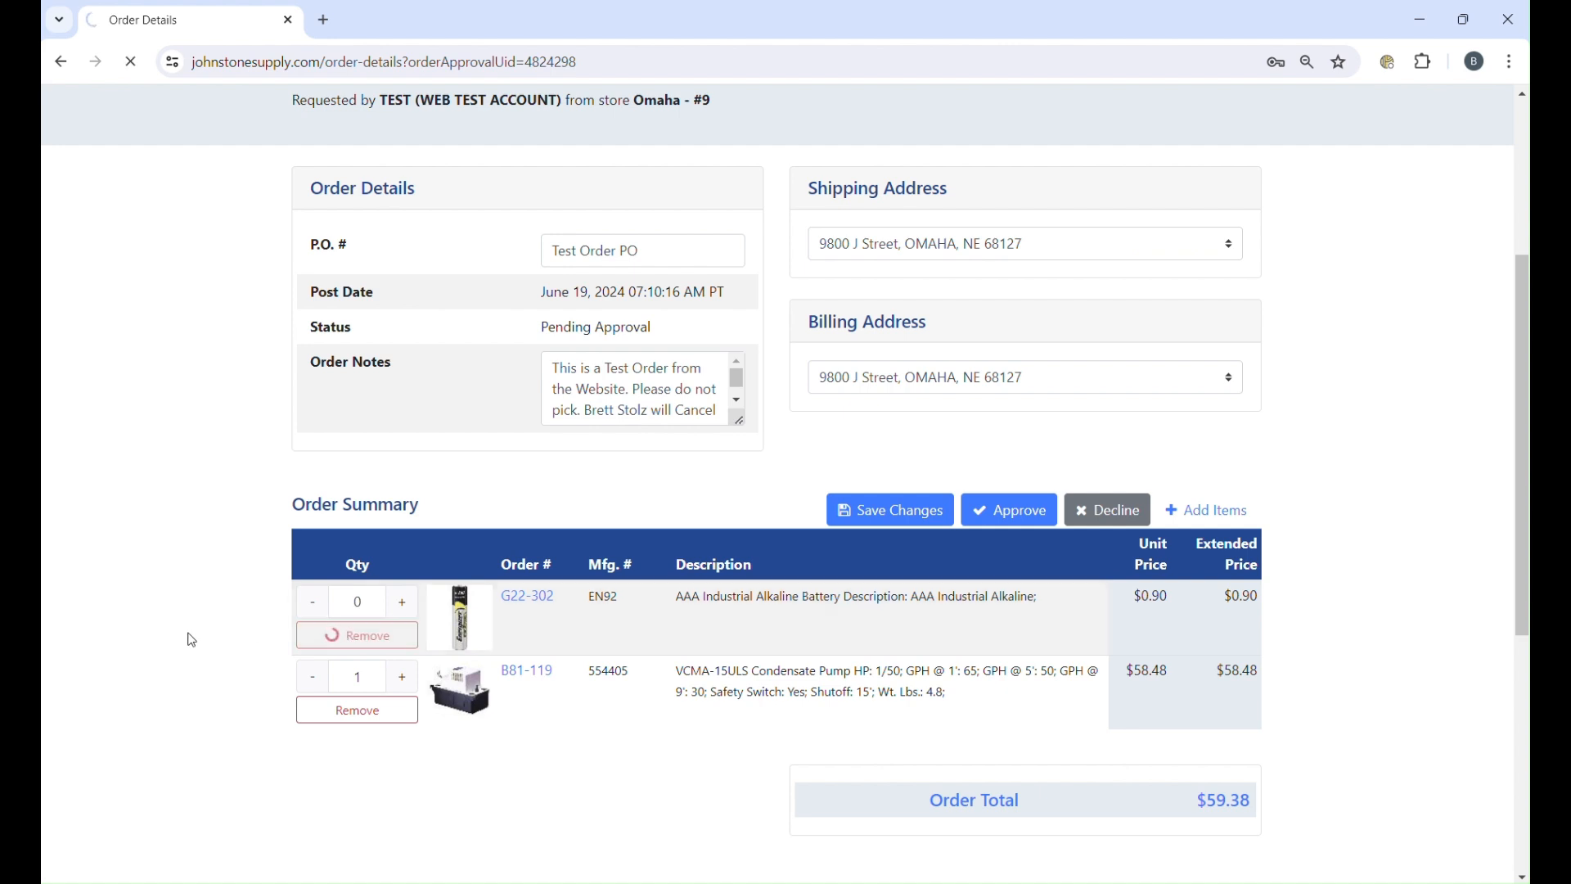
left_click(357, 635)
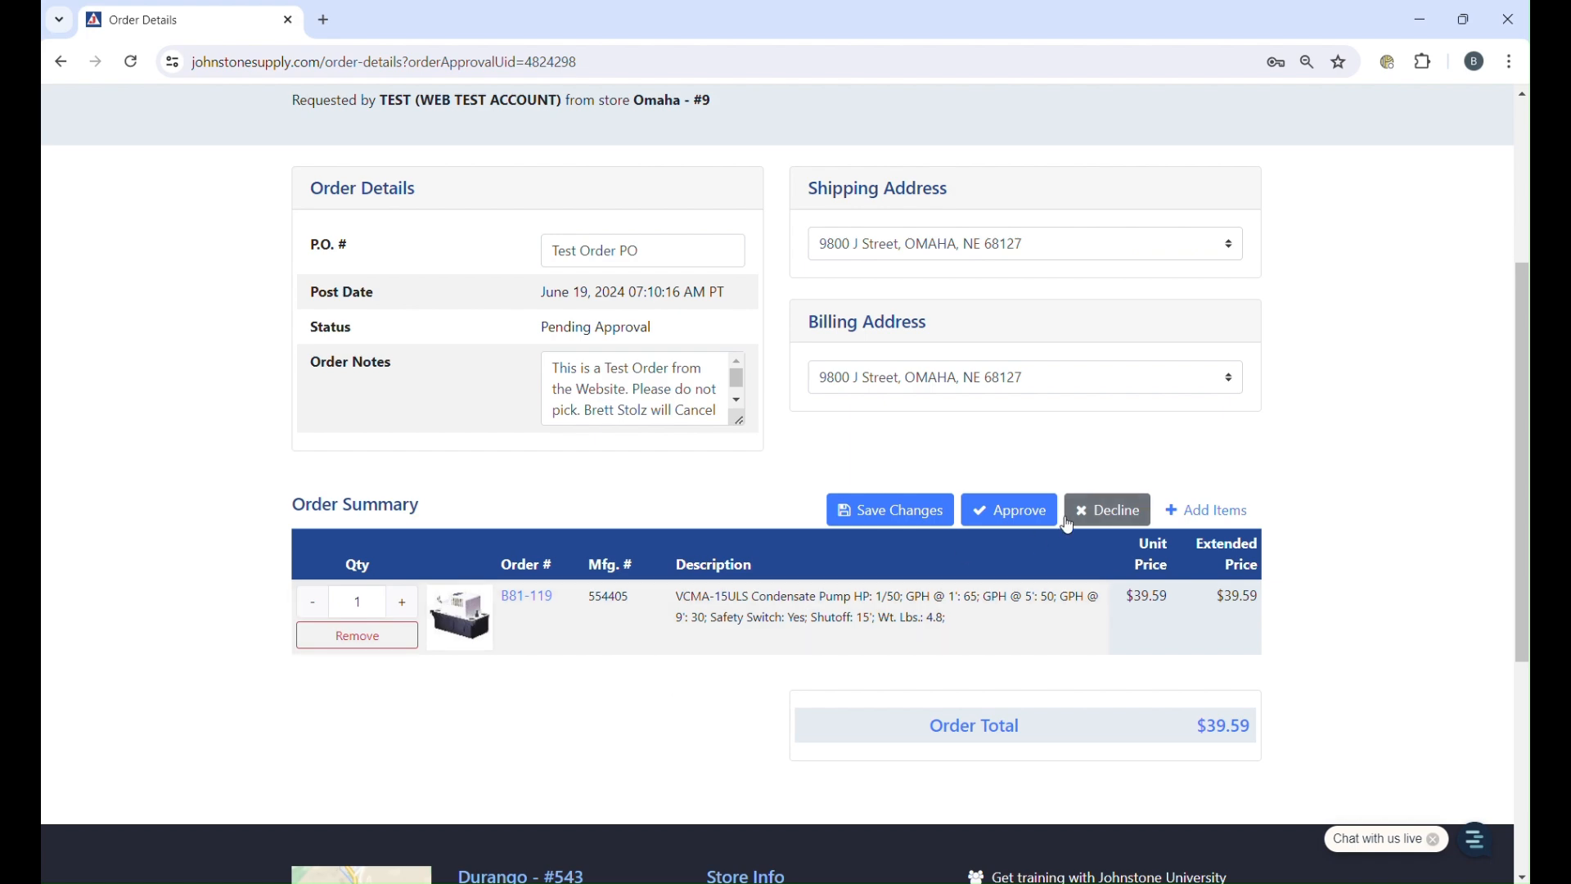
- Add part R87-709 clear vinyl tubing, raising the total to $74.61
left_click(1213, 510)
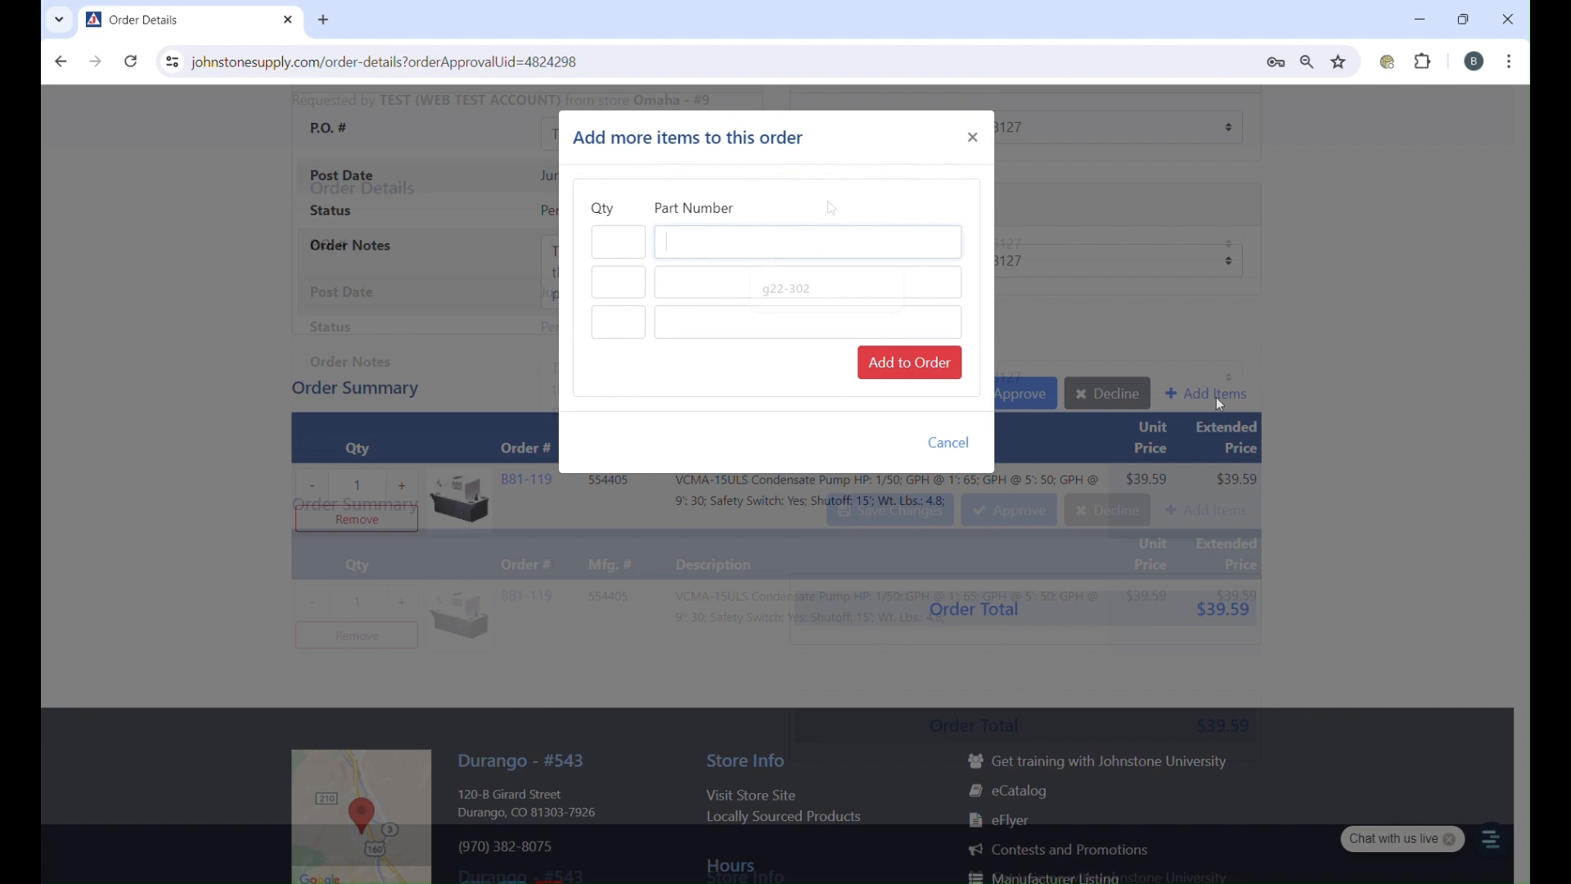
type("R87-709")
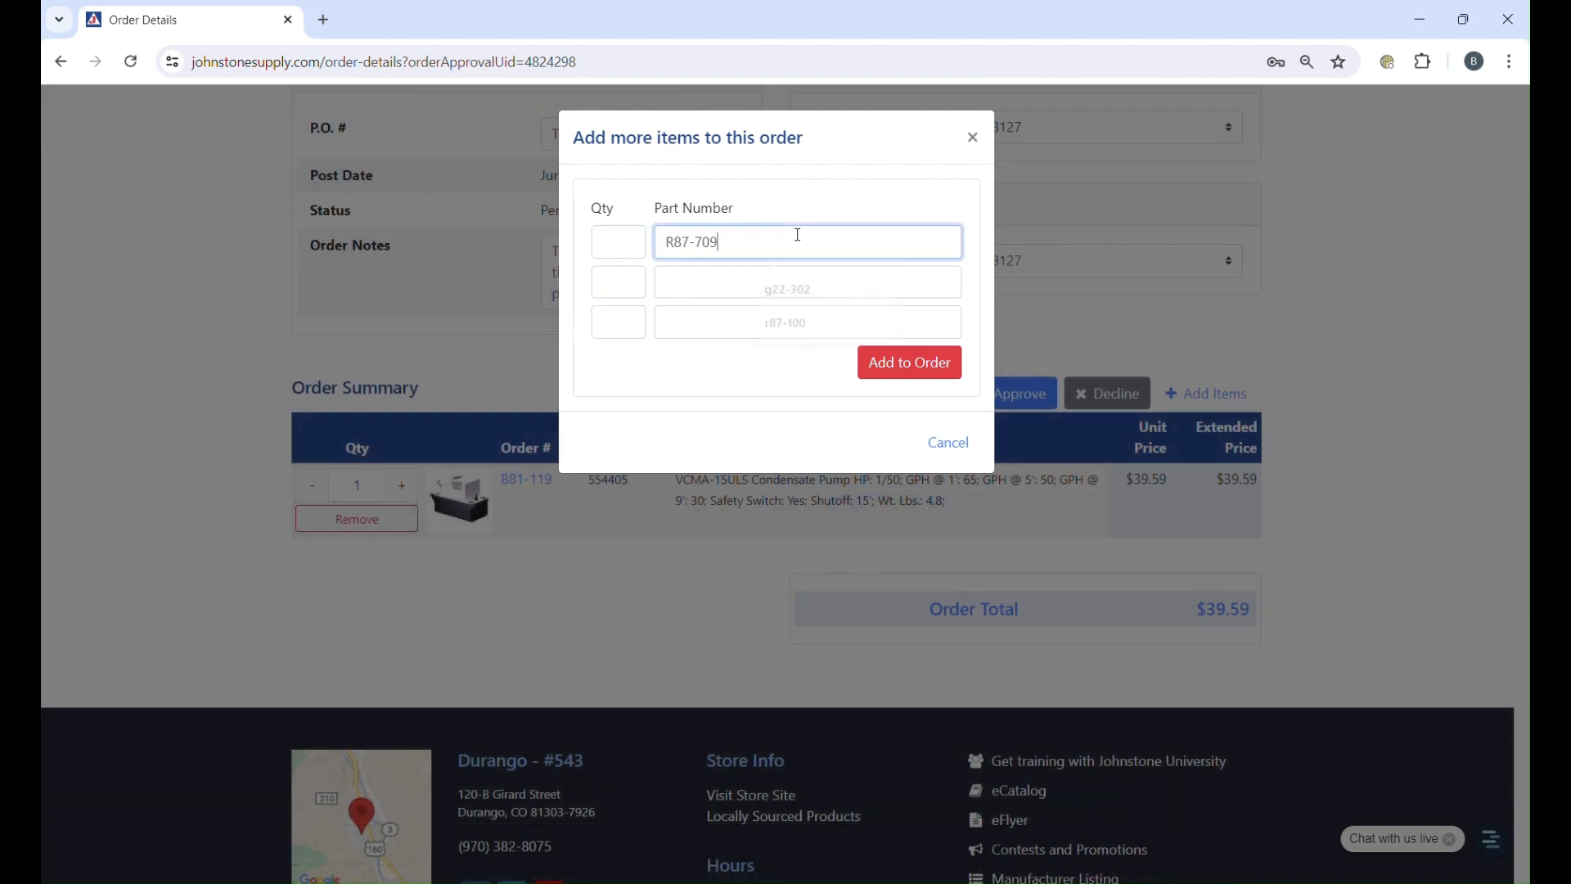
left_click(910, 362)
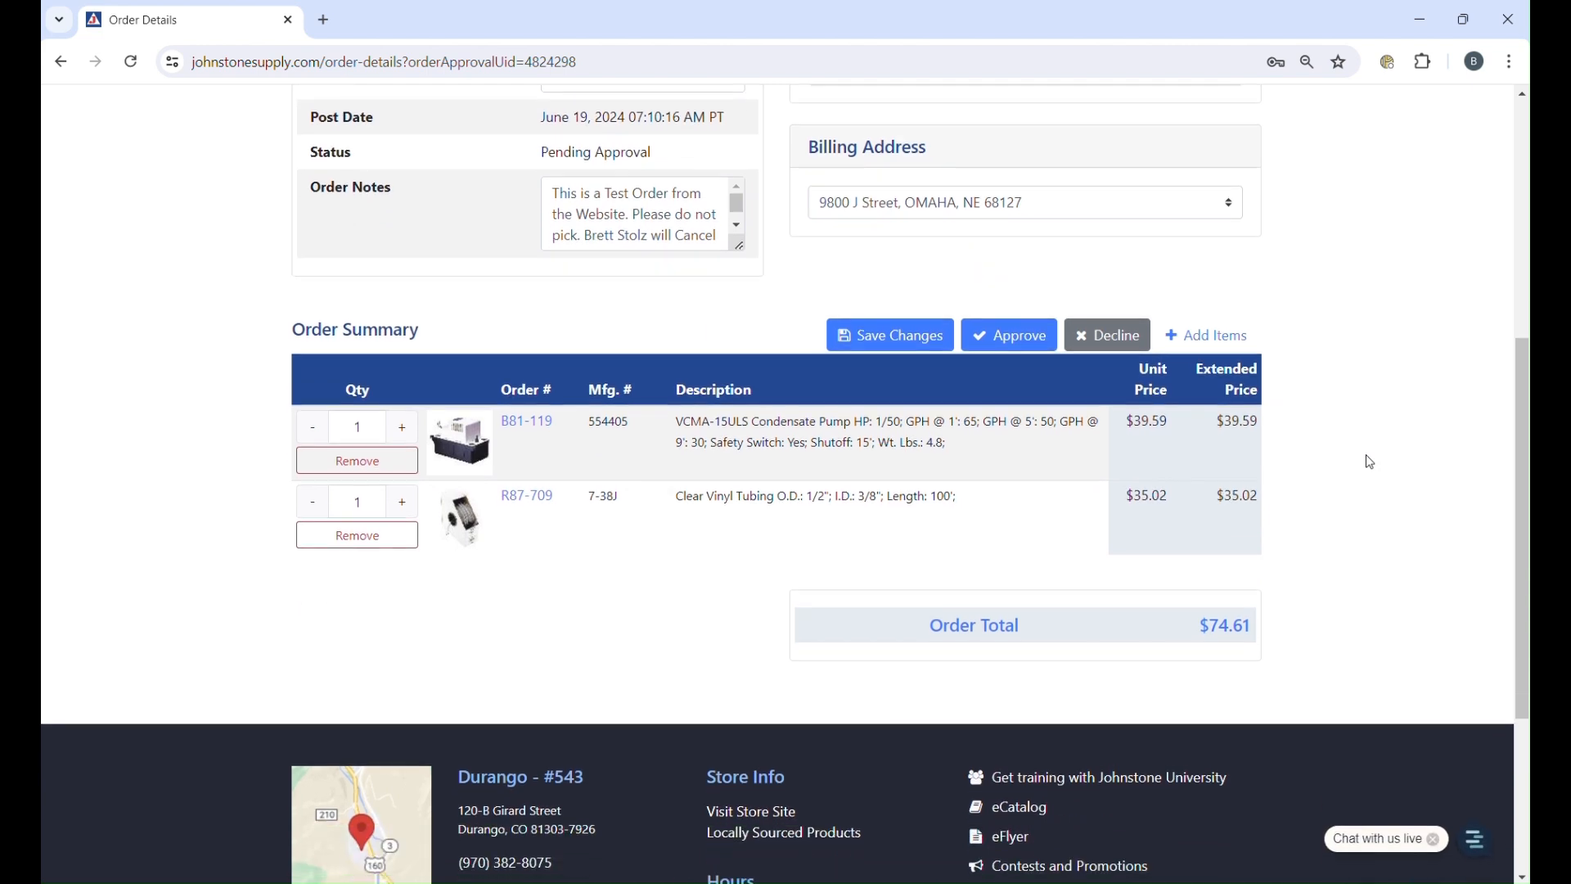
mouse_move(1281, 531)
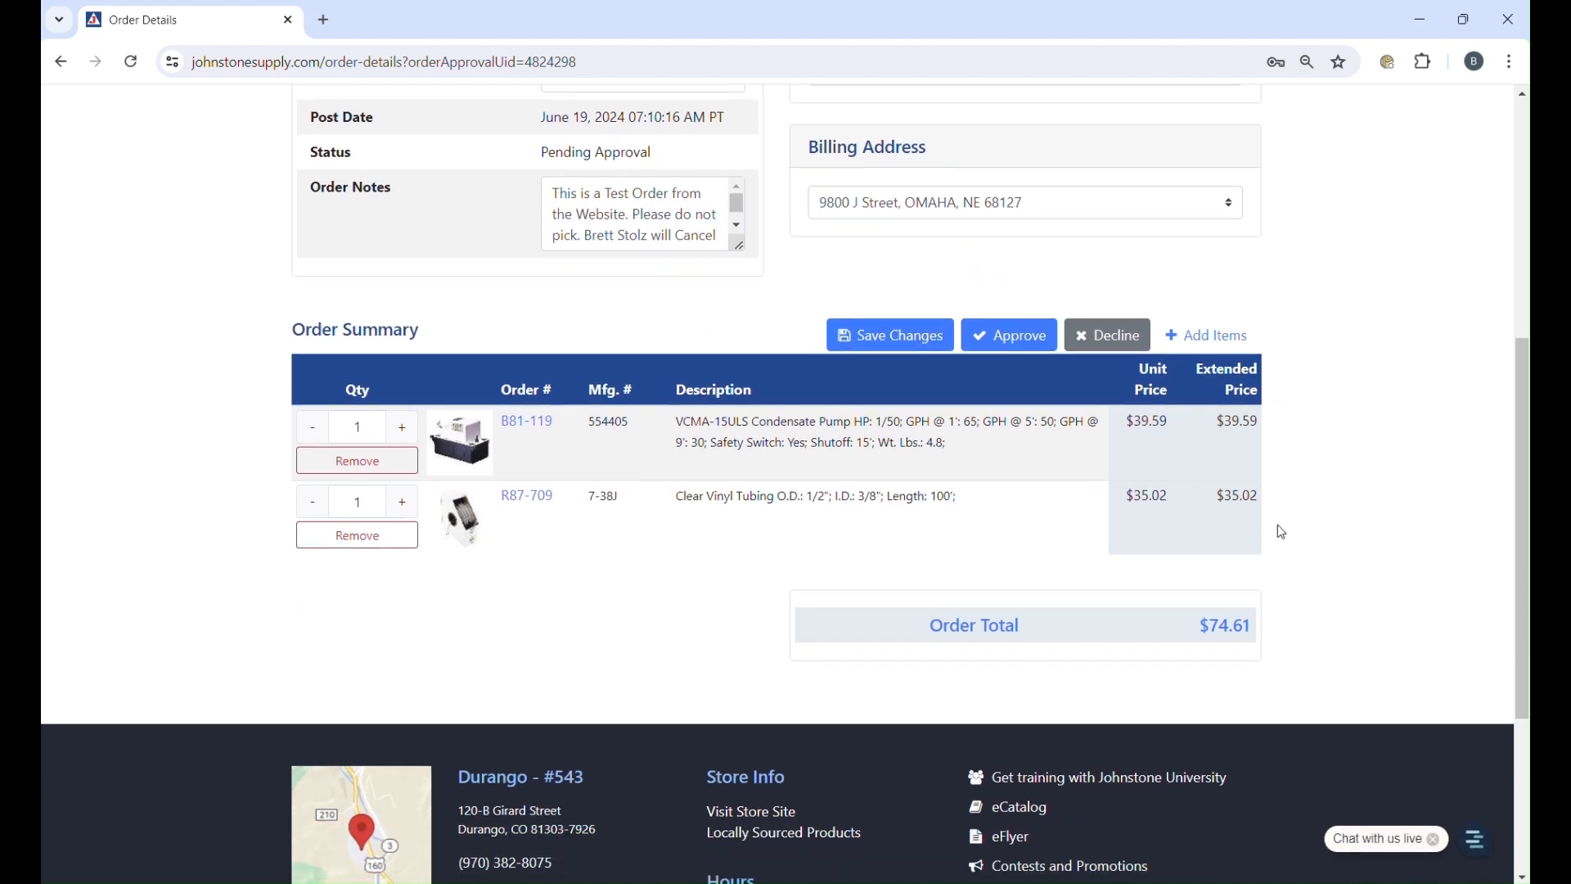
scroll("down", 3)
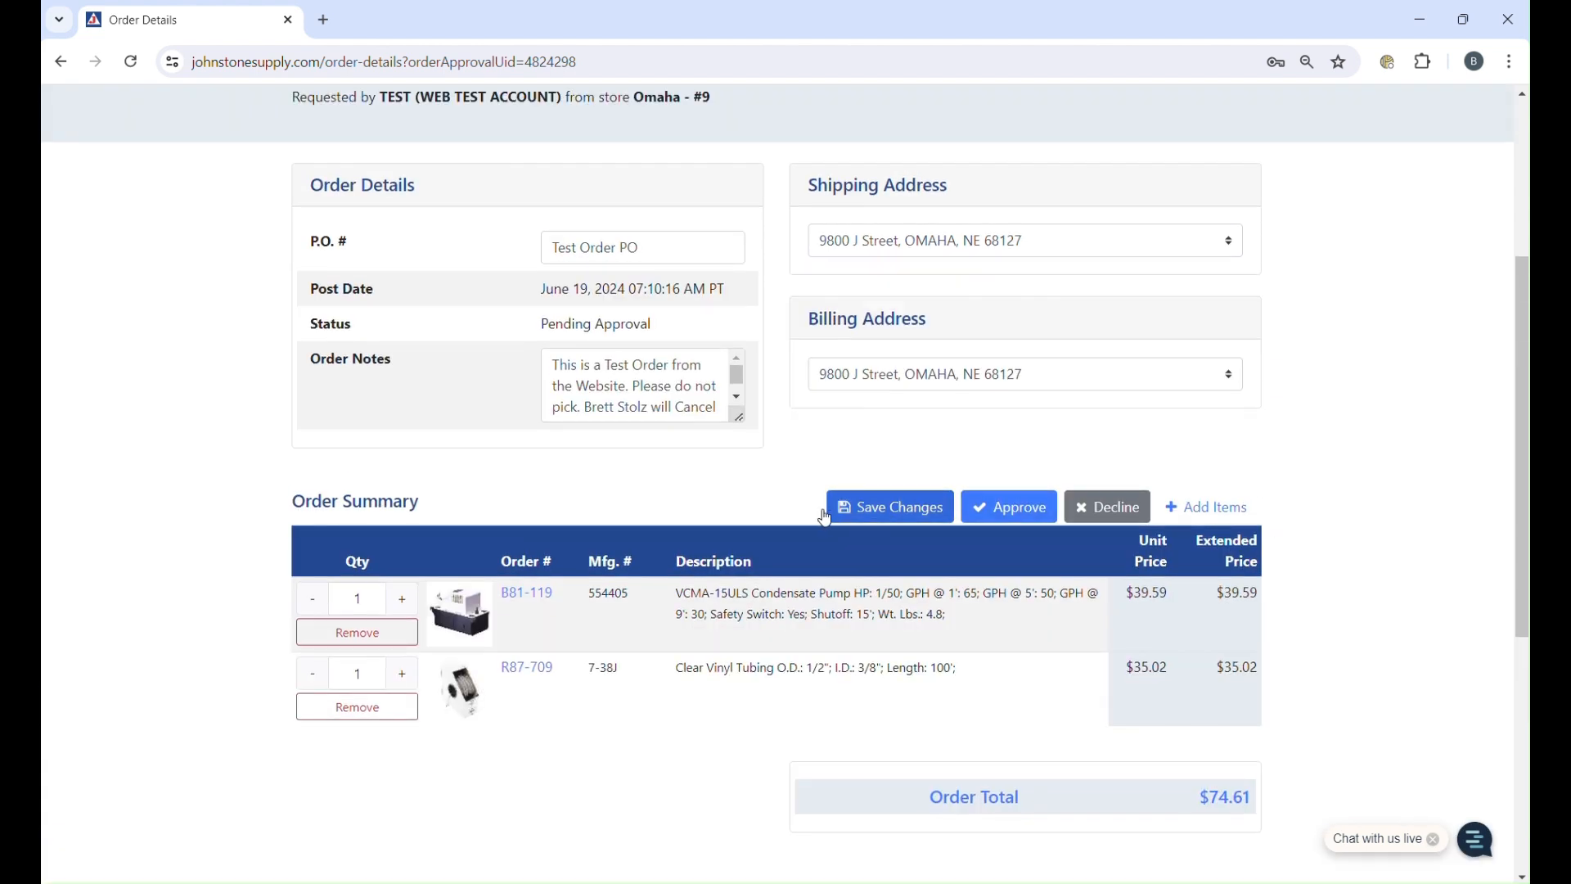
mouse_move(934, 468)
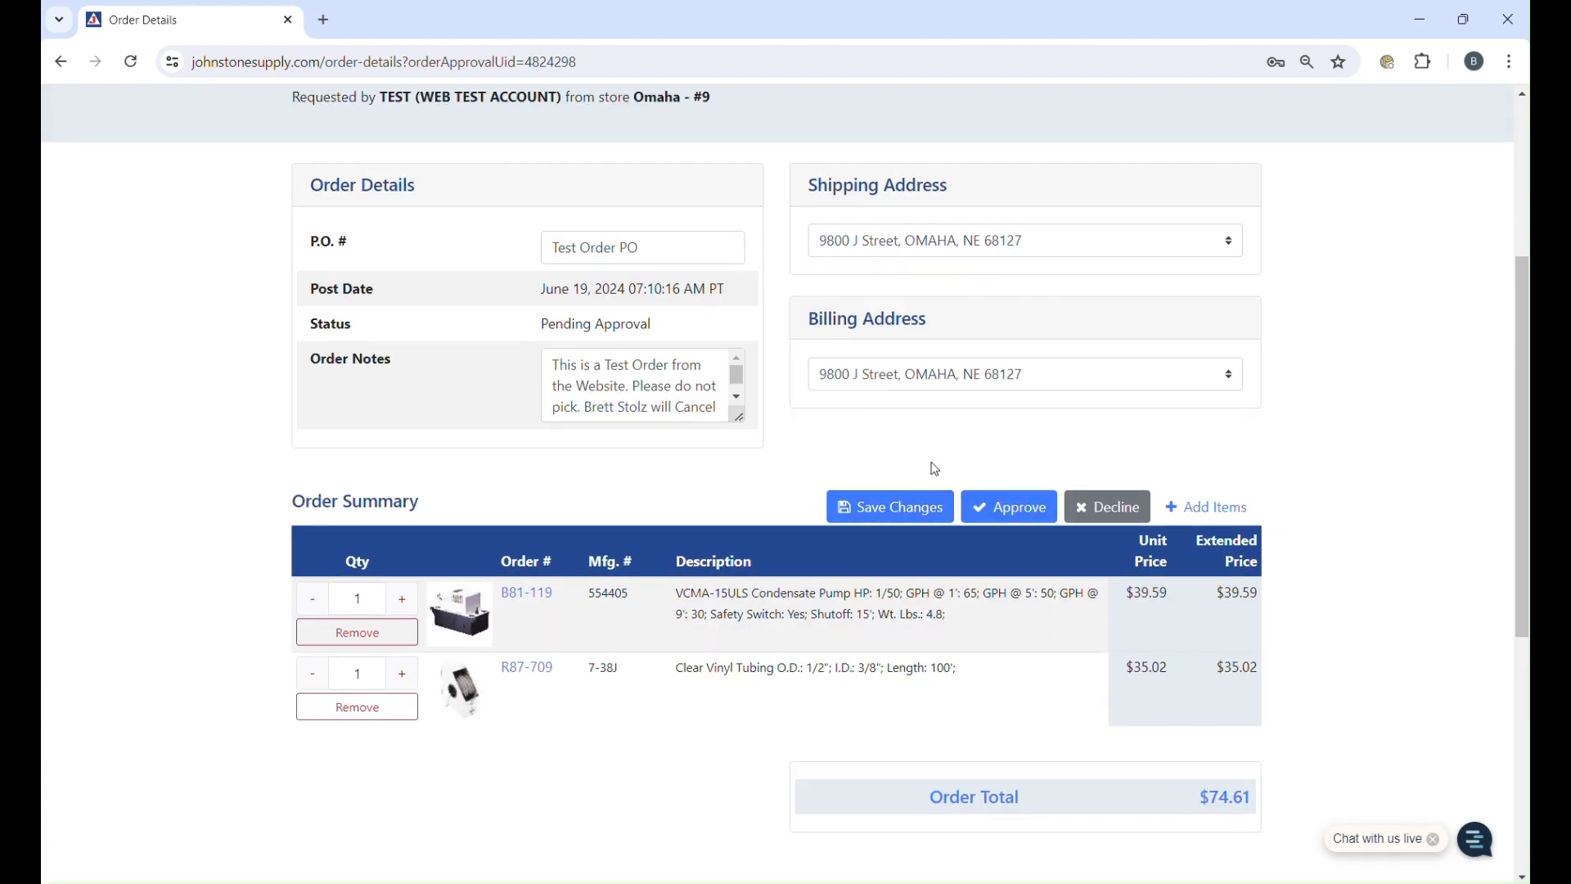
mouse_move(1015, 478)
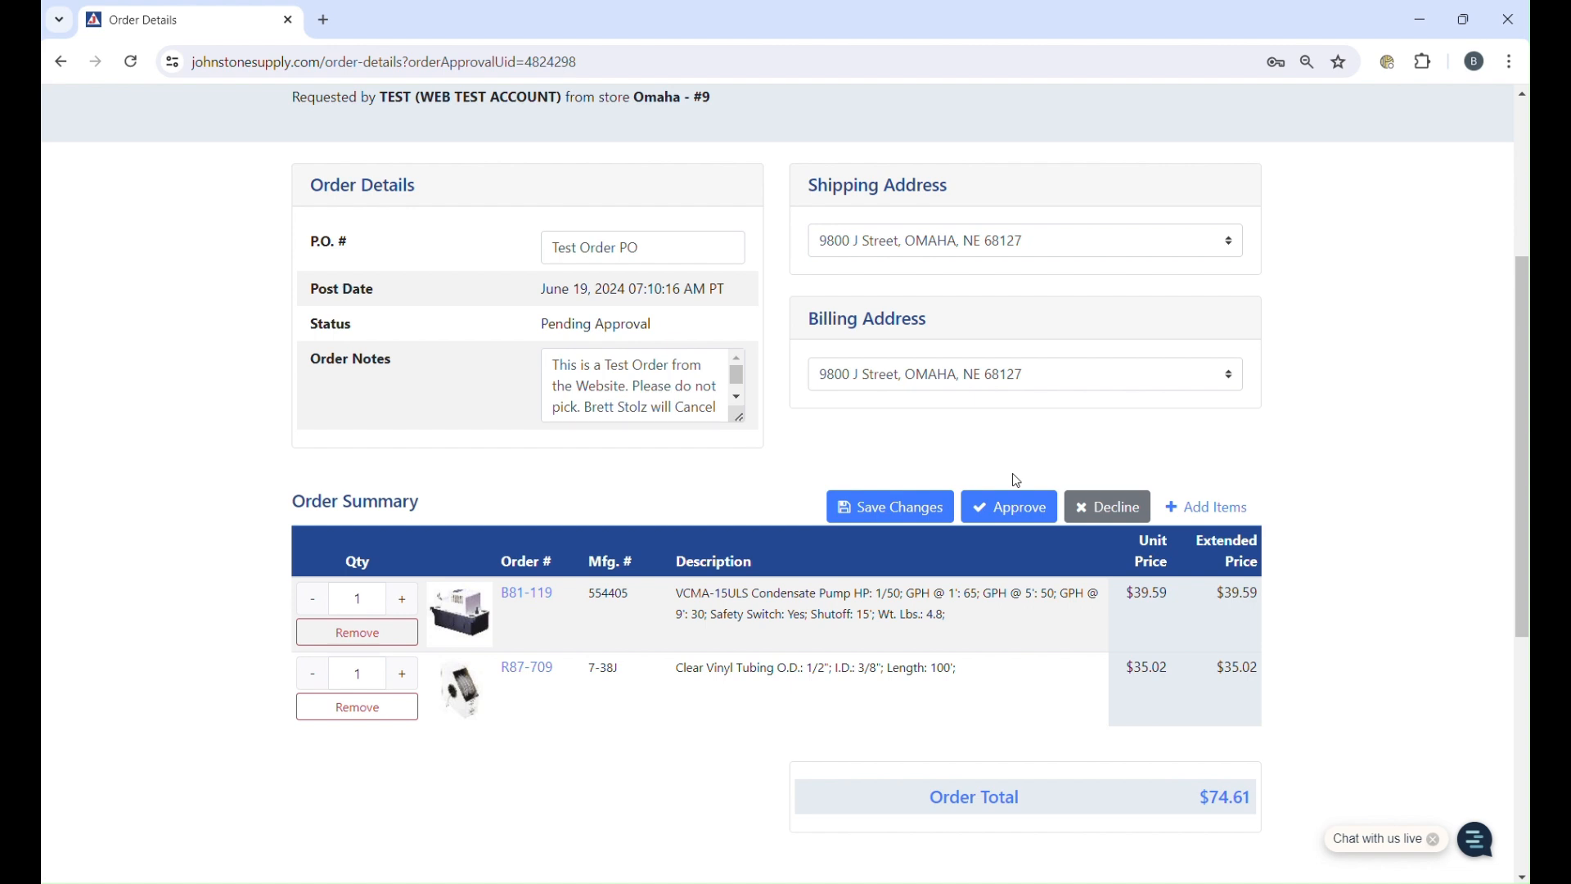
mouse_move(1116, 455)
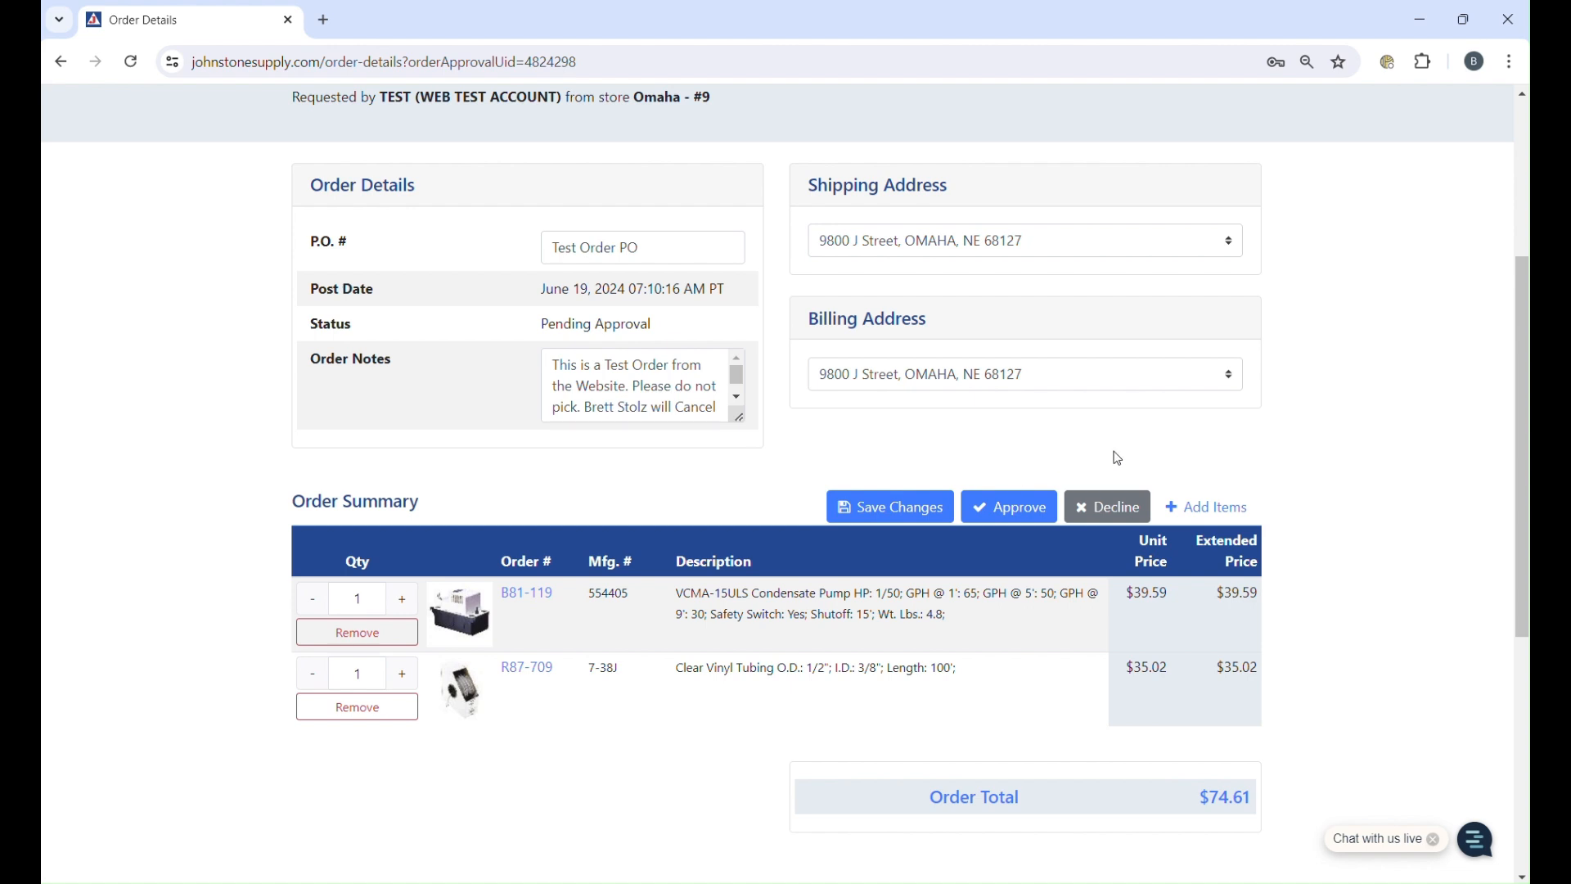
mouse_move(1116, 476)
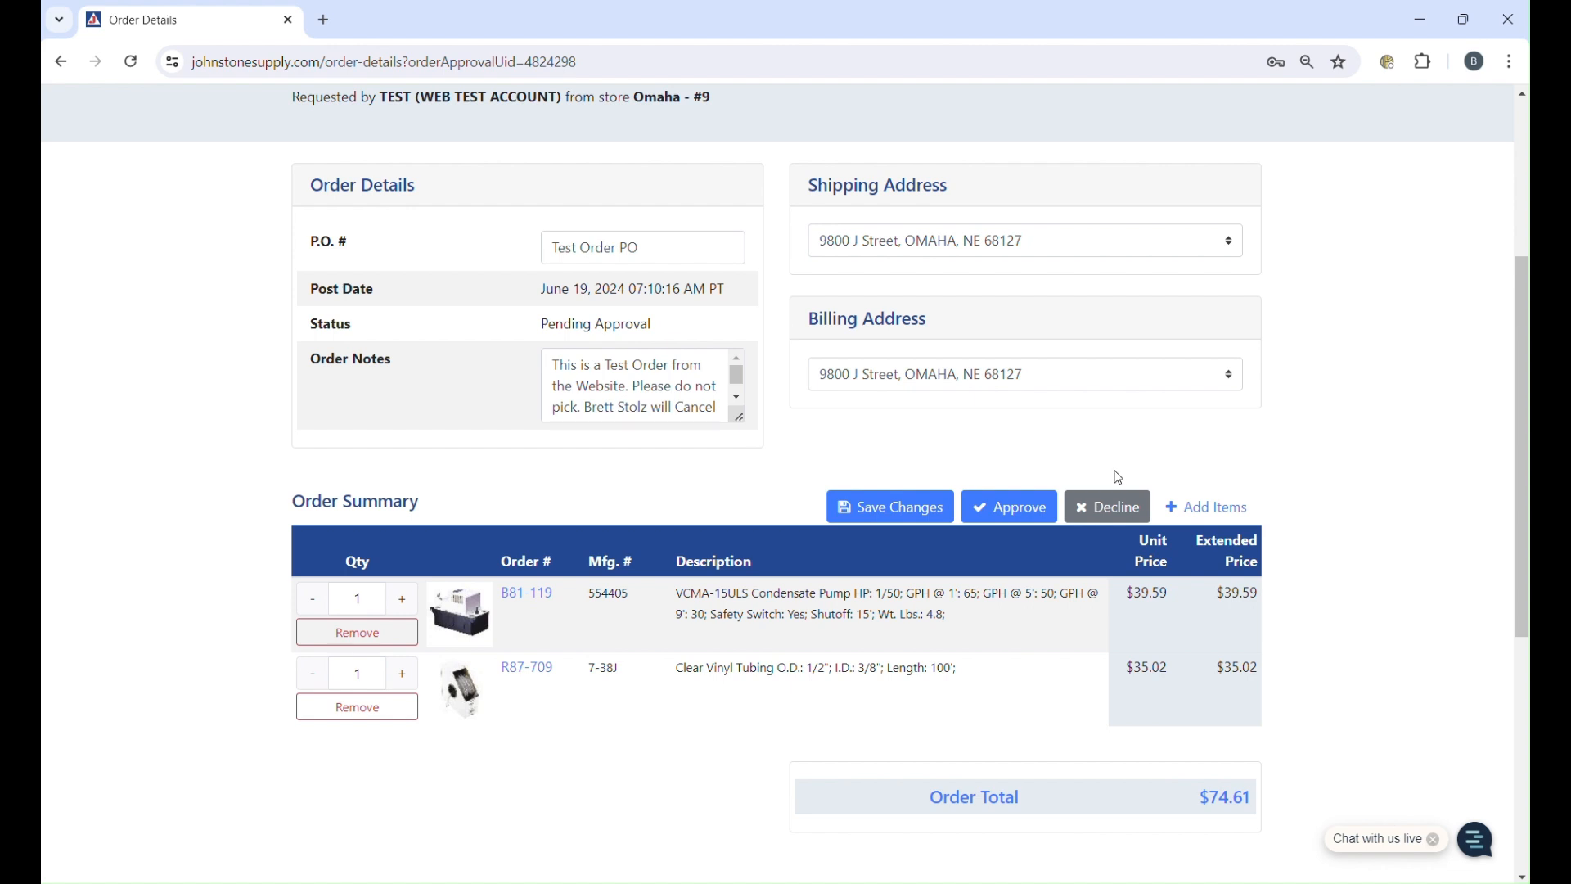
- Decline the edited Test Order PO and view it in the Declined Orders list
left_click(1106, 506)
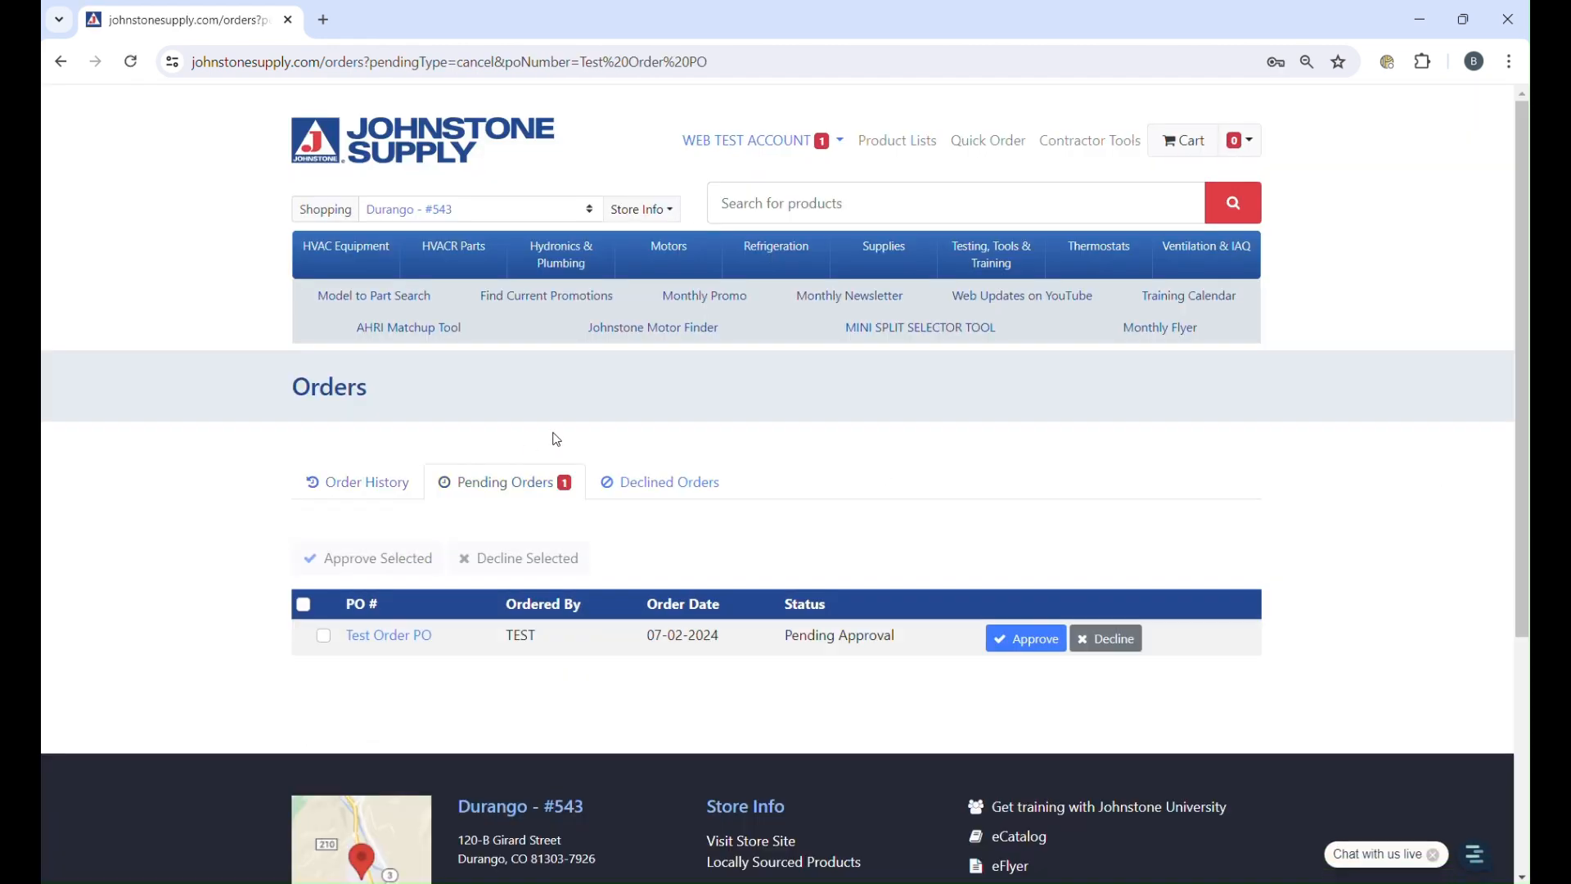
left_click(669, 482)
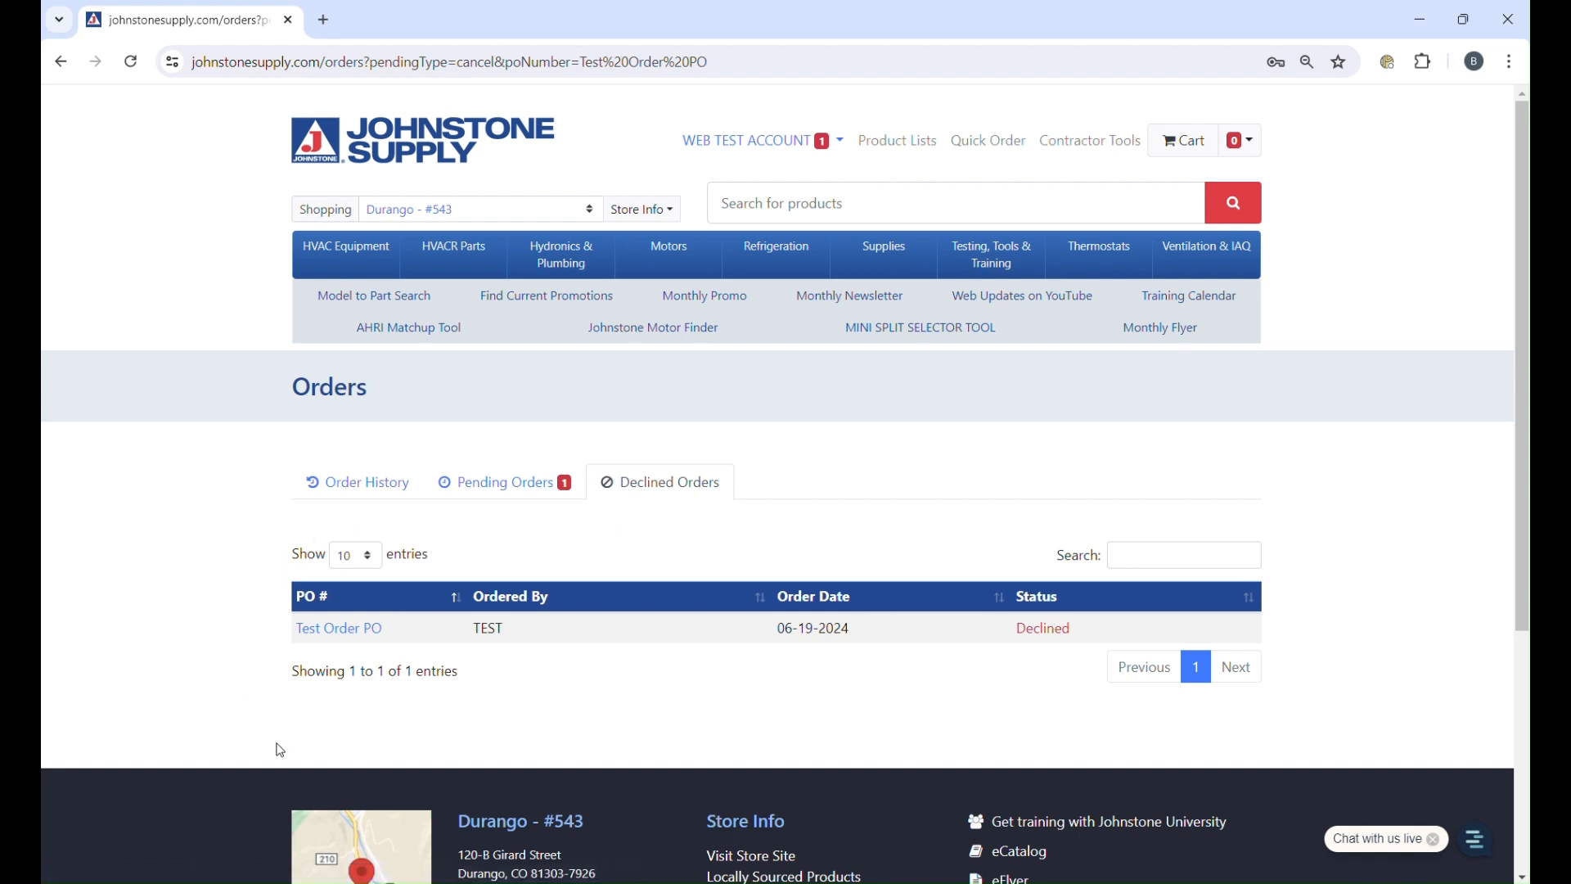
mouse_move(207, 691)
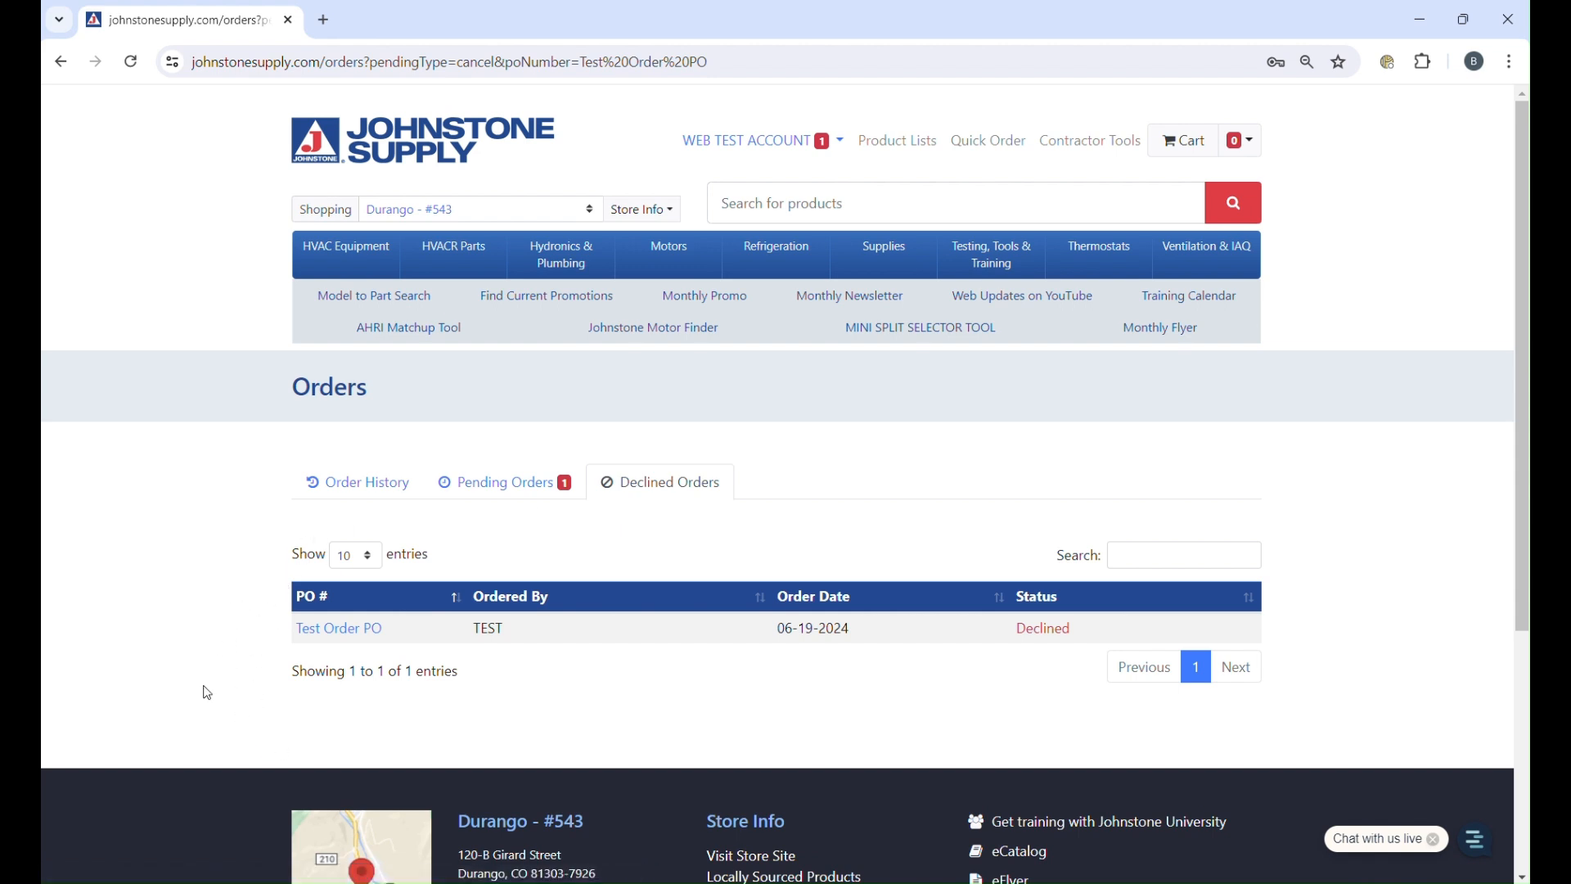
mouse_move(183, 527)
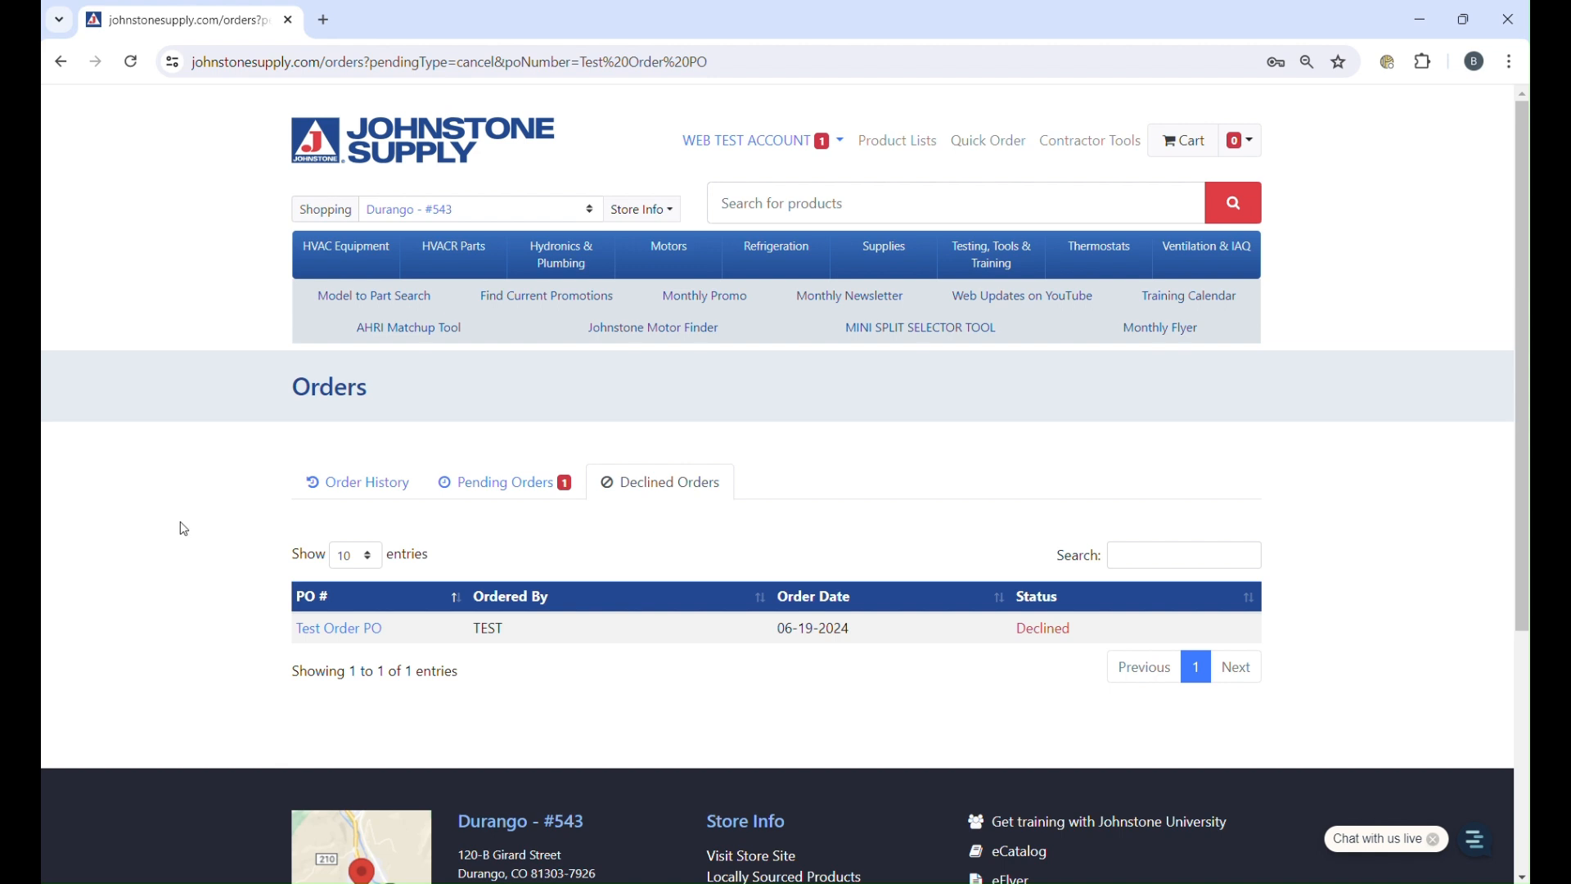
mouse_move(232, 557)
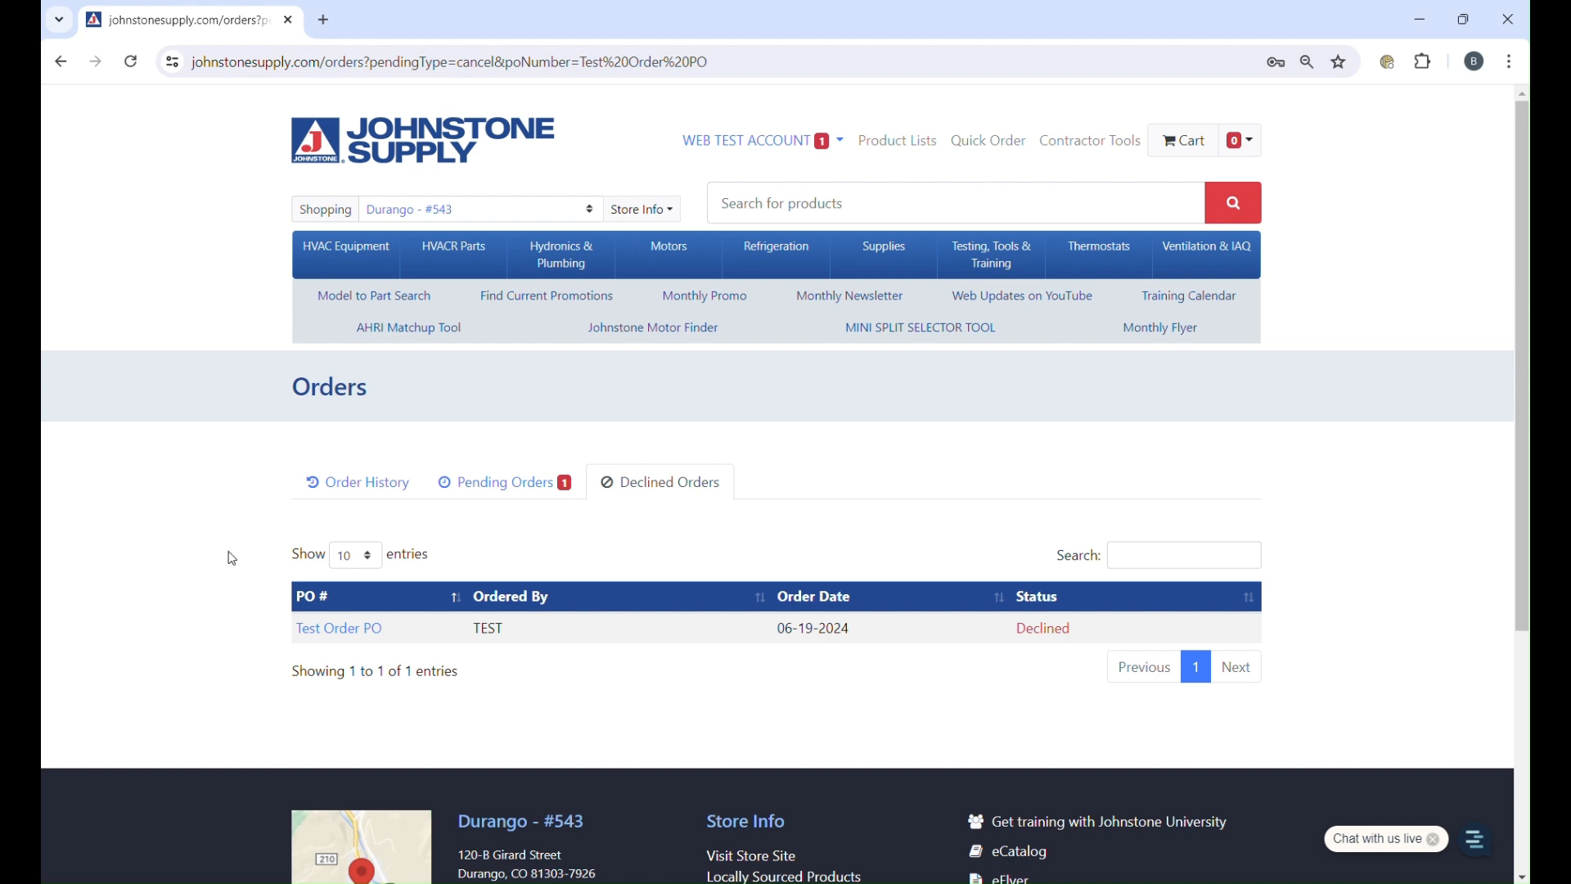
mouse_move(252, 691)
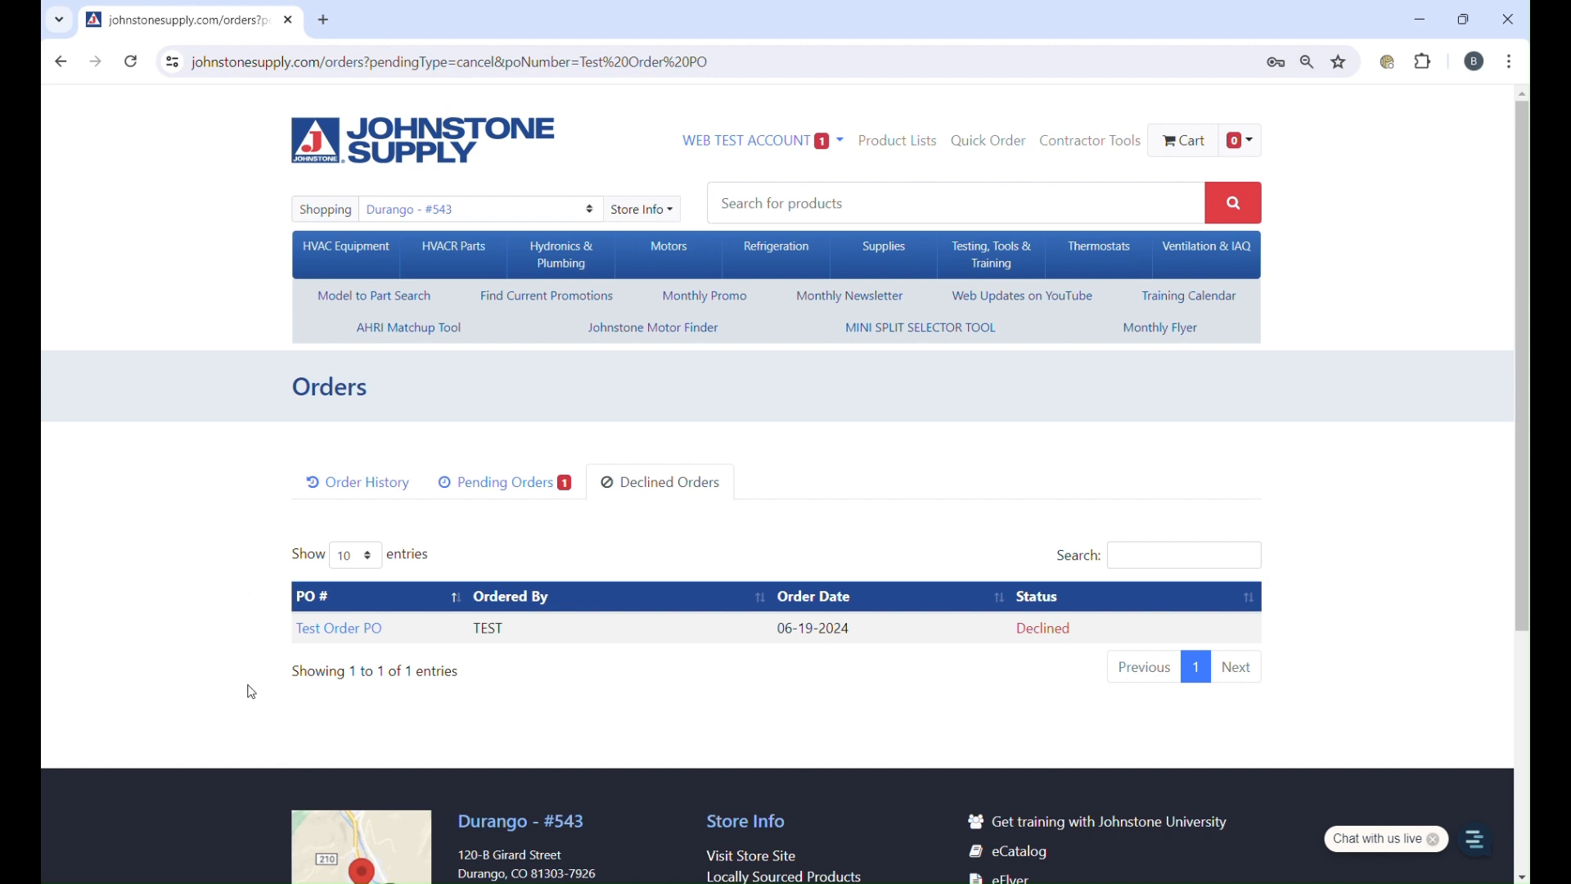
- Open the declined Test Order PO details in a new tab, showing the pump, vinyl tubing and $74.61 total
left_click(338, 628)
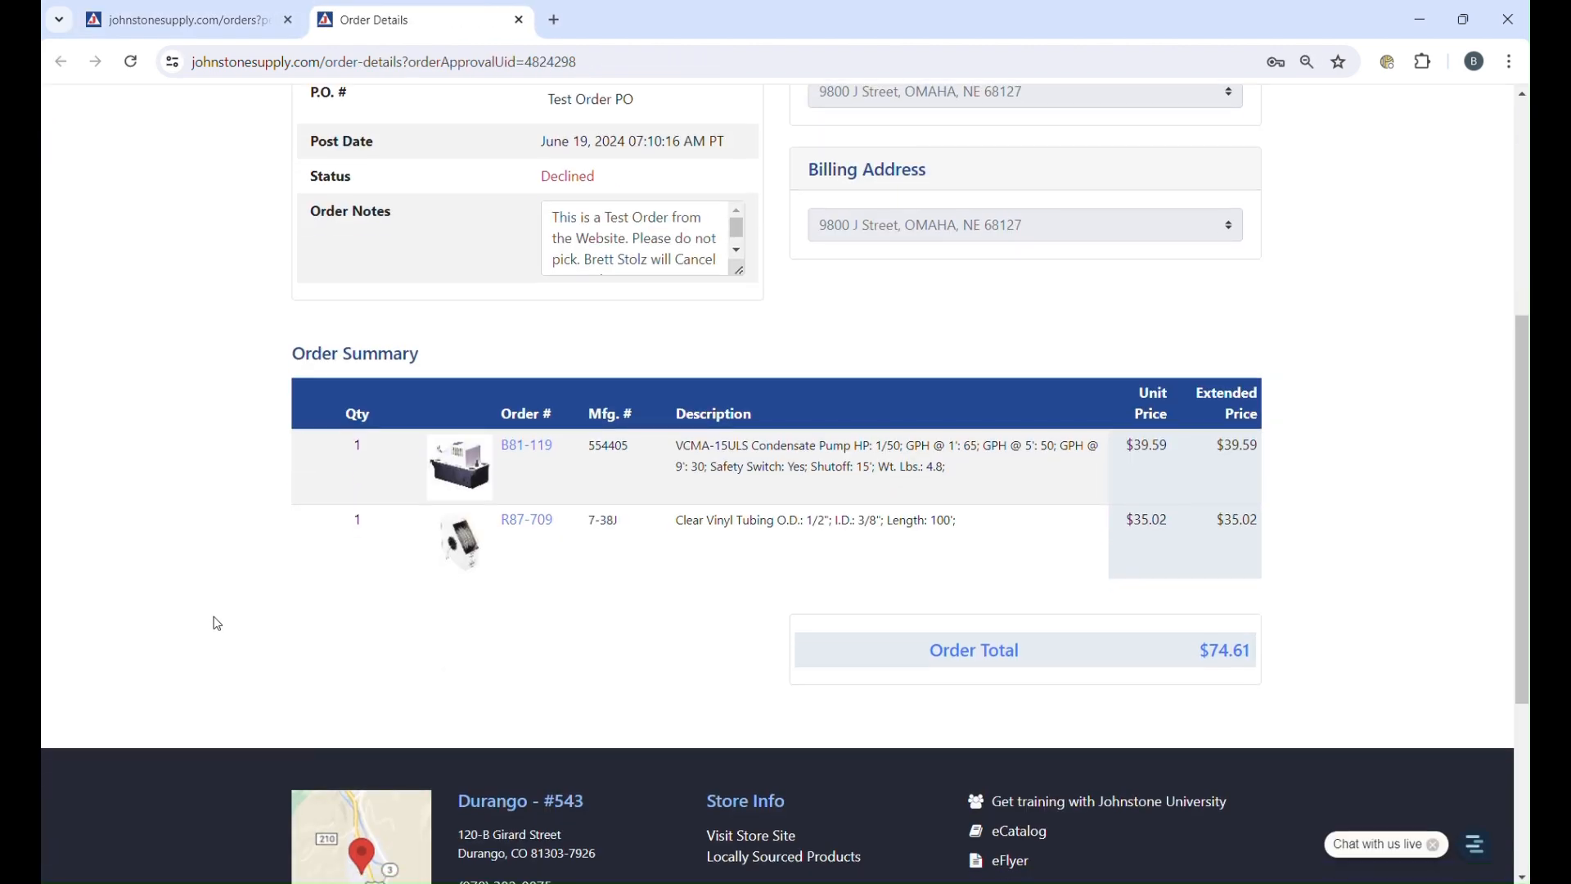
scroll("up", 3)
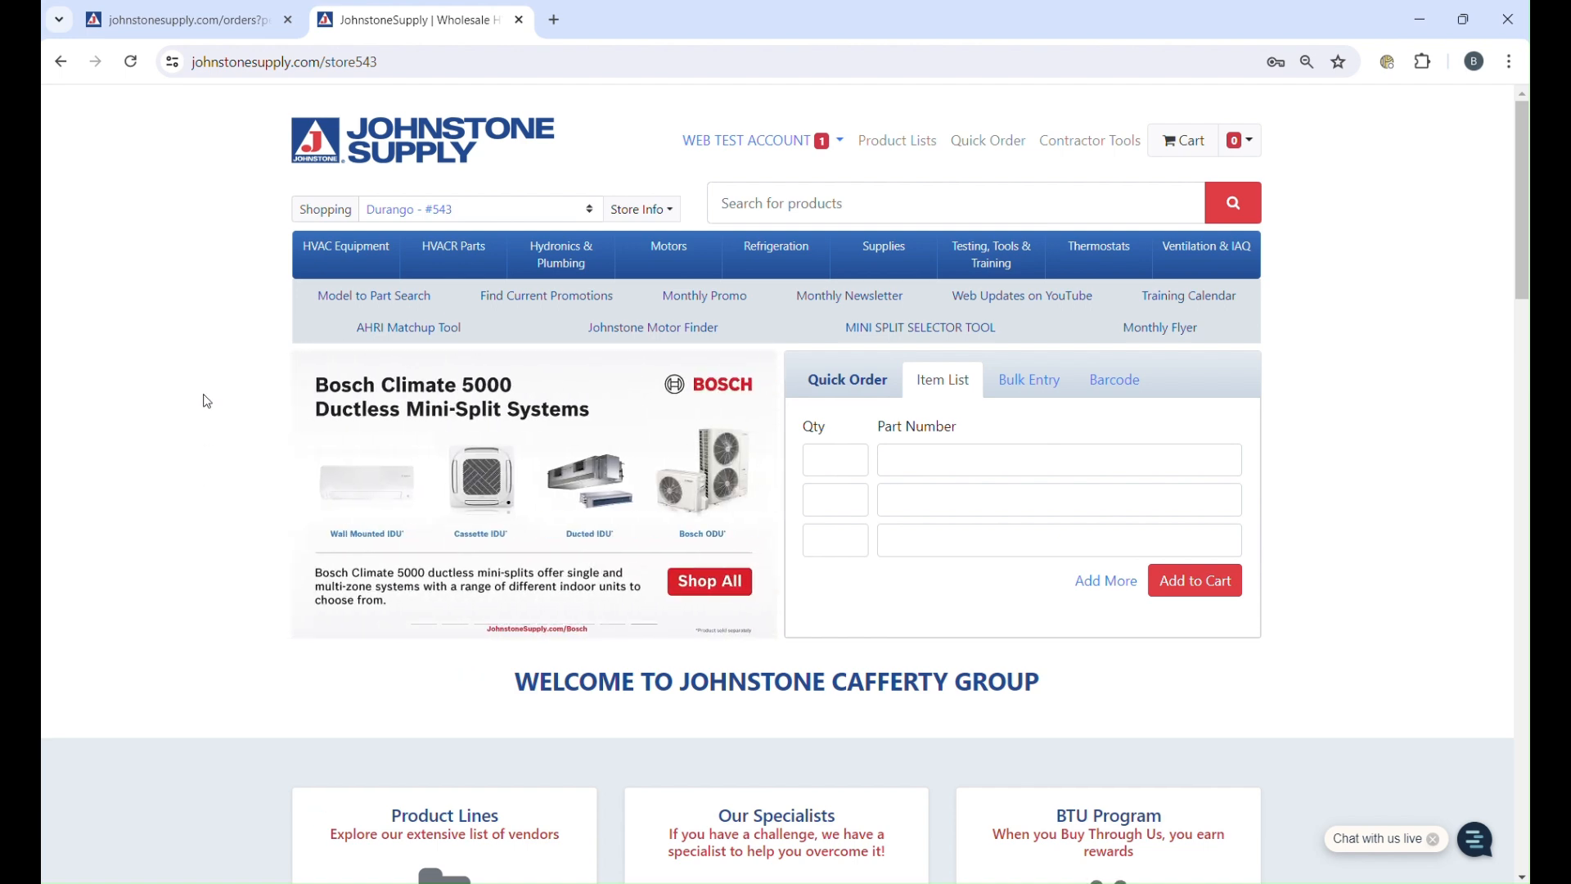
mouse_move(796, 108)
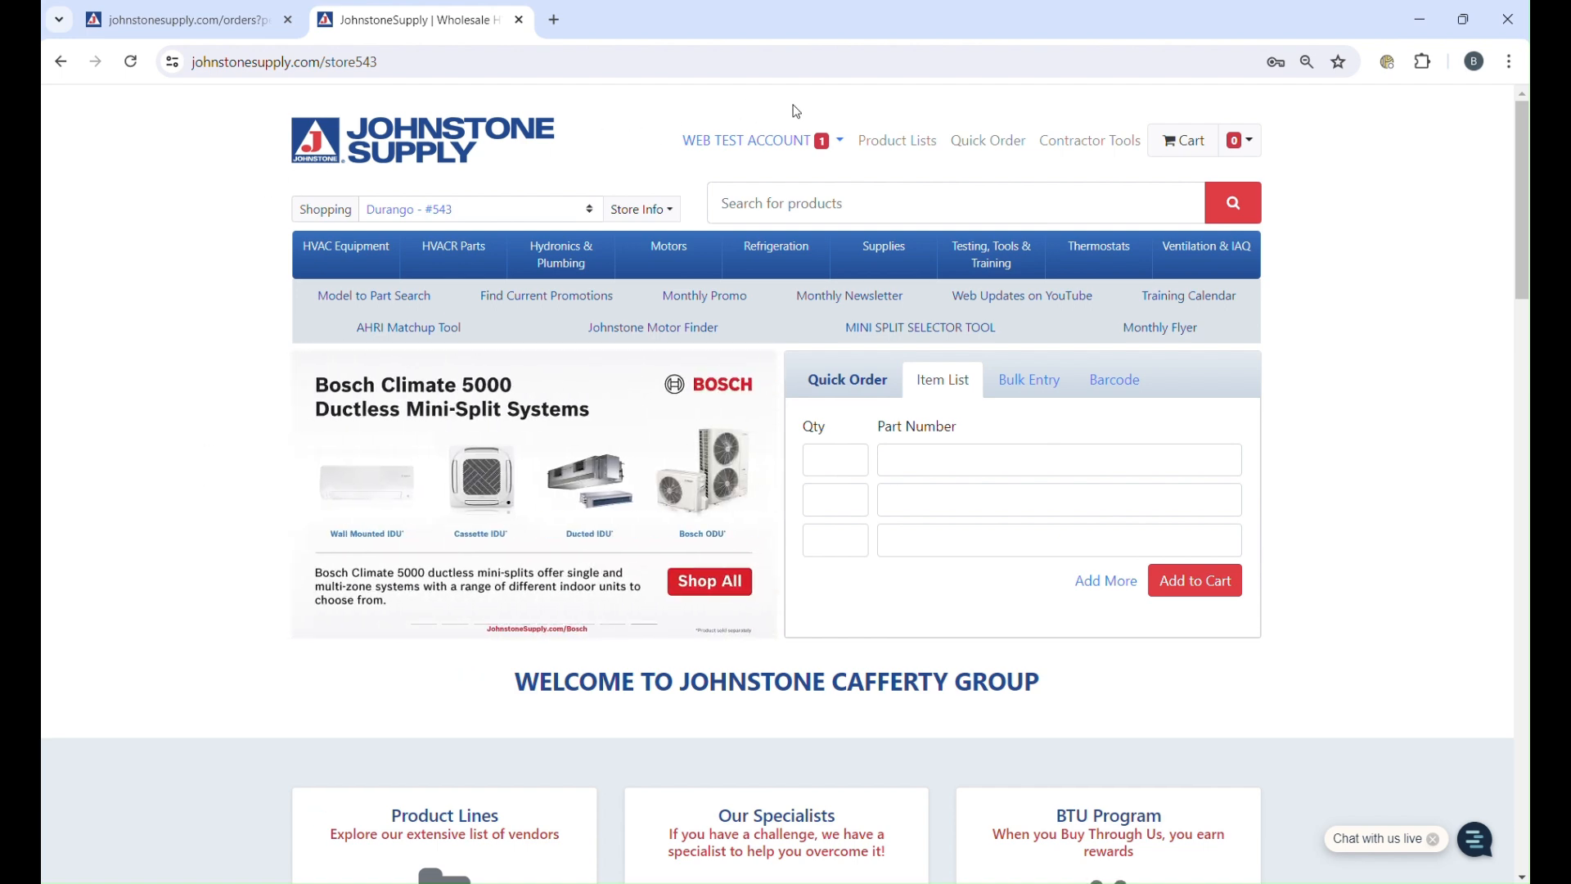